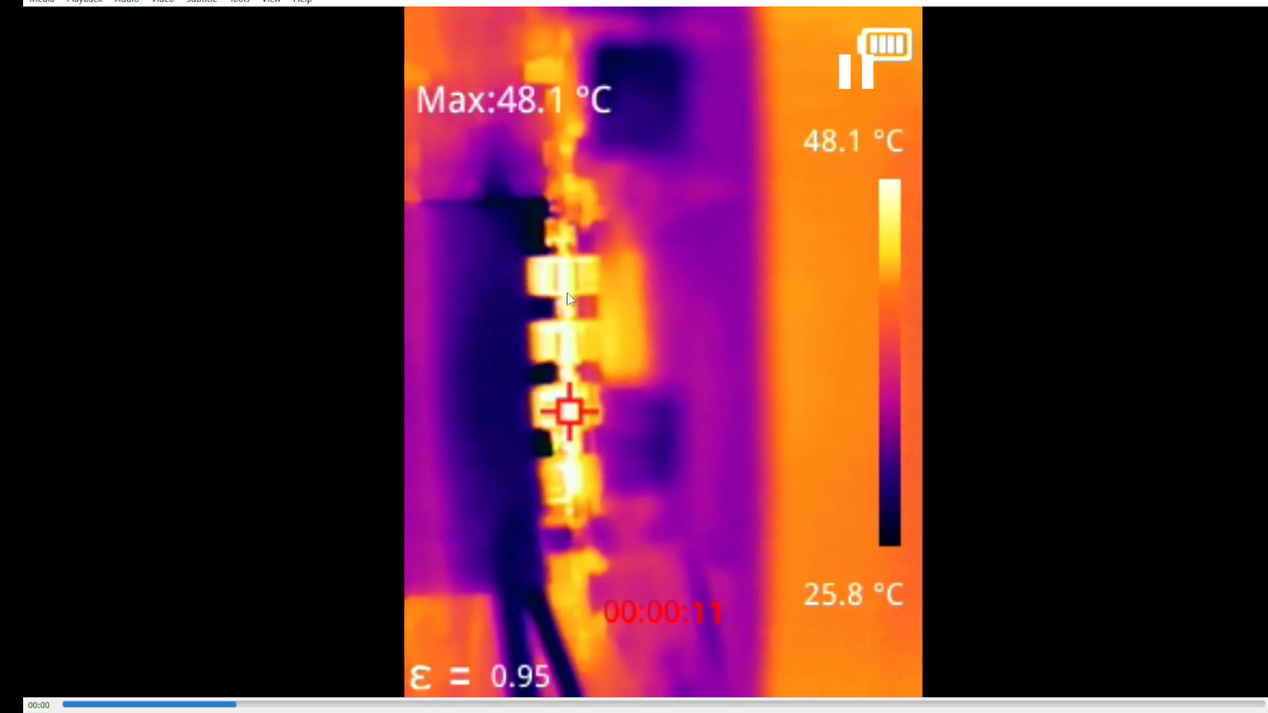
pyautogui.moveTo(571, 404)
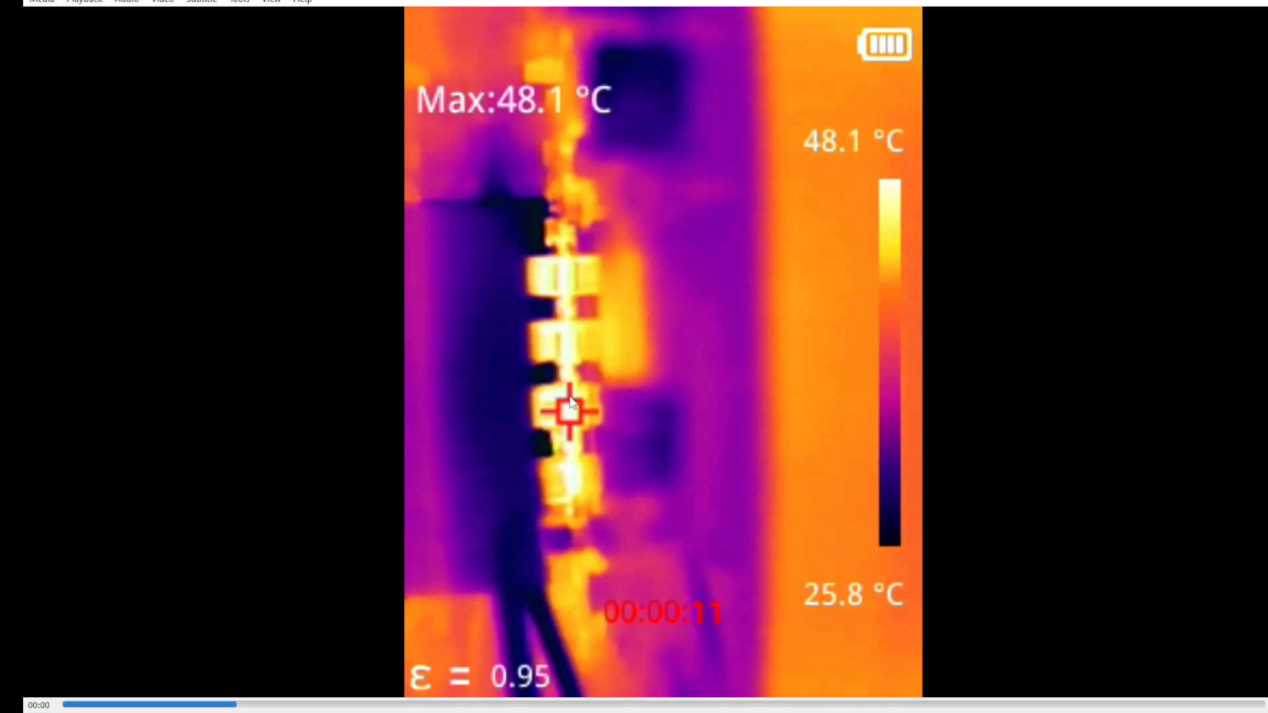
pyautogui.moveTo(560, 374)
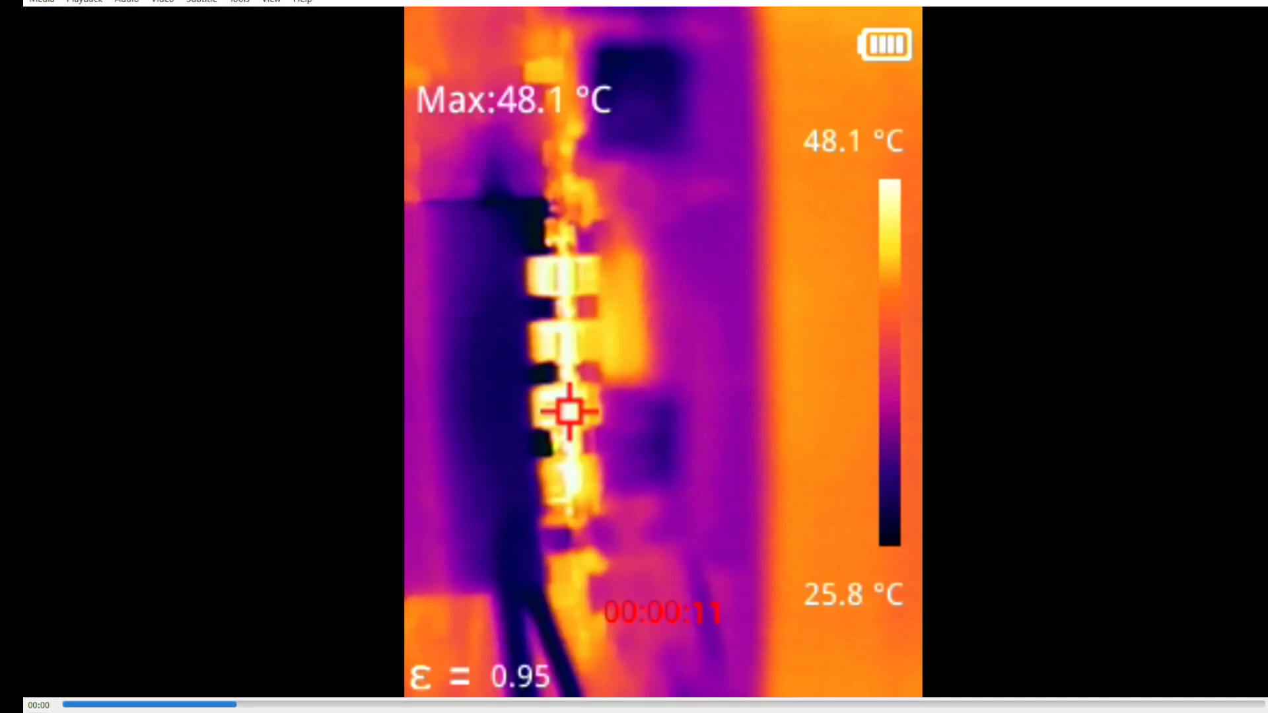
pyautogui.moveTo(584, 405)
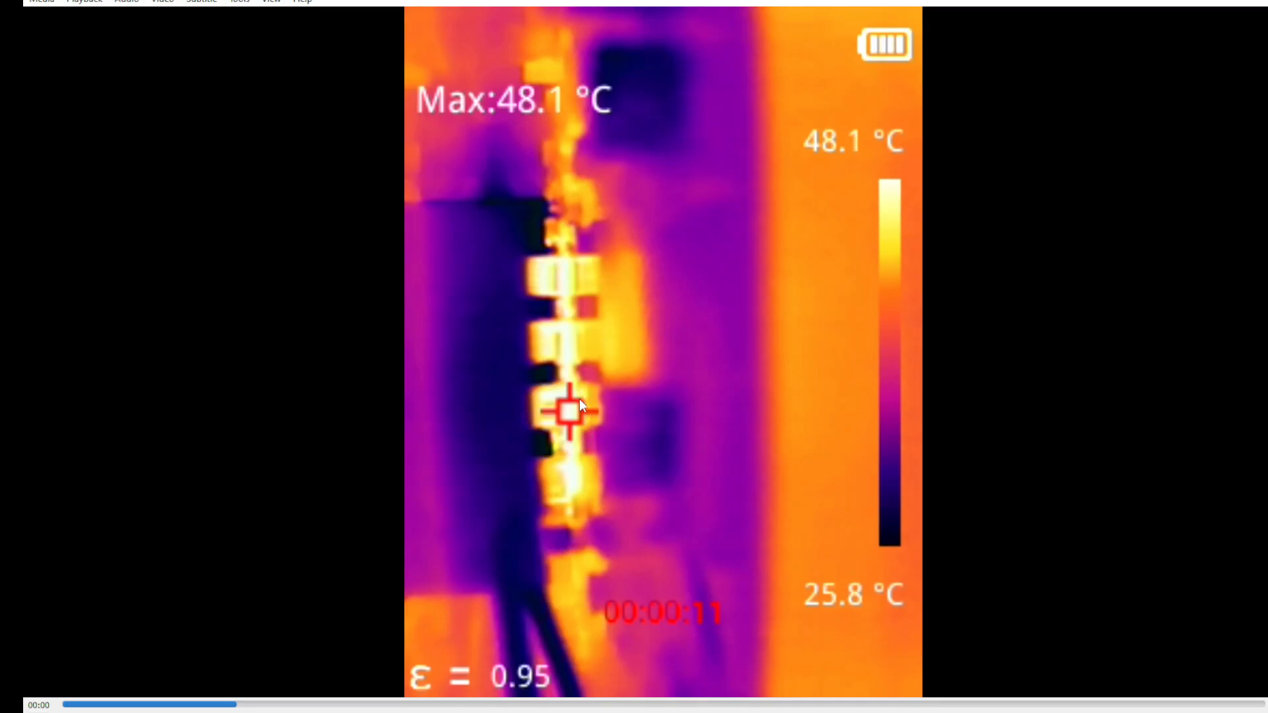
pyautogui.moveTo(557, 362)
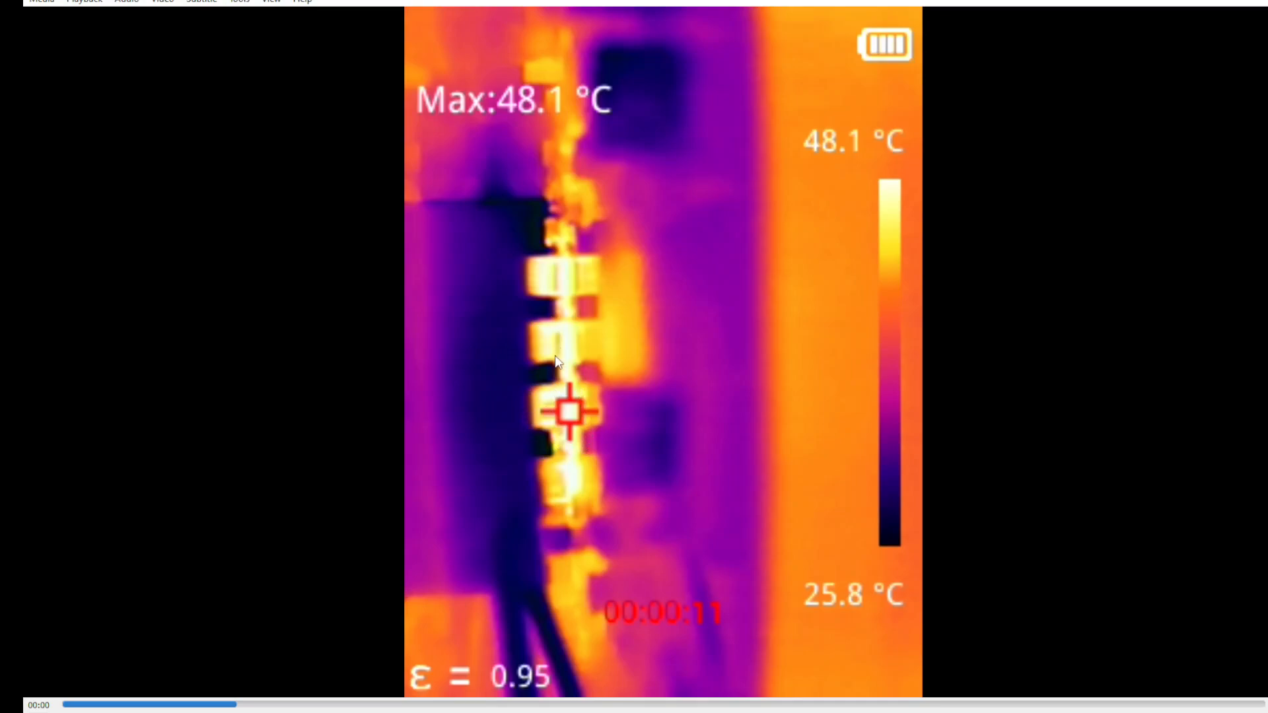
pyautogui.moveTo(557, 285)
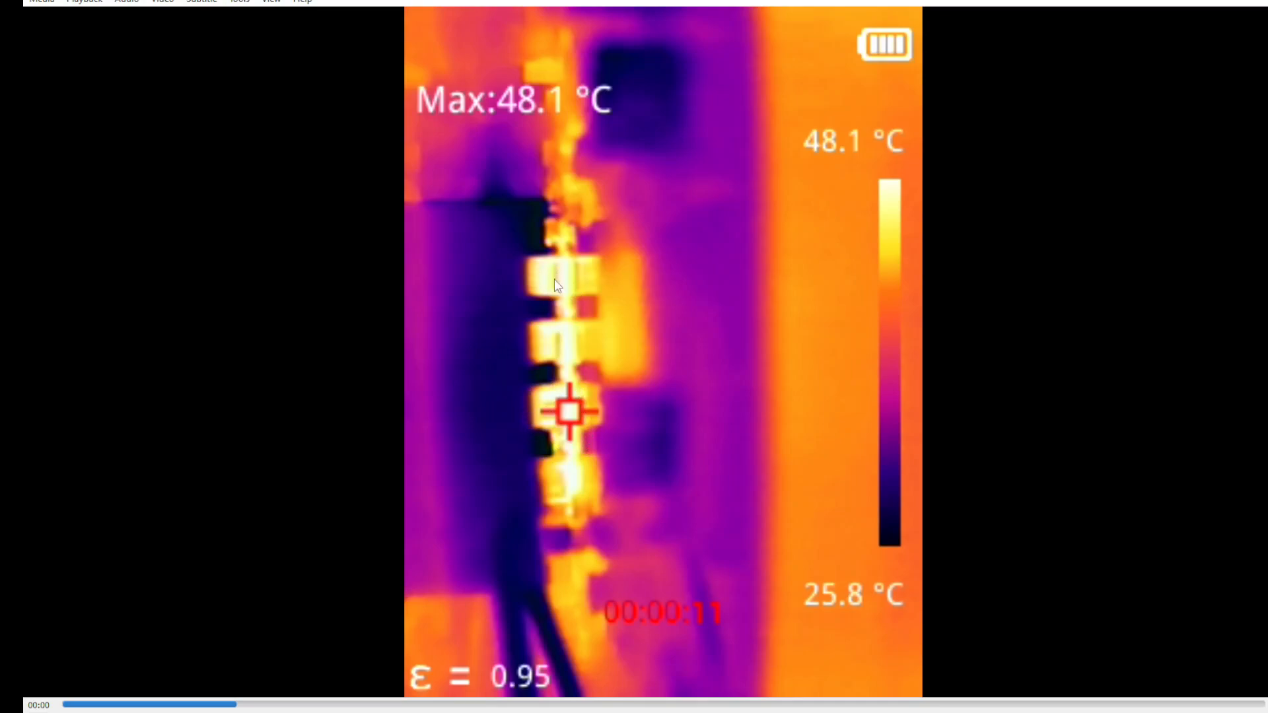
pyautogui.moveTo(557, 250)
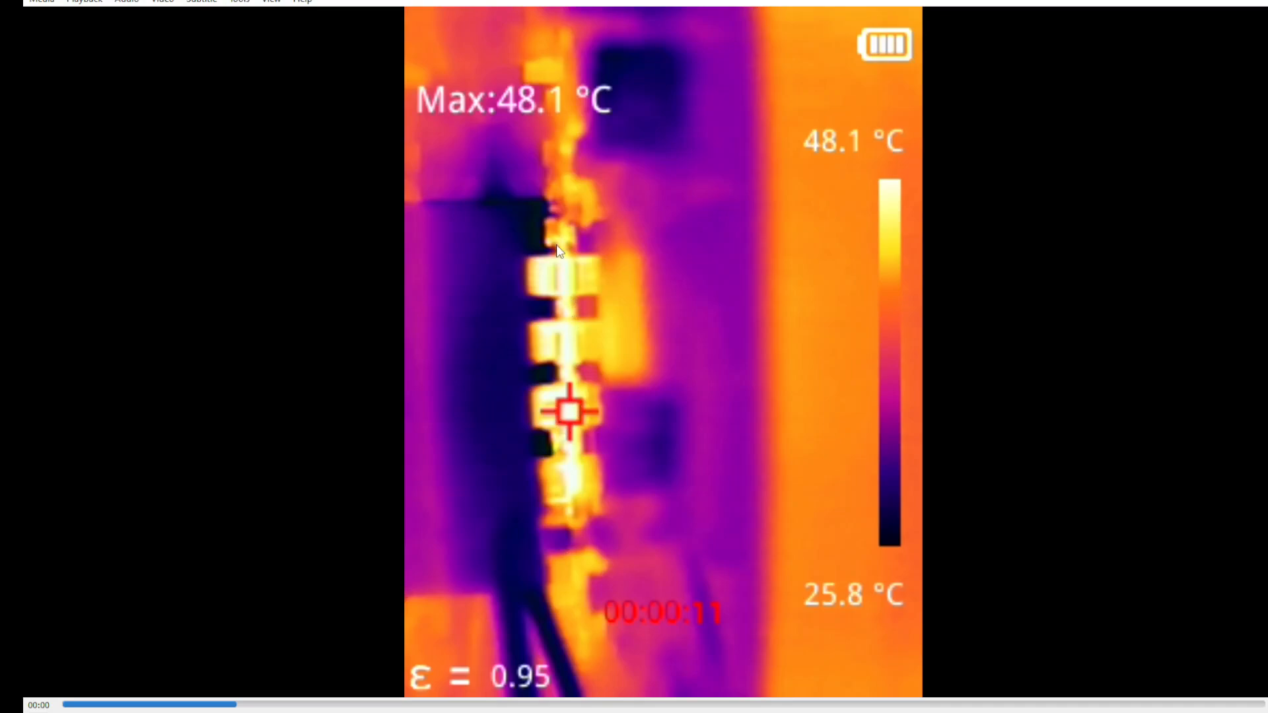
pyautogui.moveTo(576, 427)
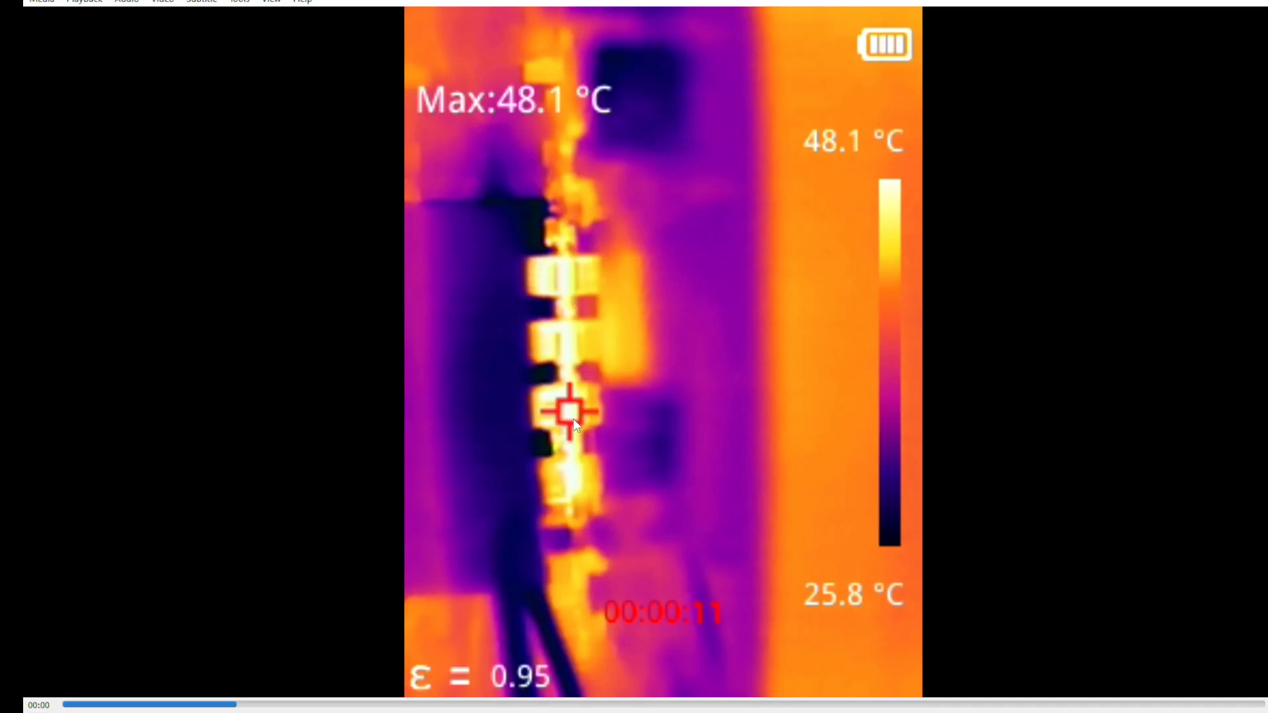
pyautogui.moveTo(540, 389)
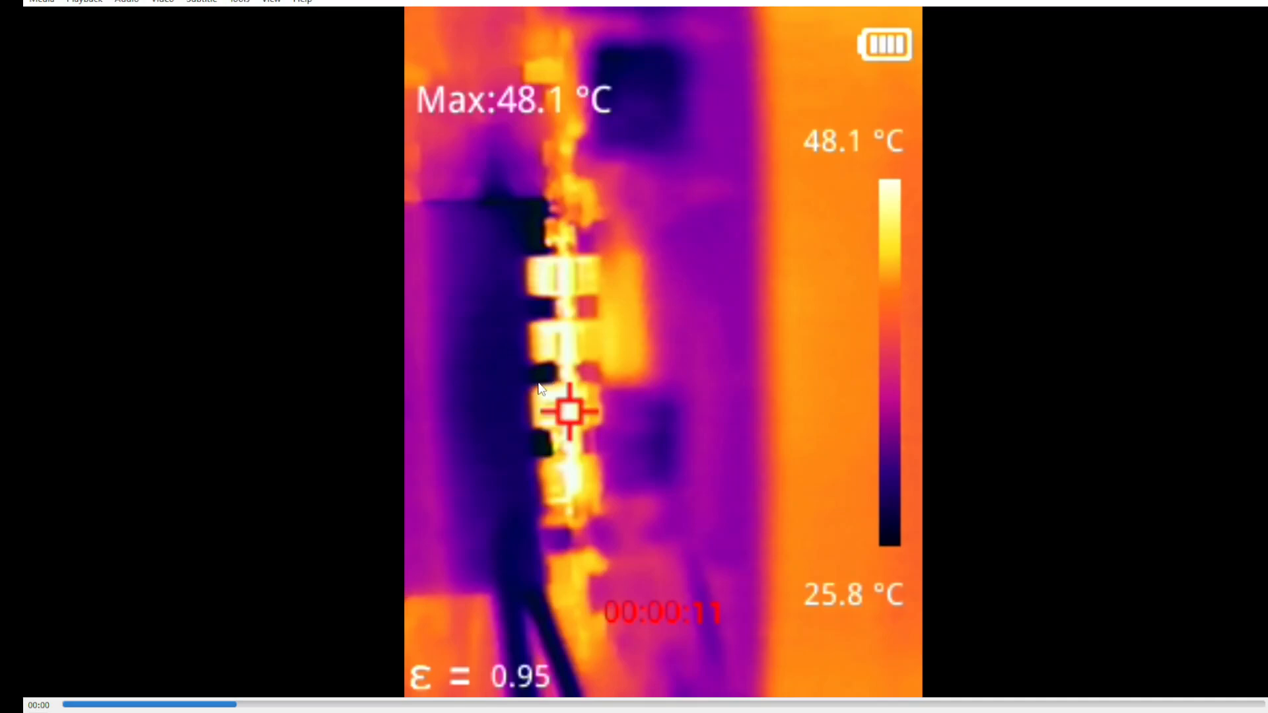
pyautogui.moveTo(594, 433)
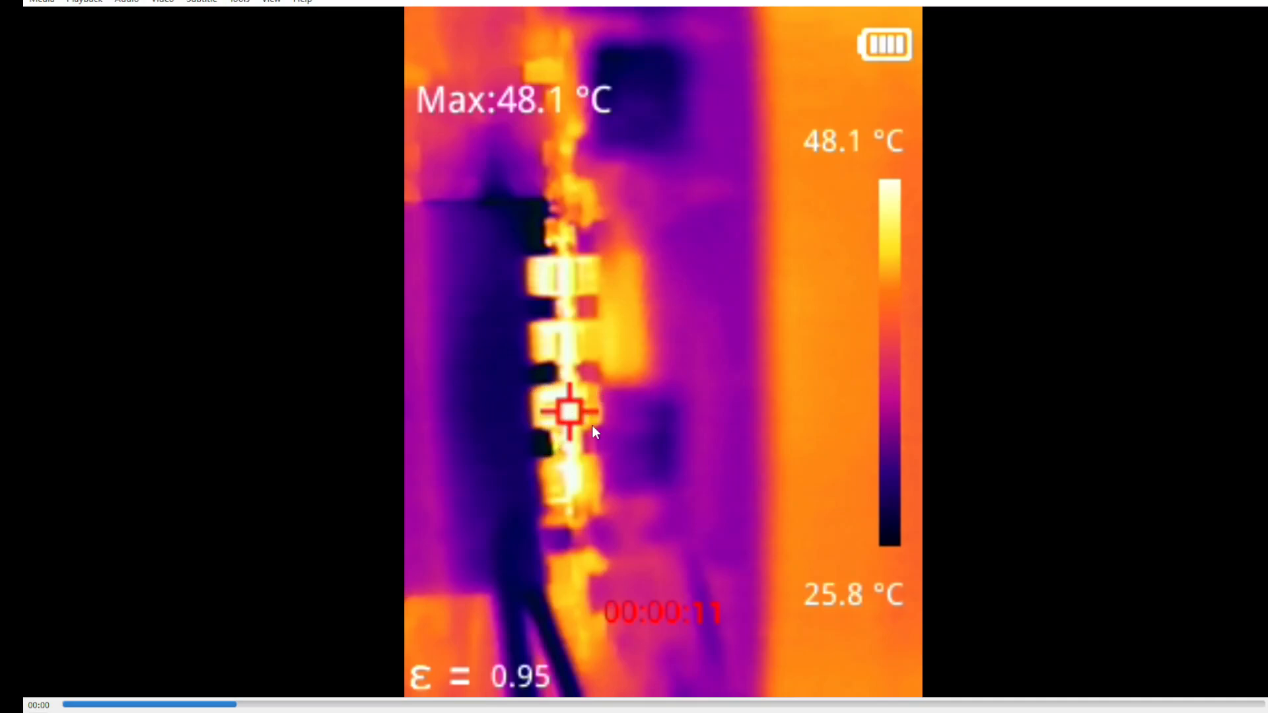
pyautogui.moveTo(566, 260)
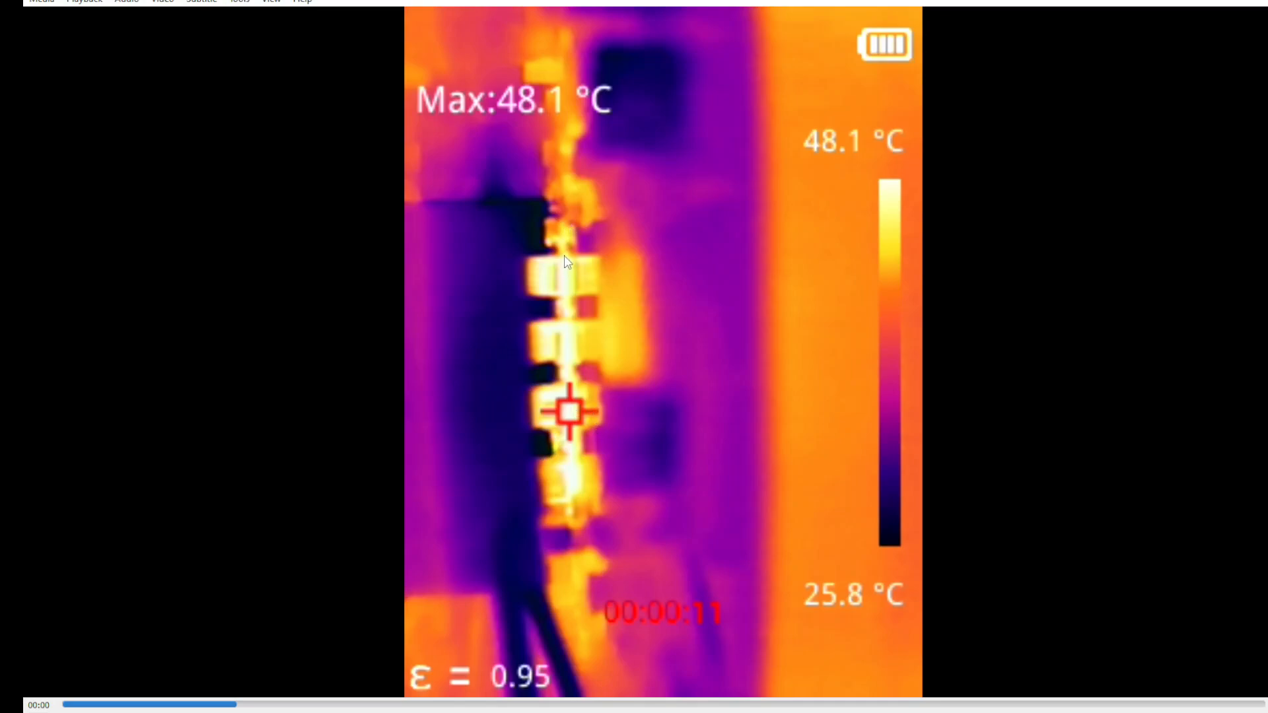
pyautogui.moveTo(564, 279)
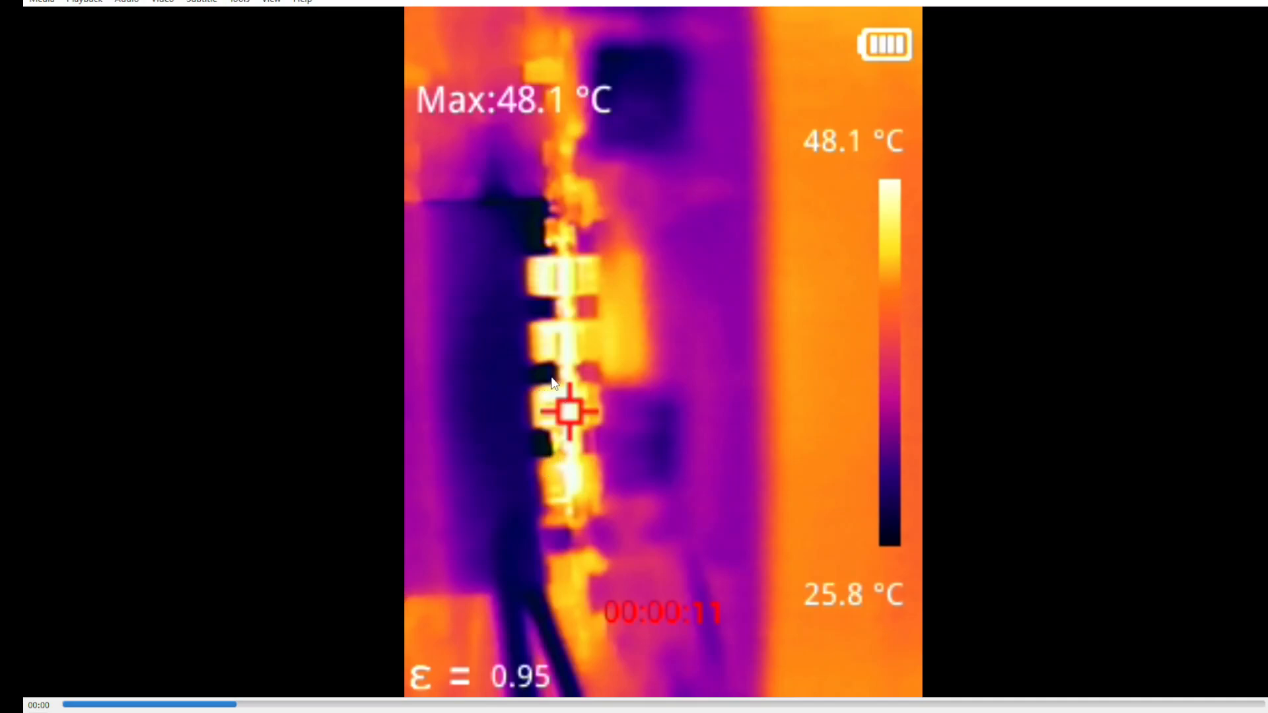
pyautogui.moveTo(572, 447)
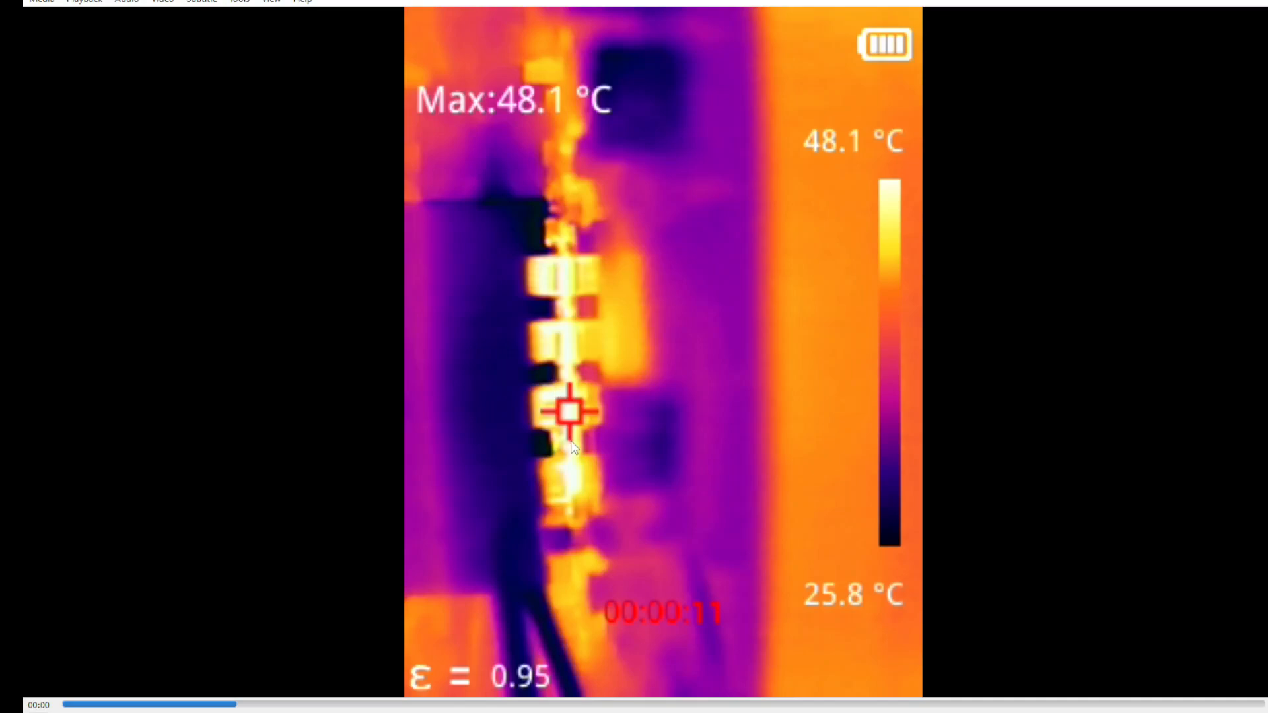
pyautogui.moveTo(541, 396)
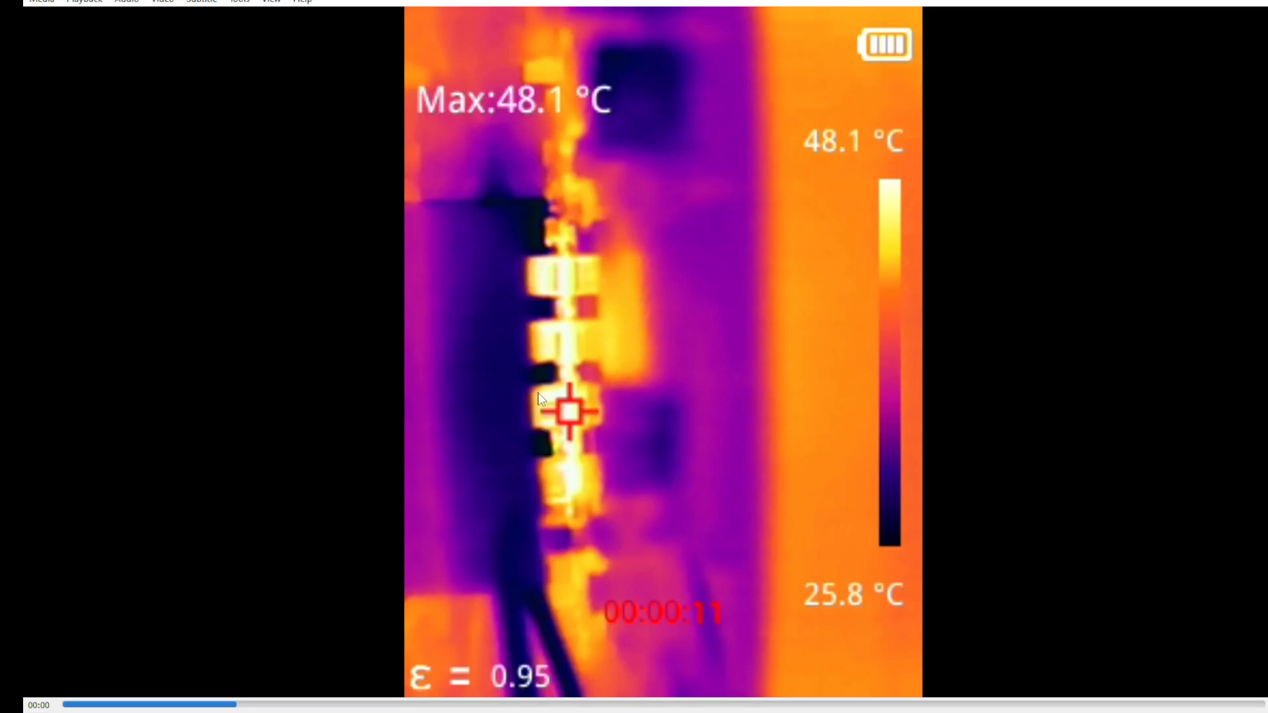
pyautogui.moveTo(27, 579)
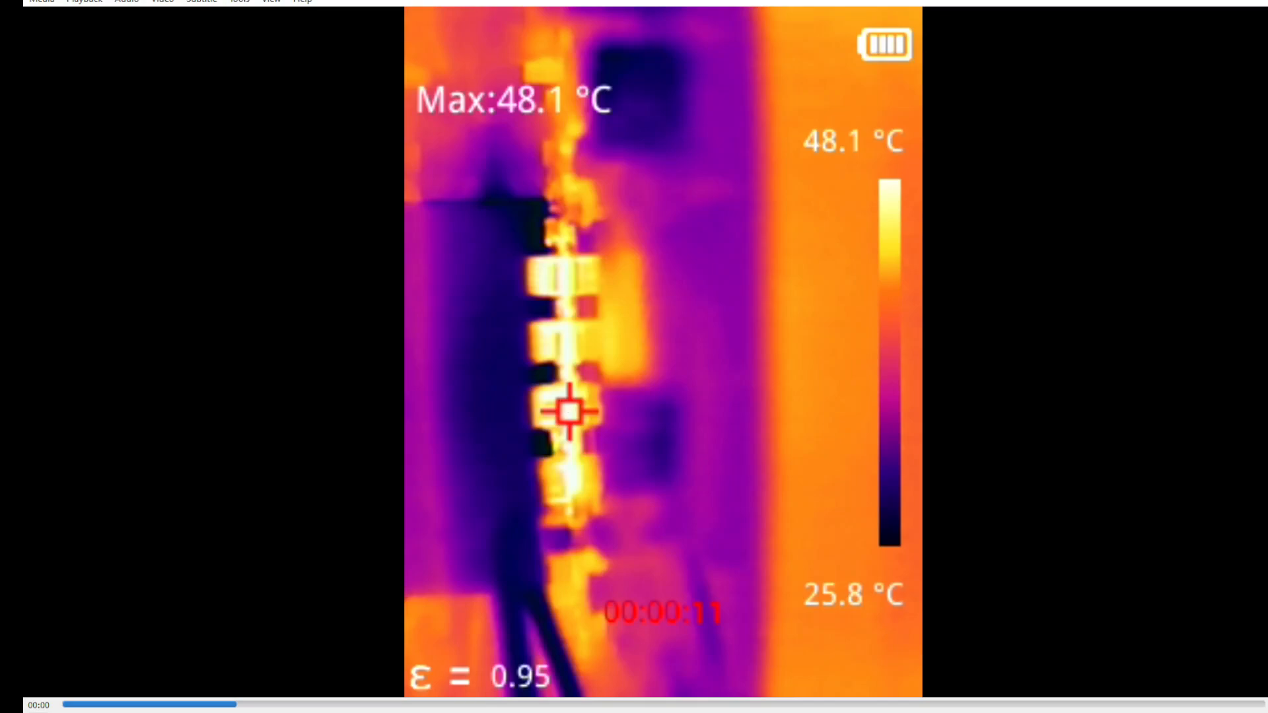
pyautogui.moveTo(540, 475)
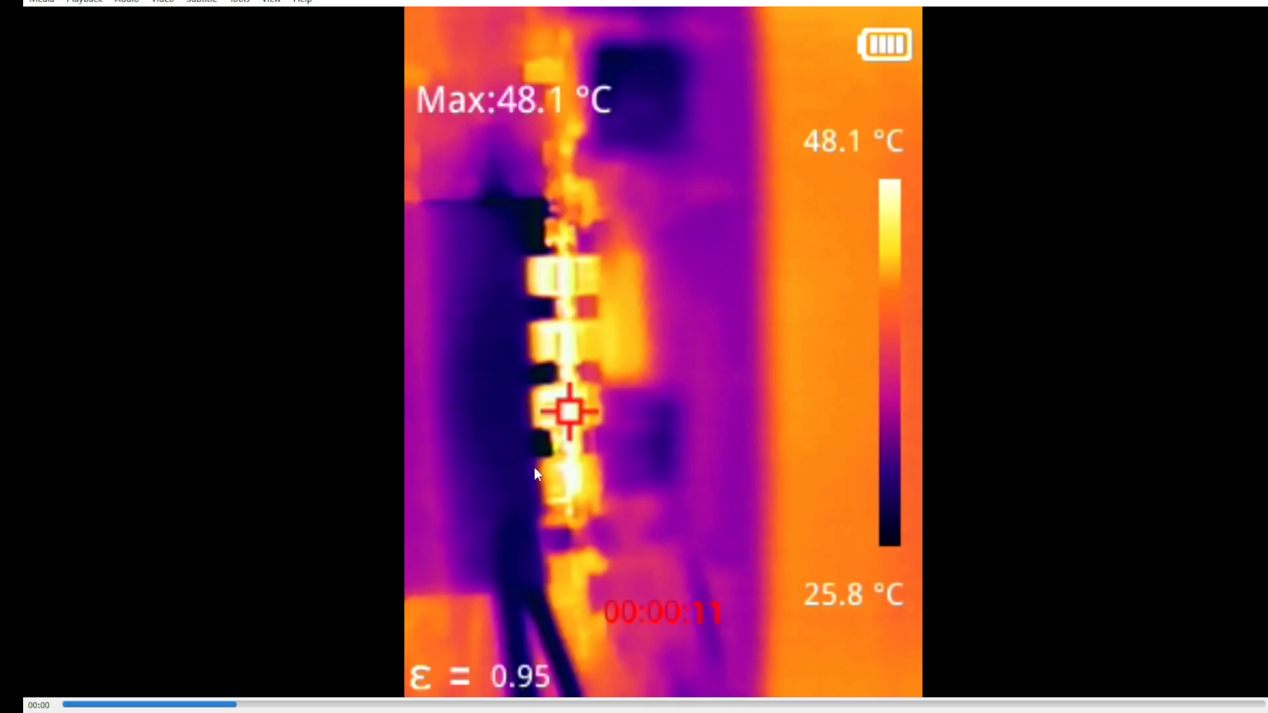
pyautogui.moveTo(489, 200)
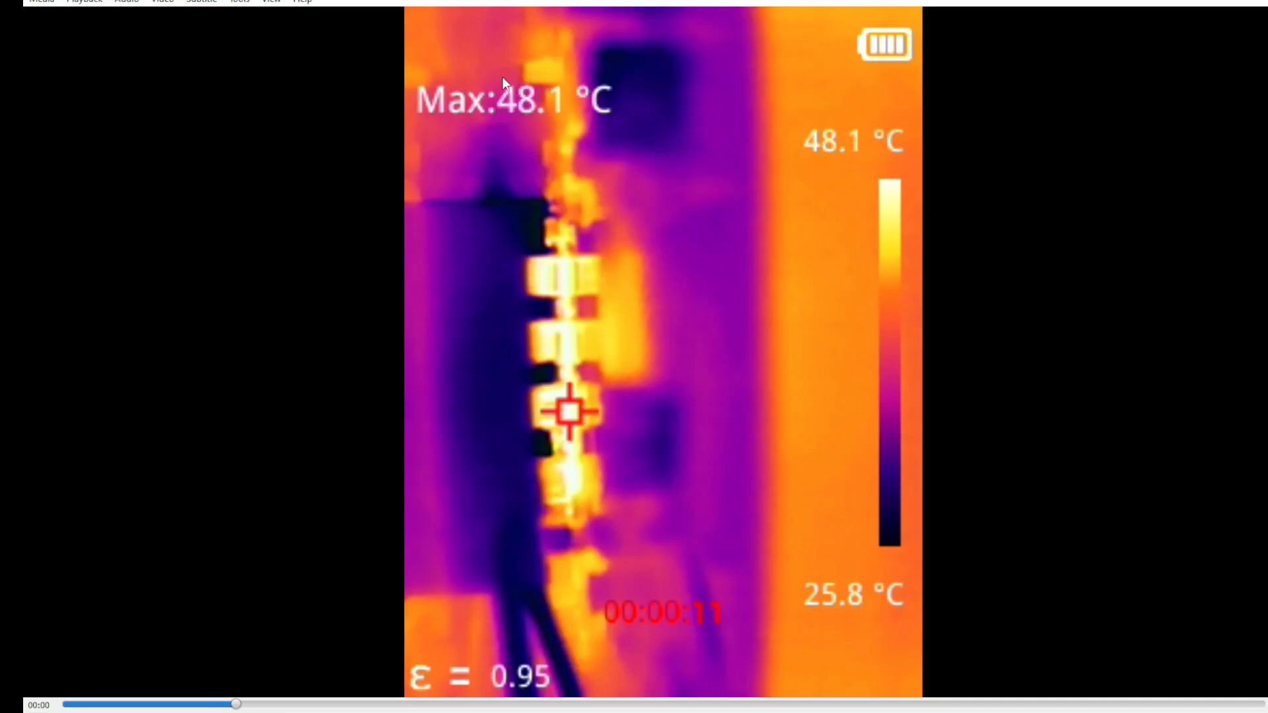
pyautogui.moveTo(268, 694)
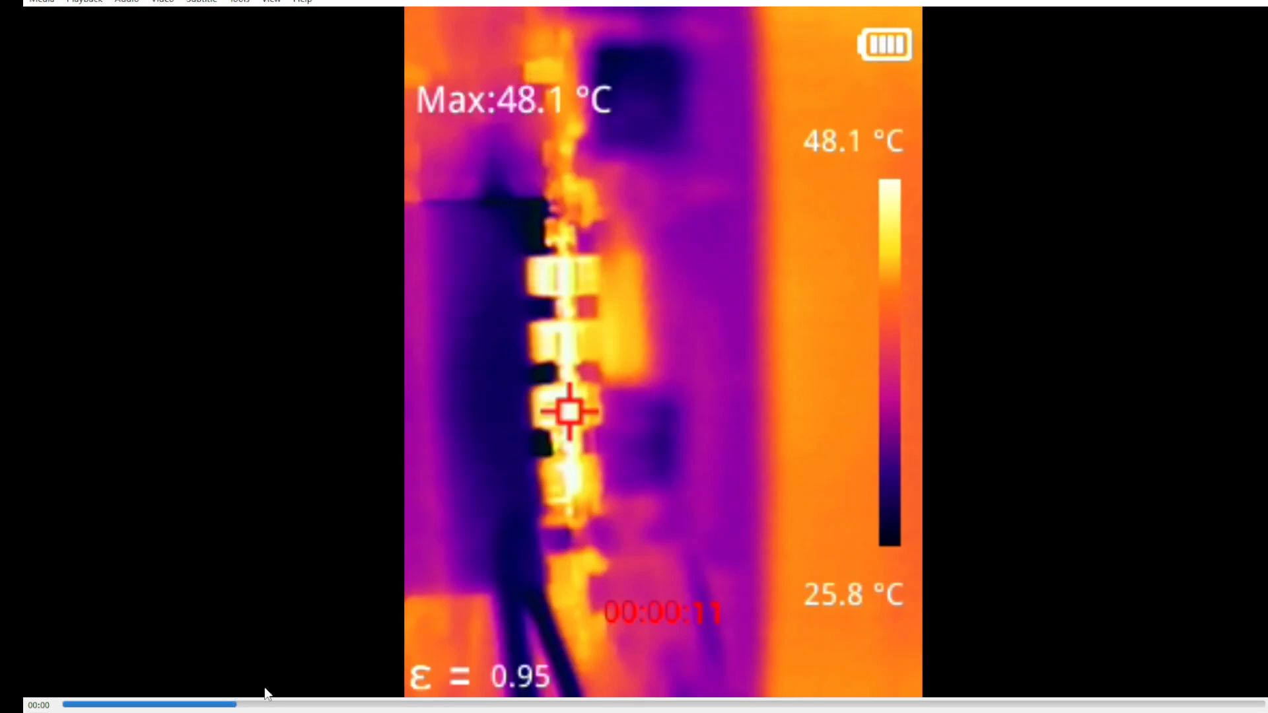
pyautogui.moveTo(543, 91)
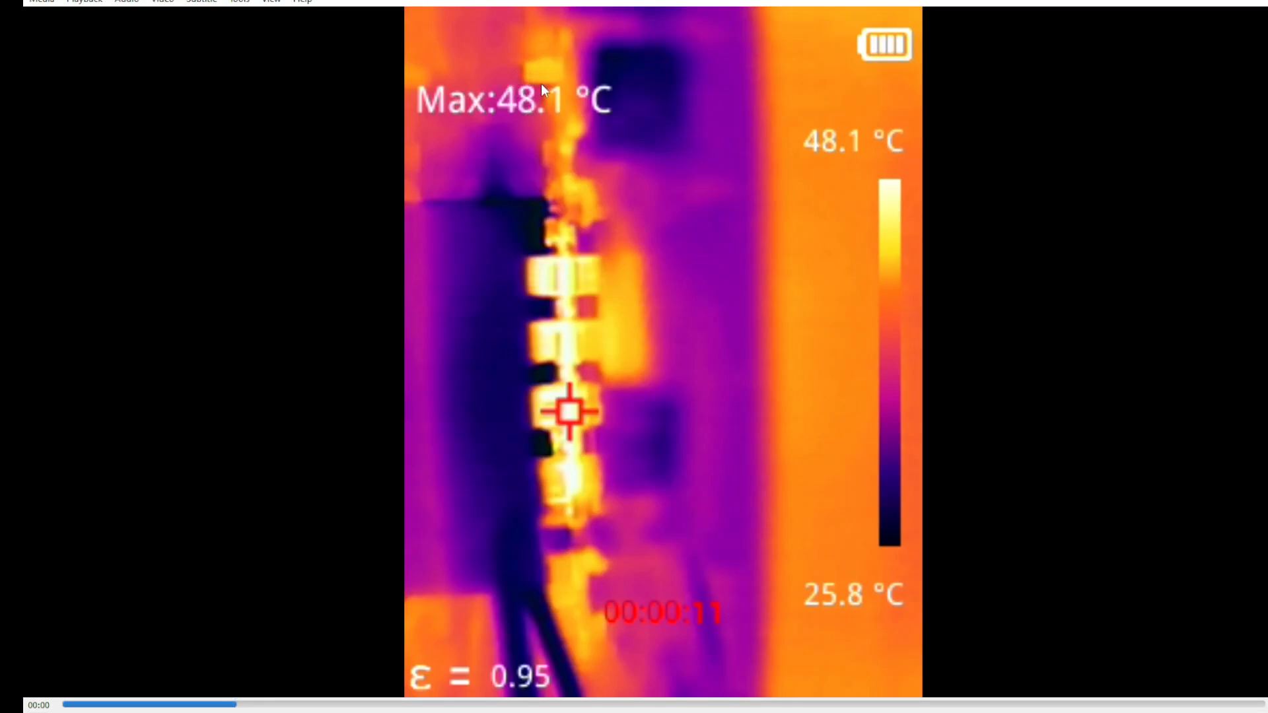
pyautogui.moveTo(687, 431)
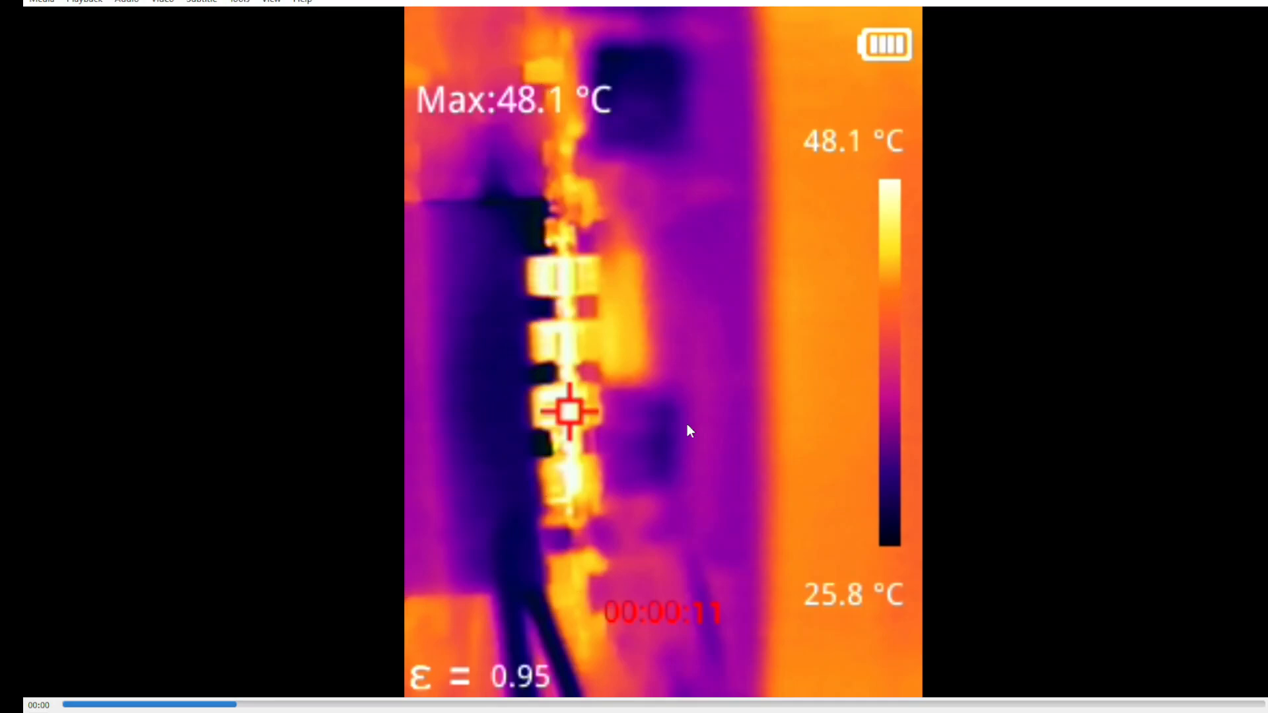
pyautogui.moveTo(298, 688)
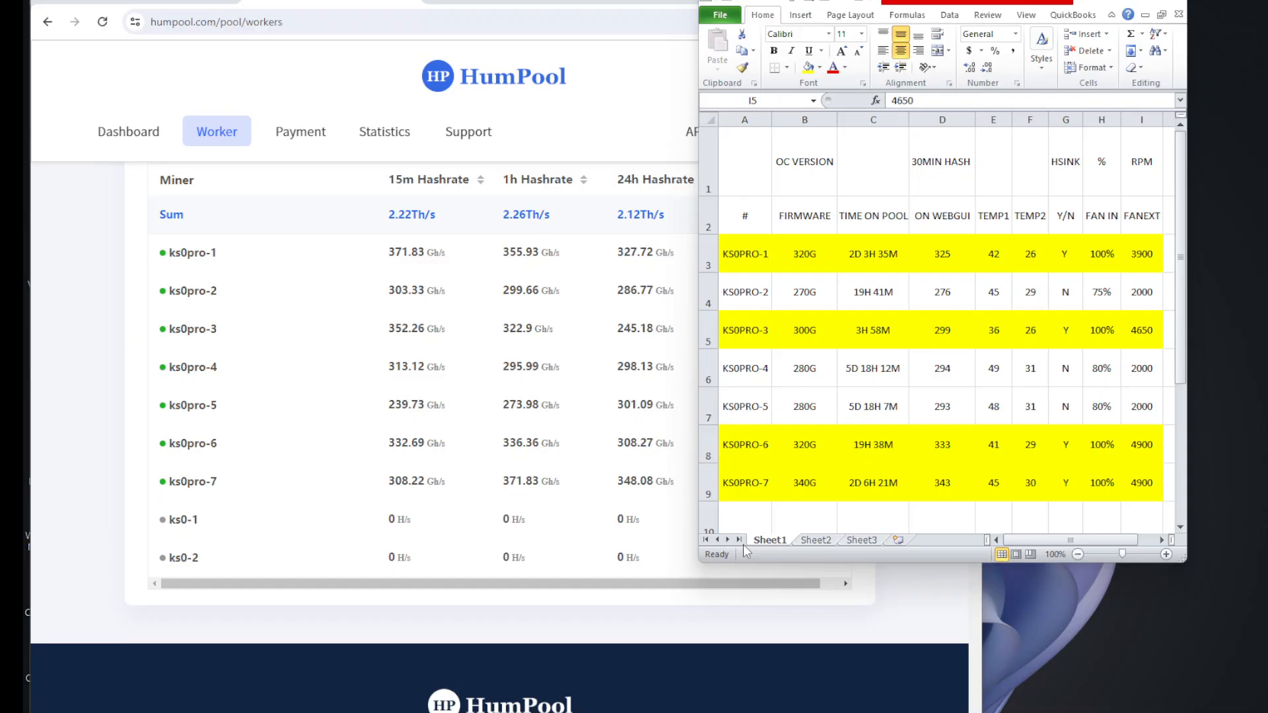
pyautogui.moveTo(477, 210)
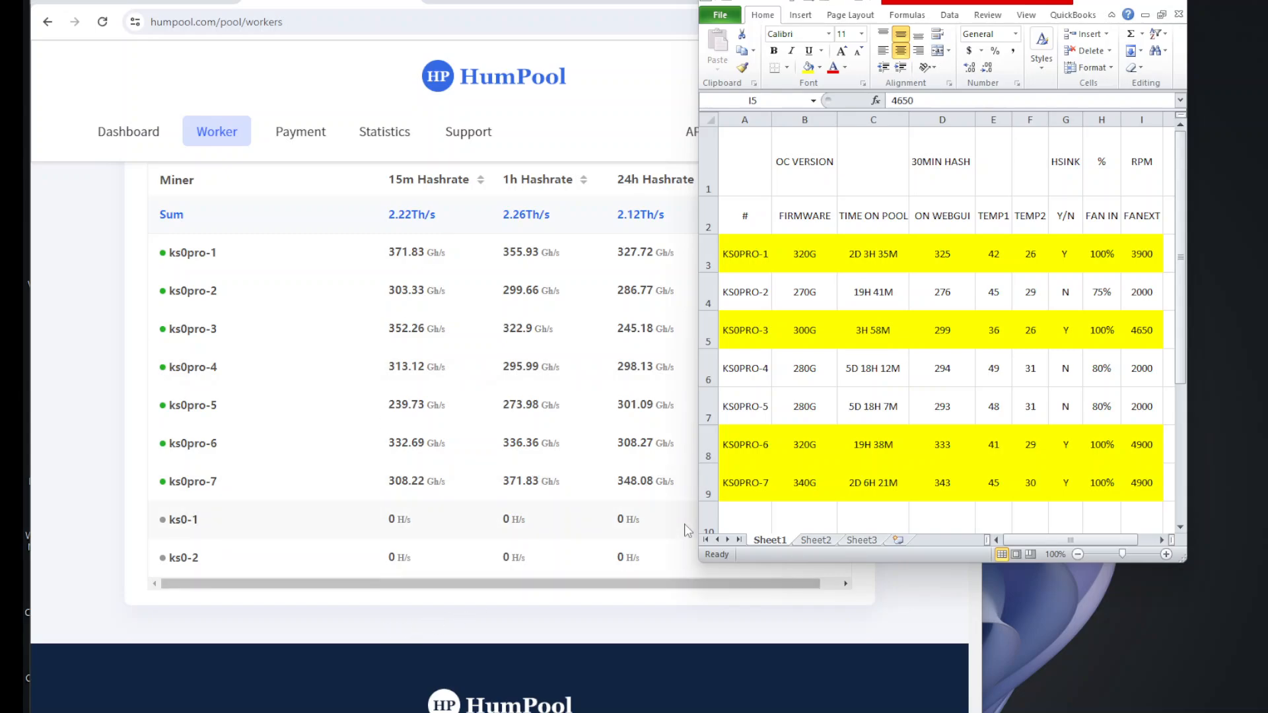
pyautogui.moveTo(642, 221)
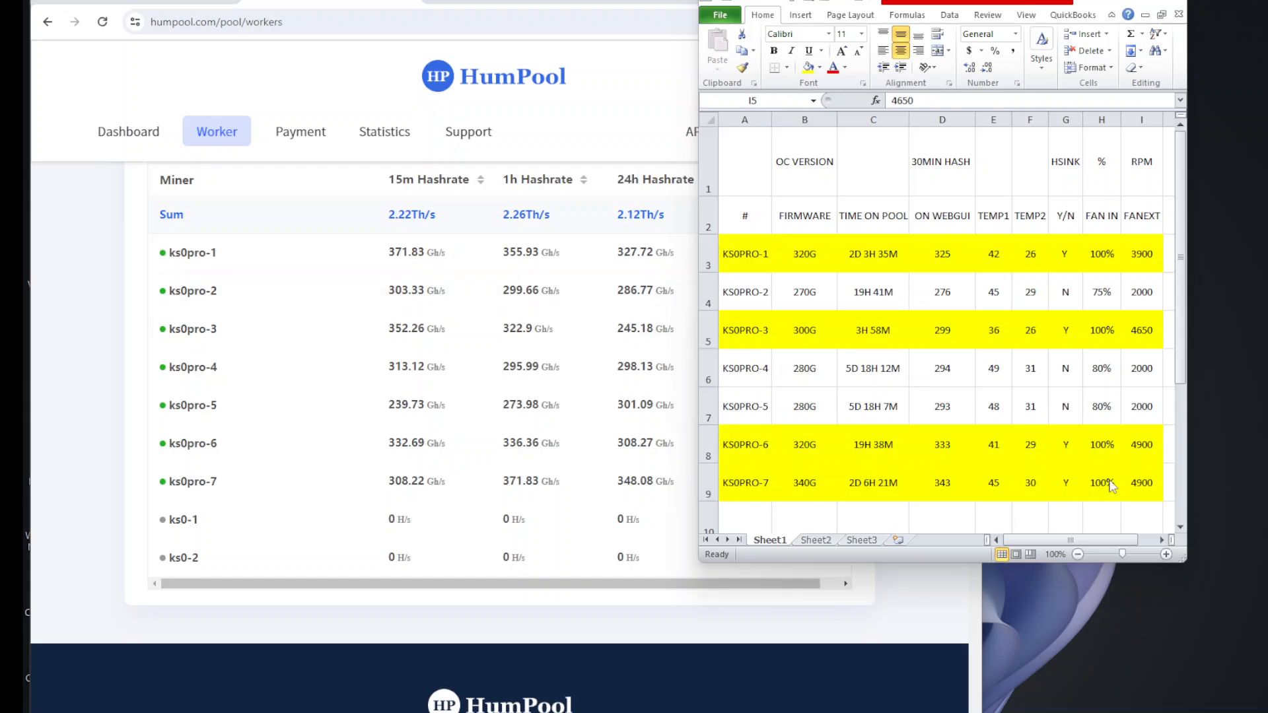
pyautogui.moveTo(773, 272)
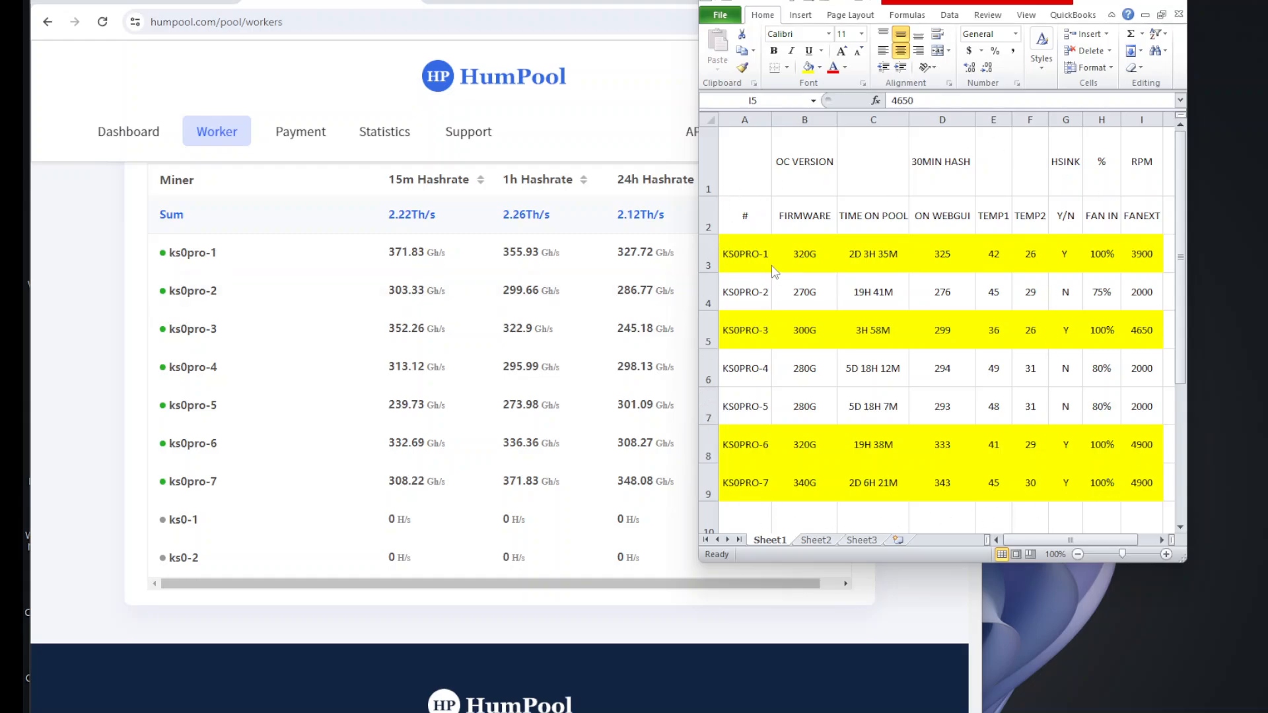
pyautogui.moveTo(1046, 254)
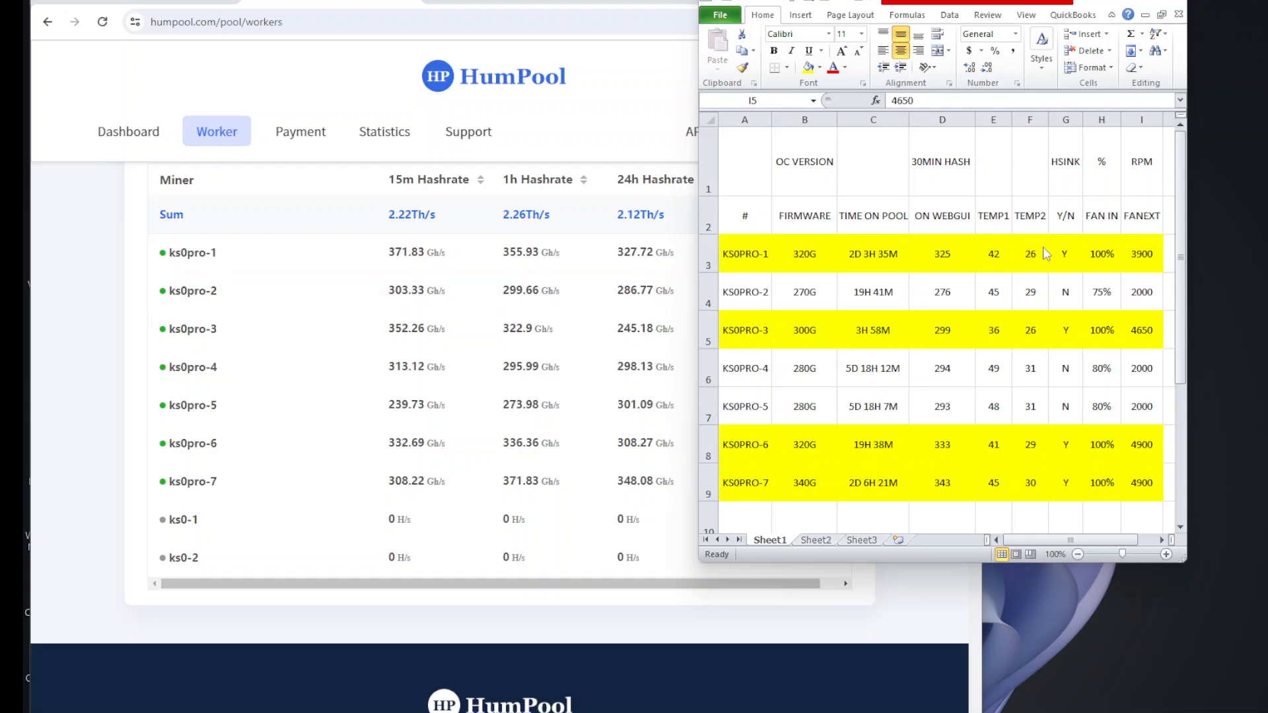
pyautogui.moveTo(925, 273)
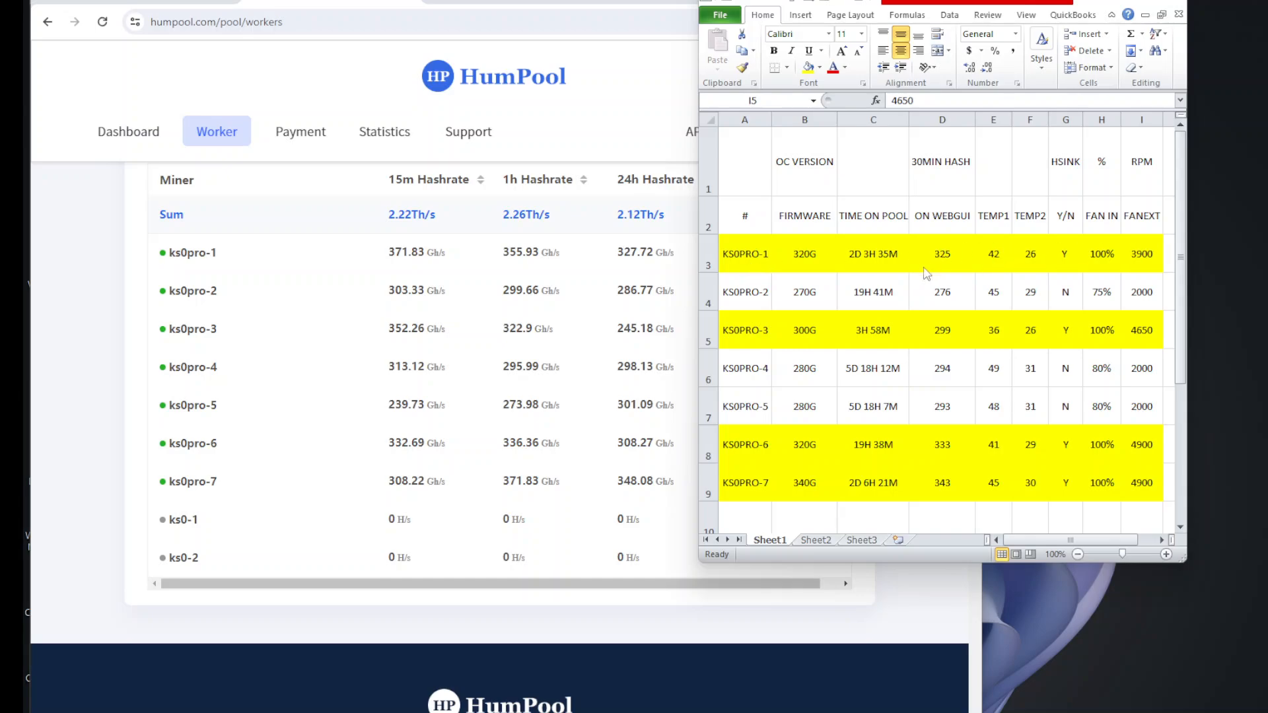
pyautogui.moveTo(865, 266)
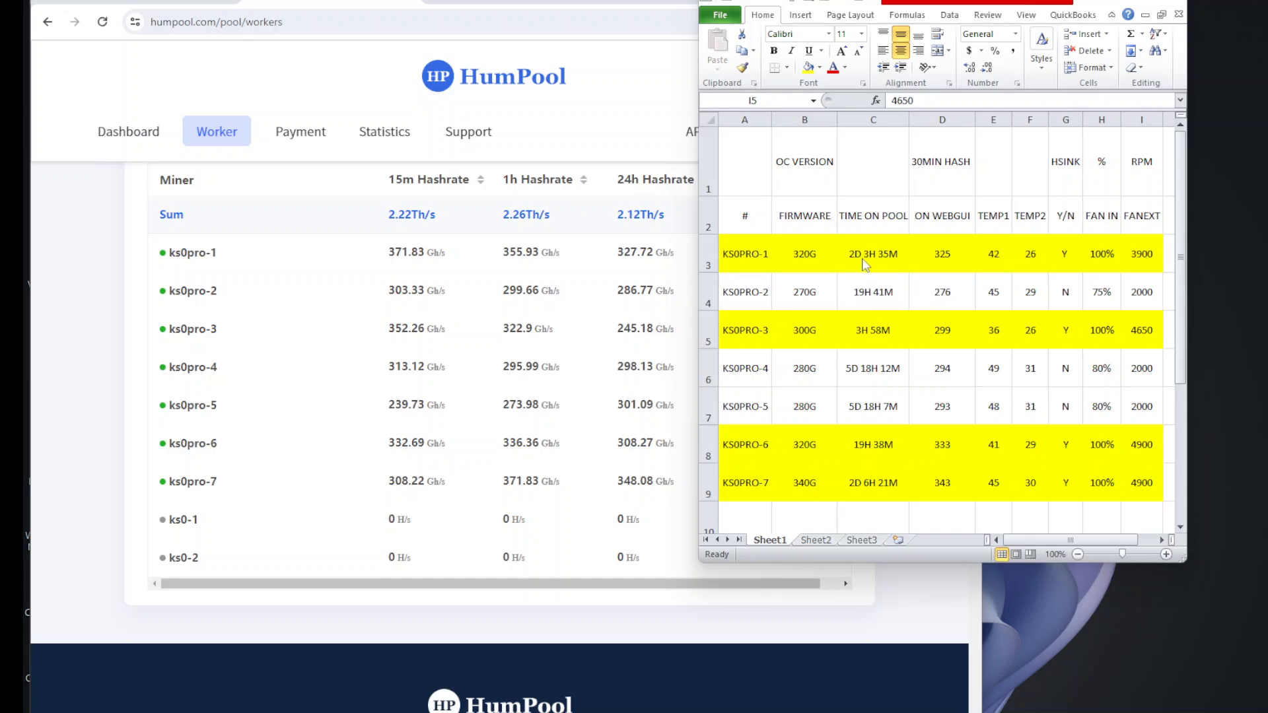
# - Review KS0PRO-1's sheet row: pool time, overclock firmware, temperatures, heatsink, intake and exhaust fans
pyautogui.click(872, 254)
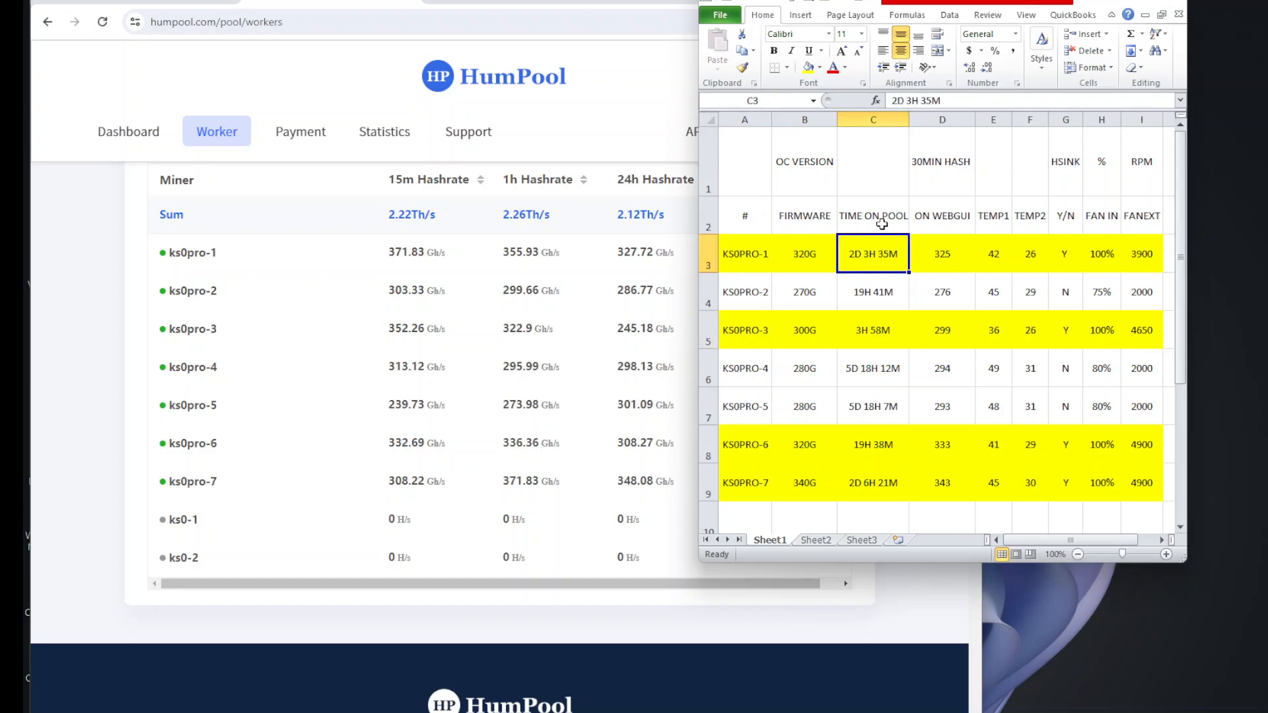
pyautogui.click(804, 253)
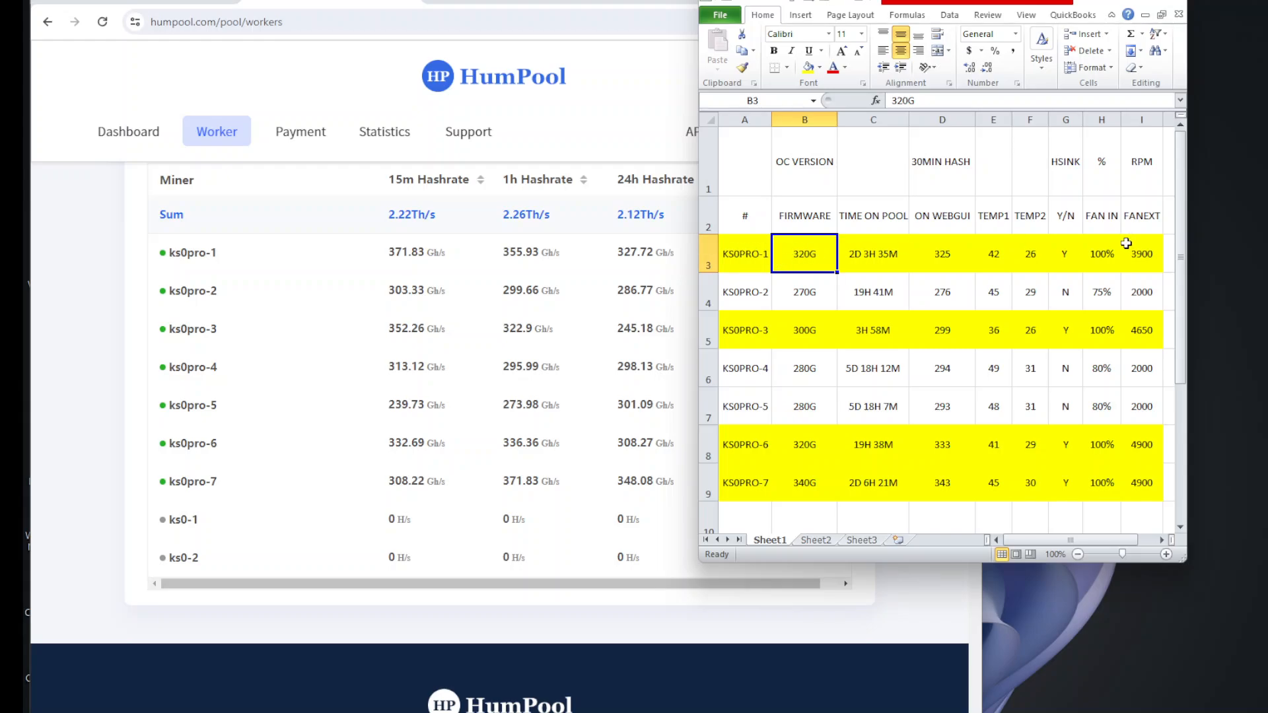
pyautogui.click(1029, 253)
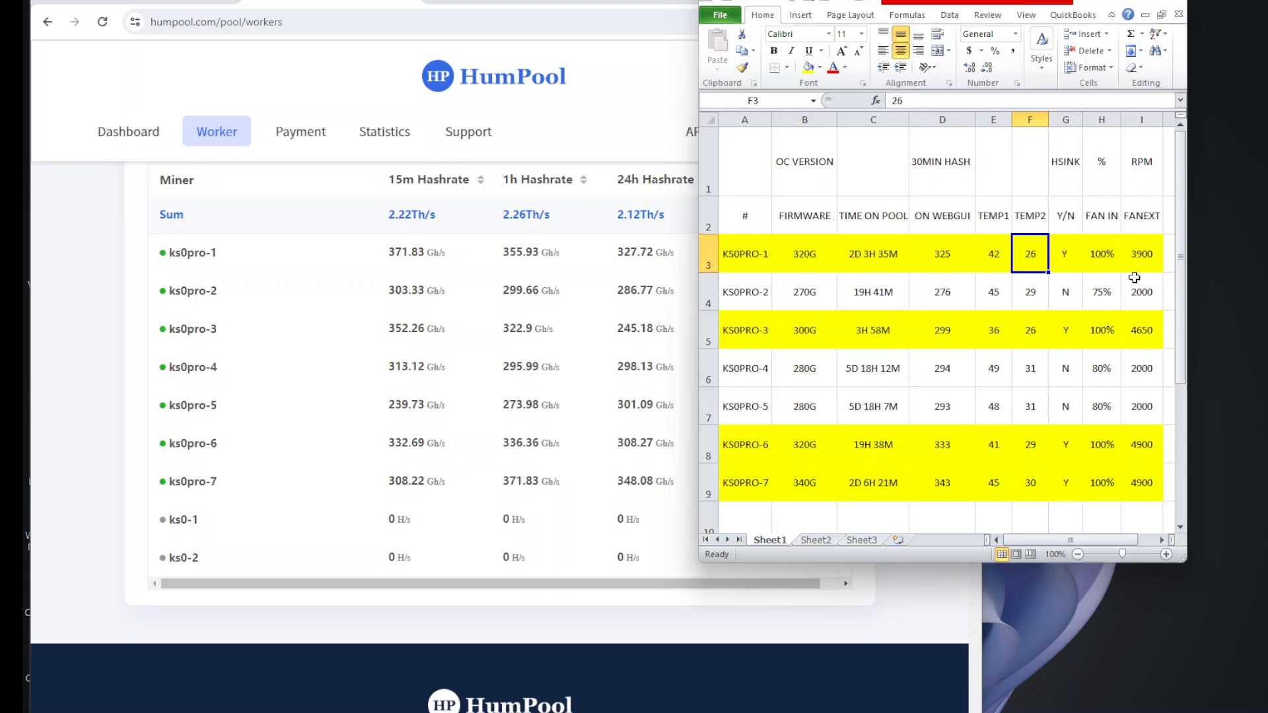
pyautogui.click(1065, 254)
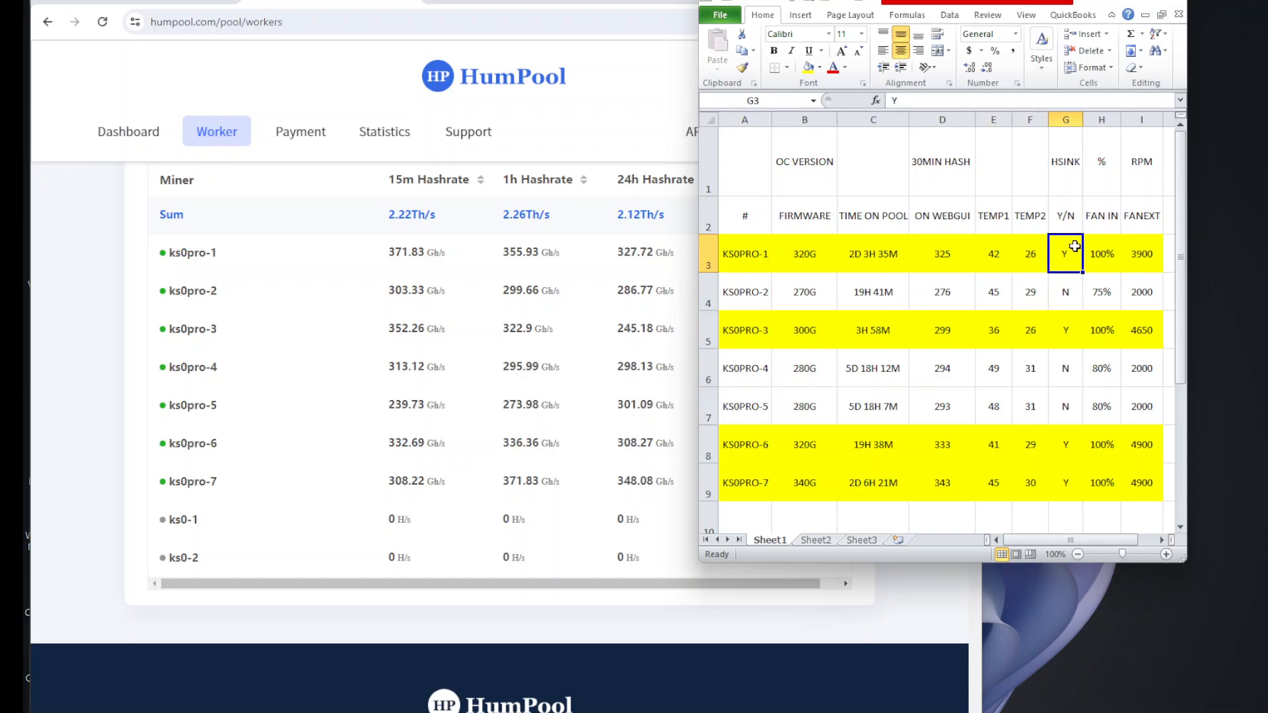
pyautogui.moveTo(1106, 257)
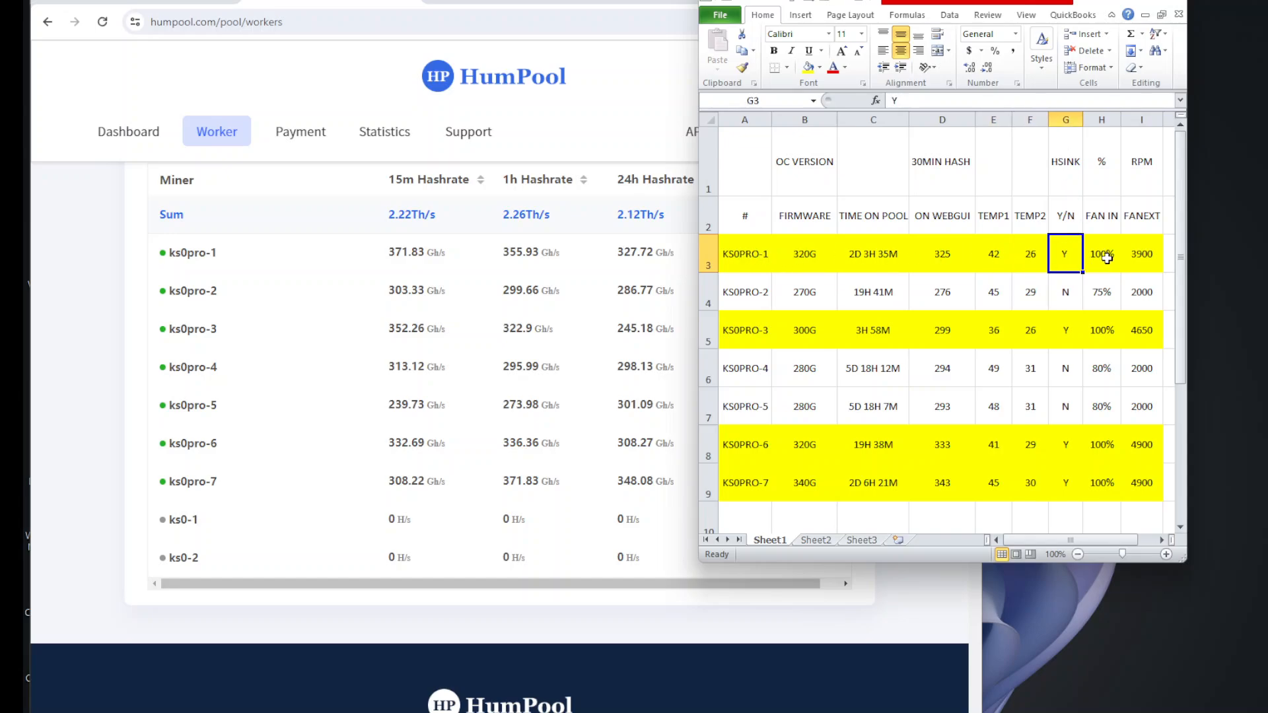
pyautogui.click(1100, 254)
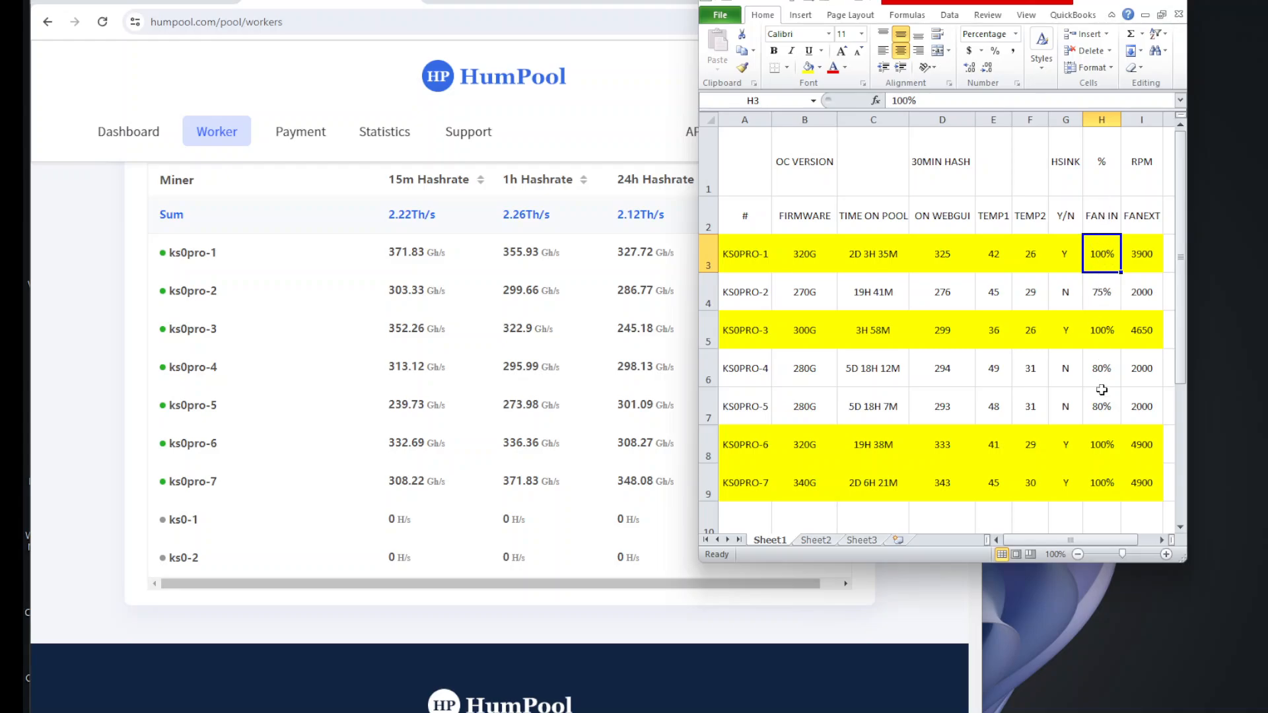
pyautogui.moveTo(1142, 254)
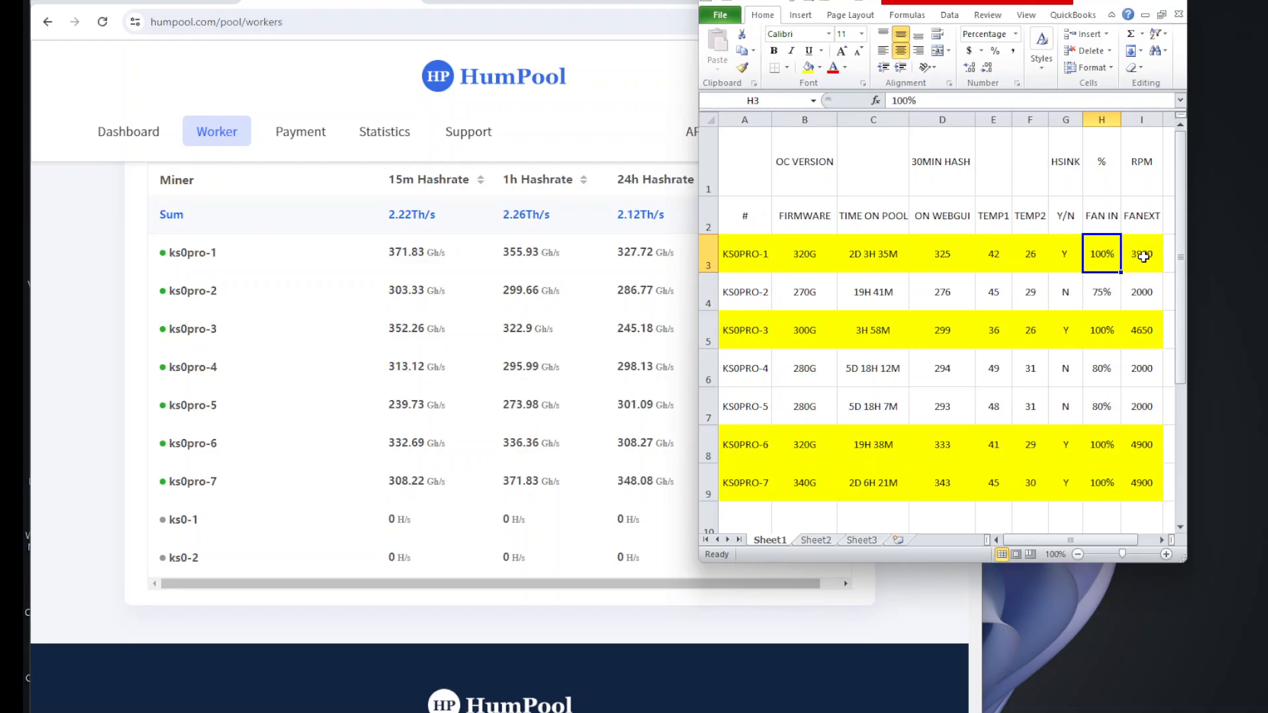
pyautogui.click(1141, 254)
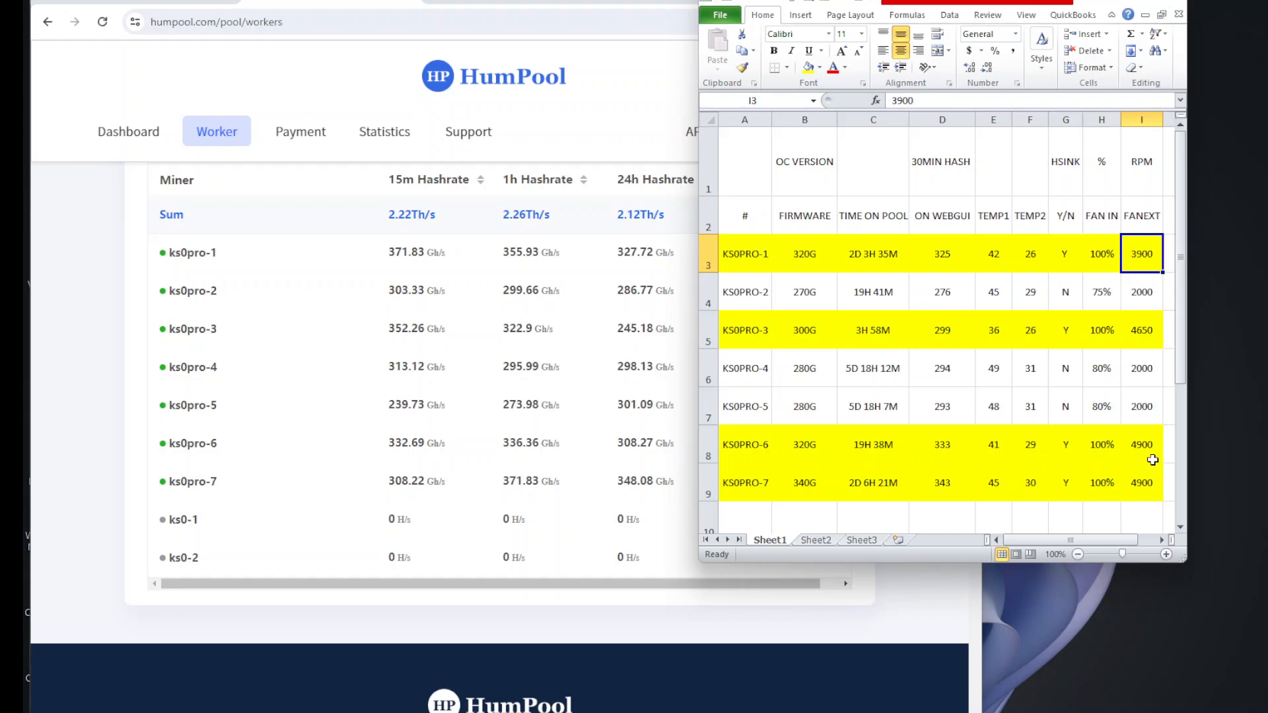
pyautogui.moveTo(869, 347)
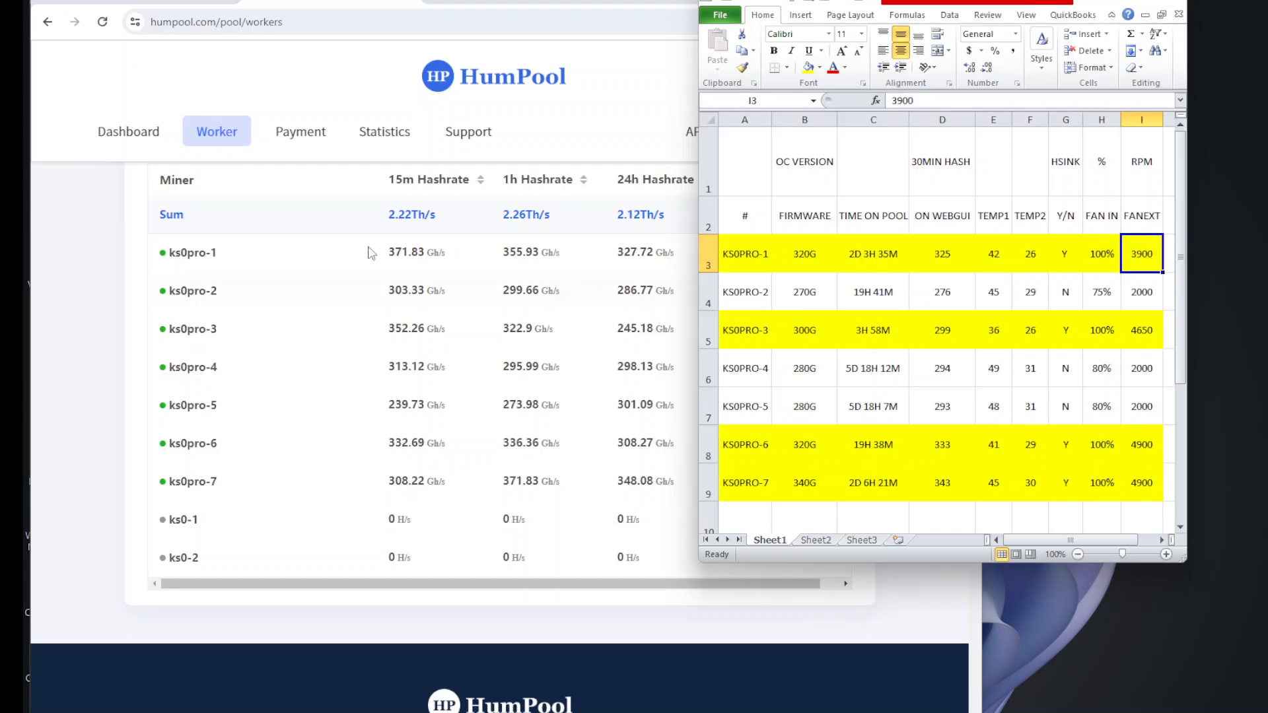
pyautogui.moveTo(640, 451)
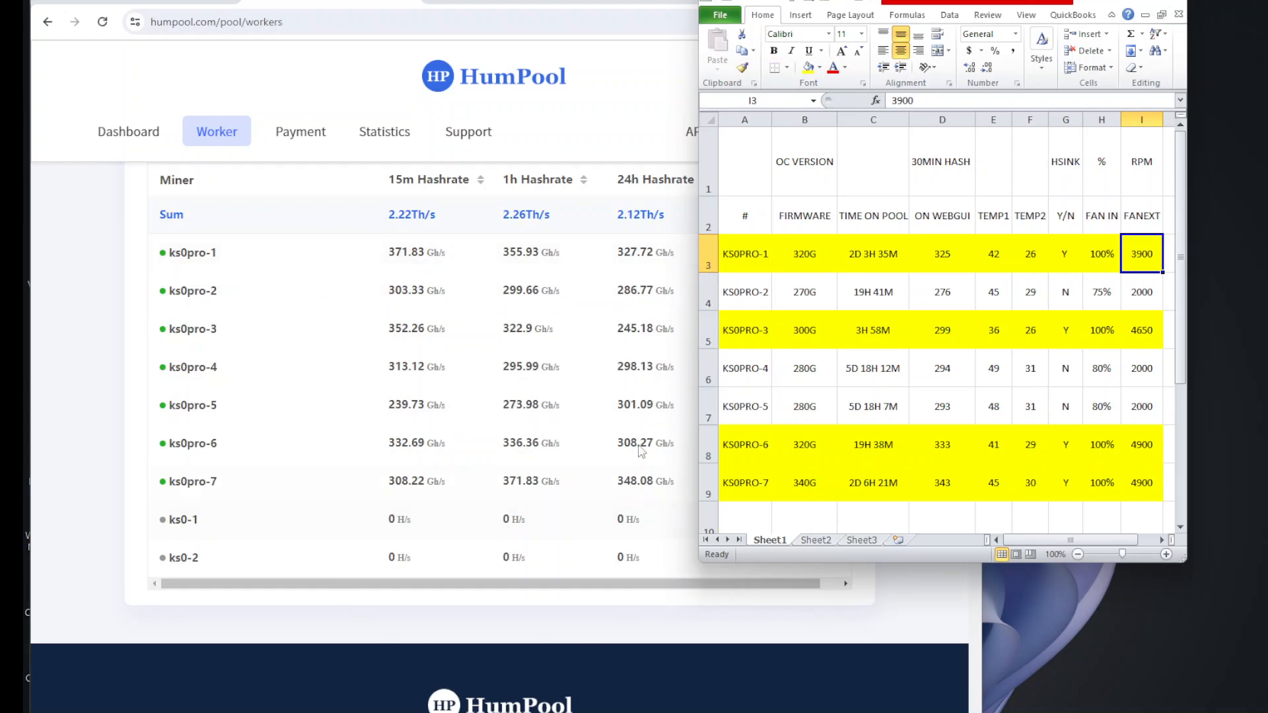
pyautogui.moveTo(303, 168)
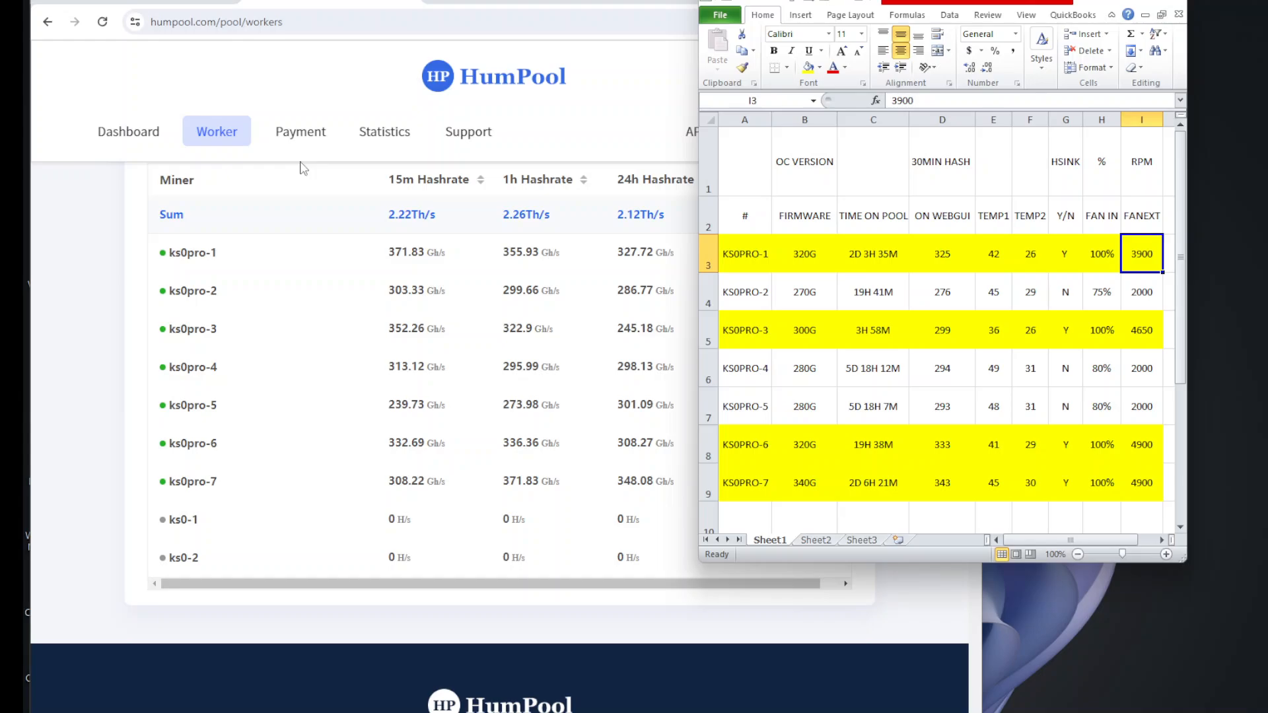
pyautogui.moveTo(632, 303)
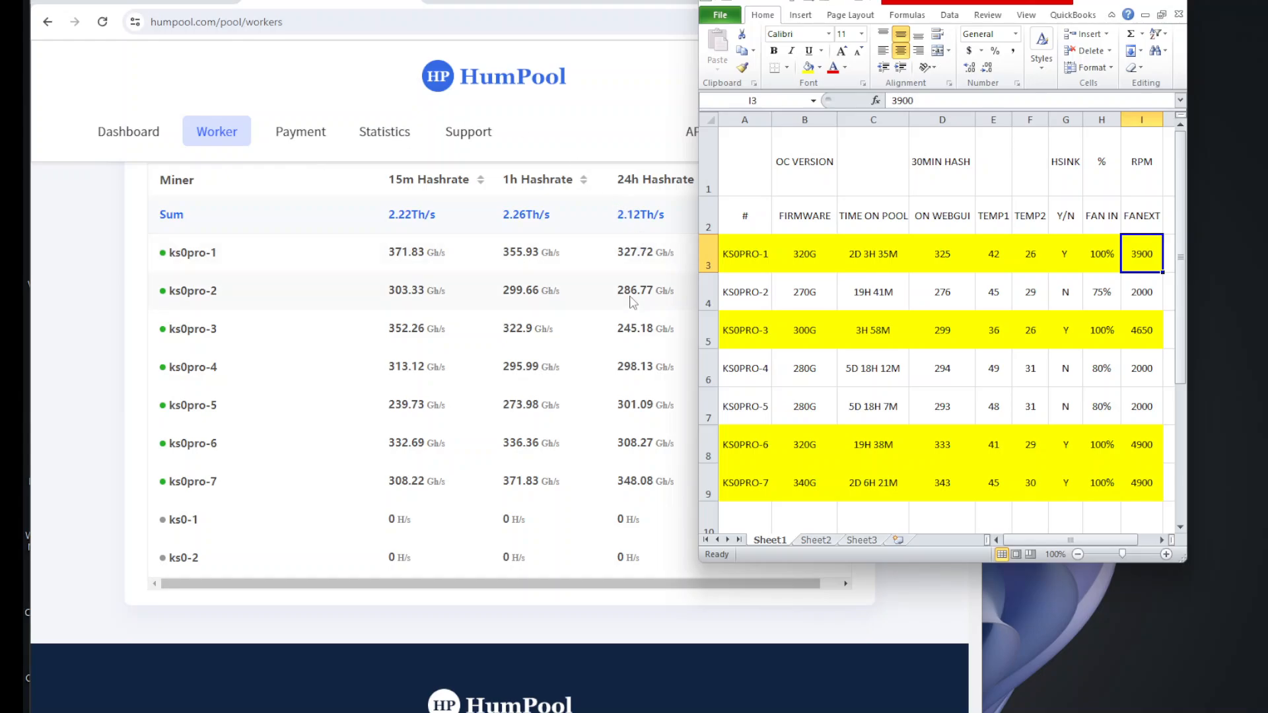
# - Refresh HumPool worker hashrates and compare them with KS0PRO-1's 325 and KS0PRO-2's 276 GUI figures
pyautogui.click(102, 22)
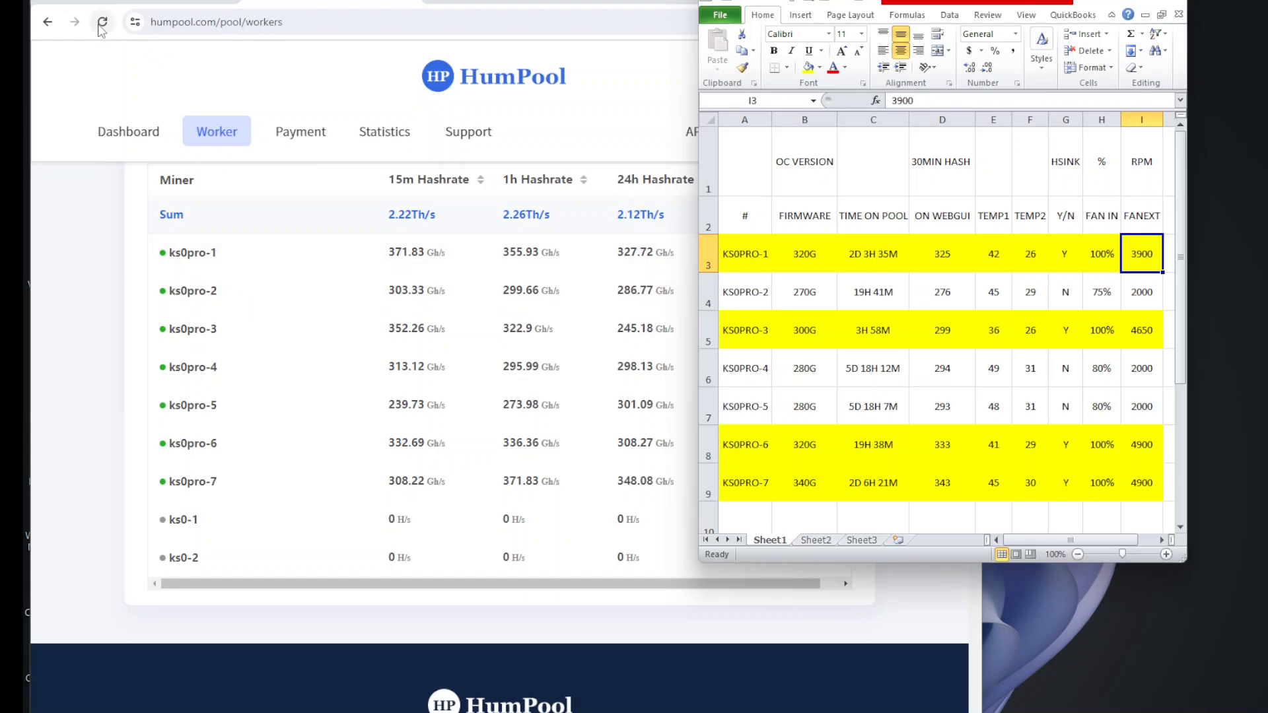
pyautogui.click(103, 23)
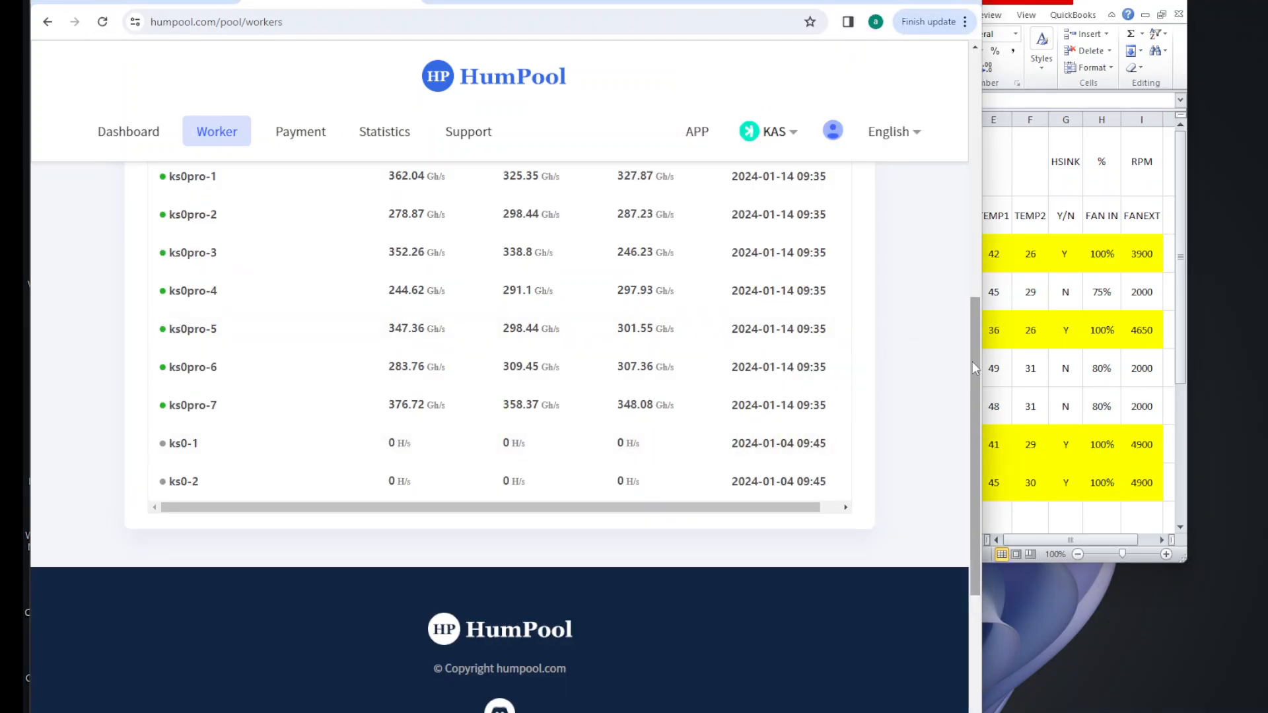
pyautogui.scroll(3)
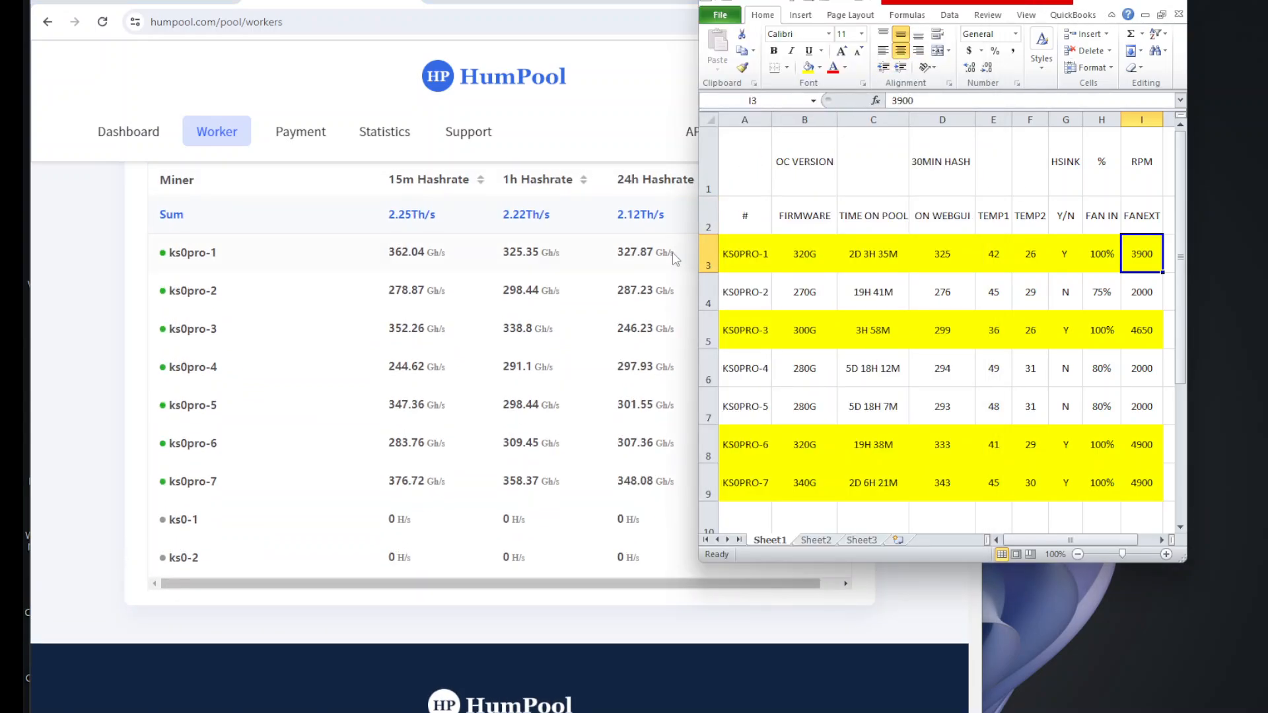
pyautogui.moveTo(358, 251)
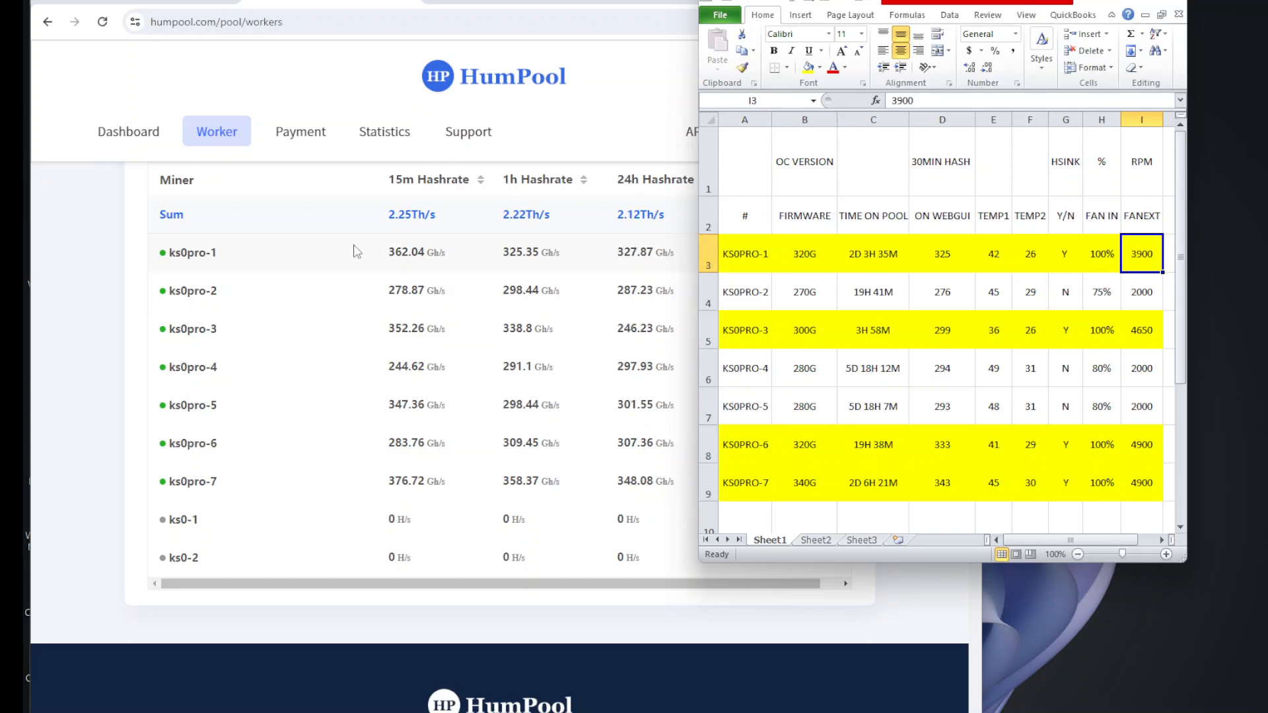
pyautogui.moveTo(606, 265)
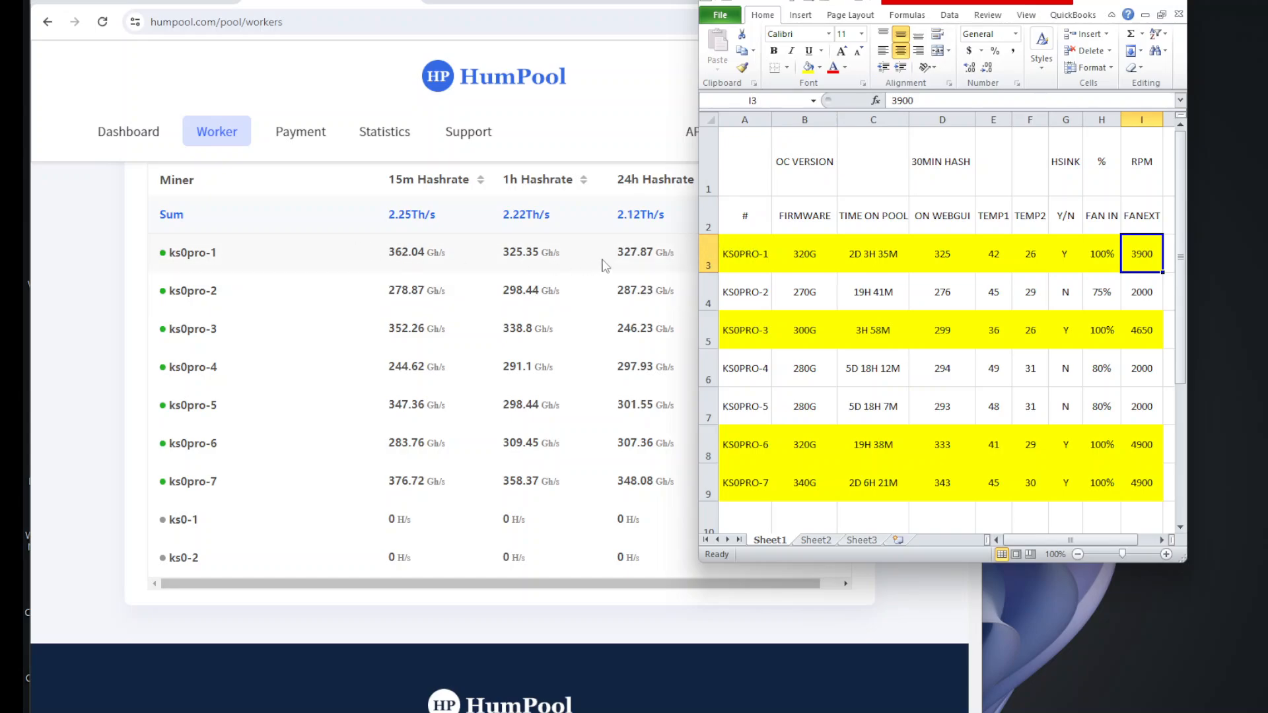
pyautogui.moveTo(637, 261)
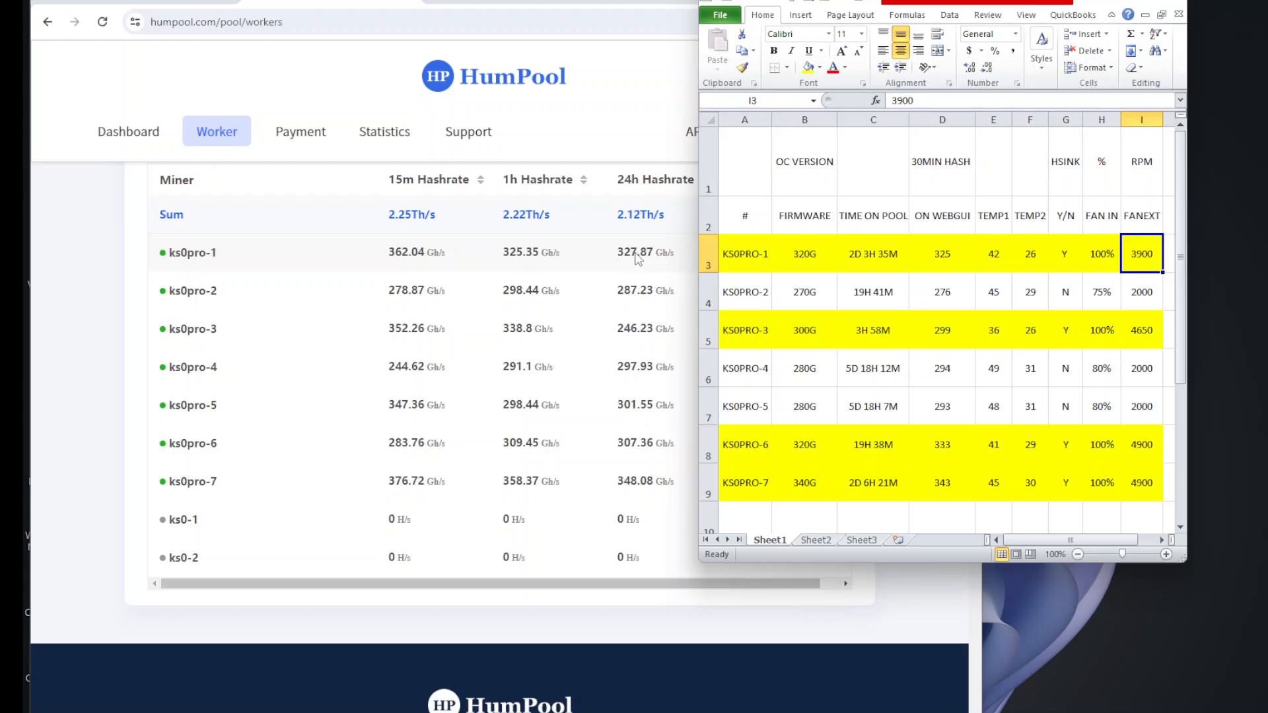
pyautogui.moveTo(638, 303)
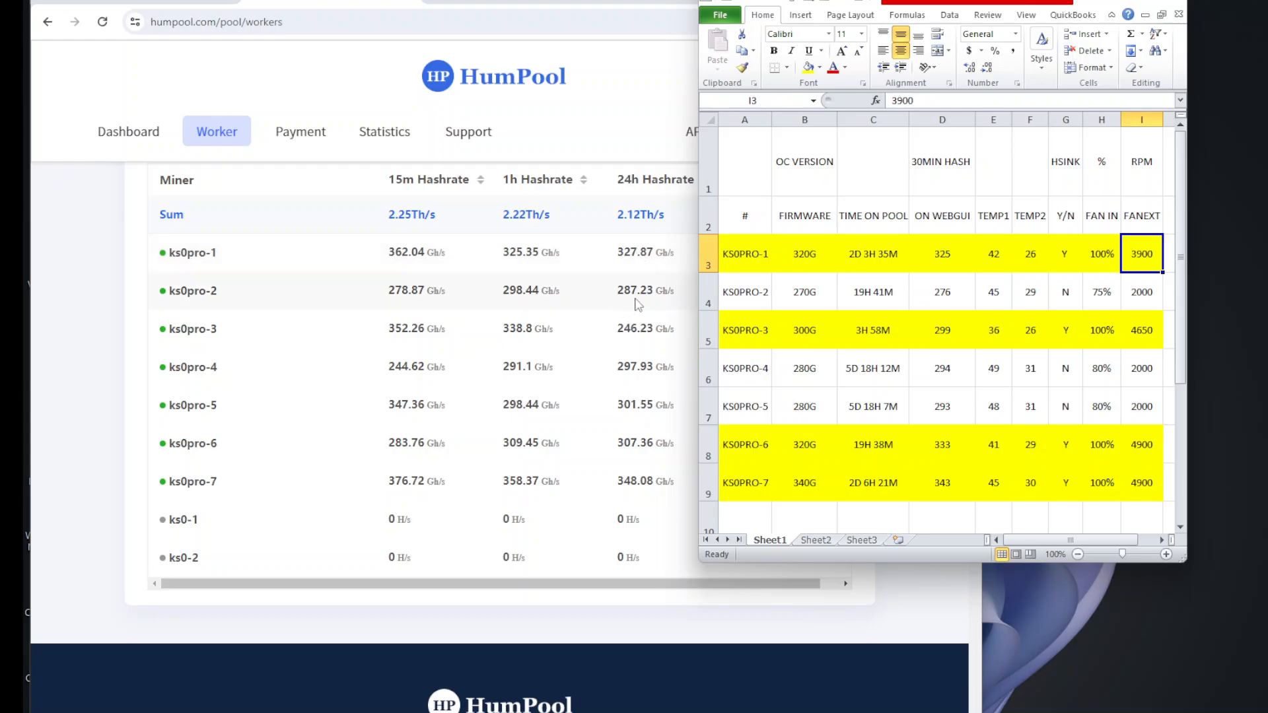
pyautogui.moveTo(783, 506)
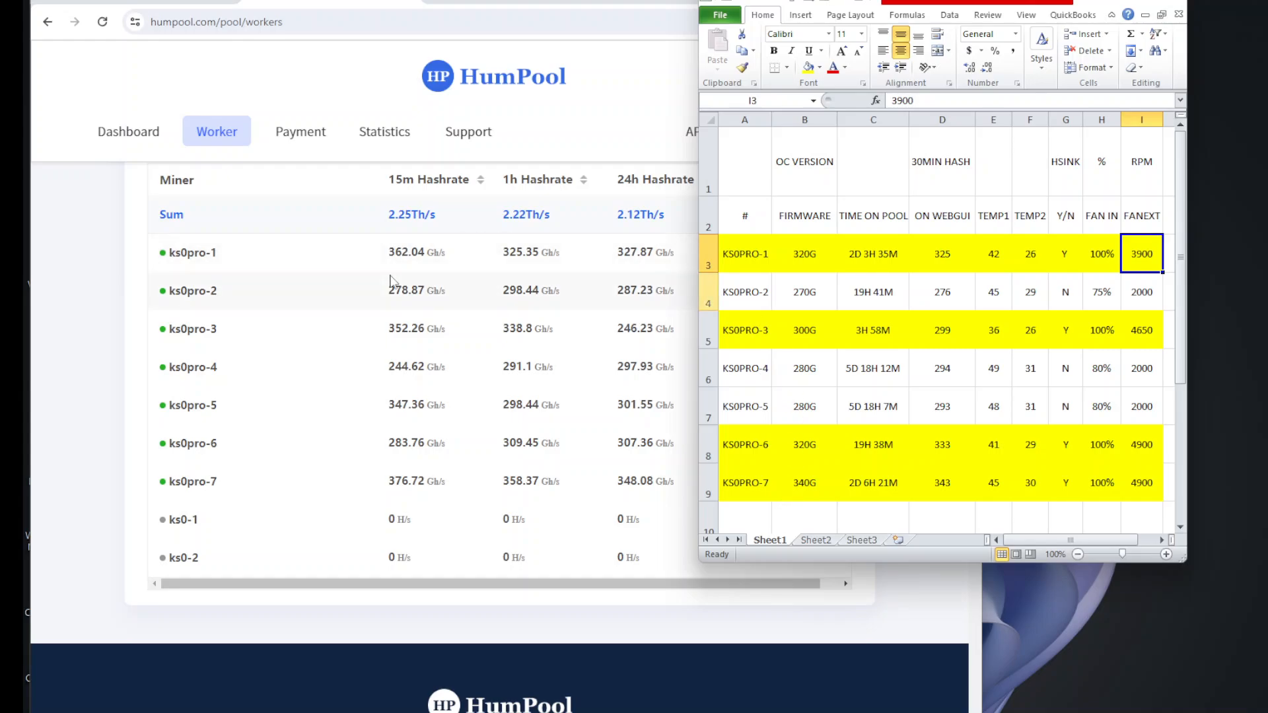
pyautogui.moveTo(967, 293)
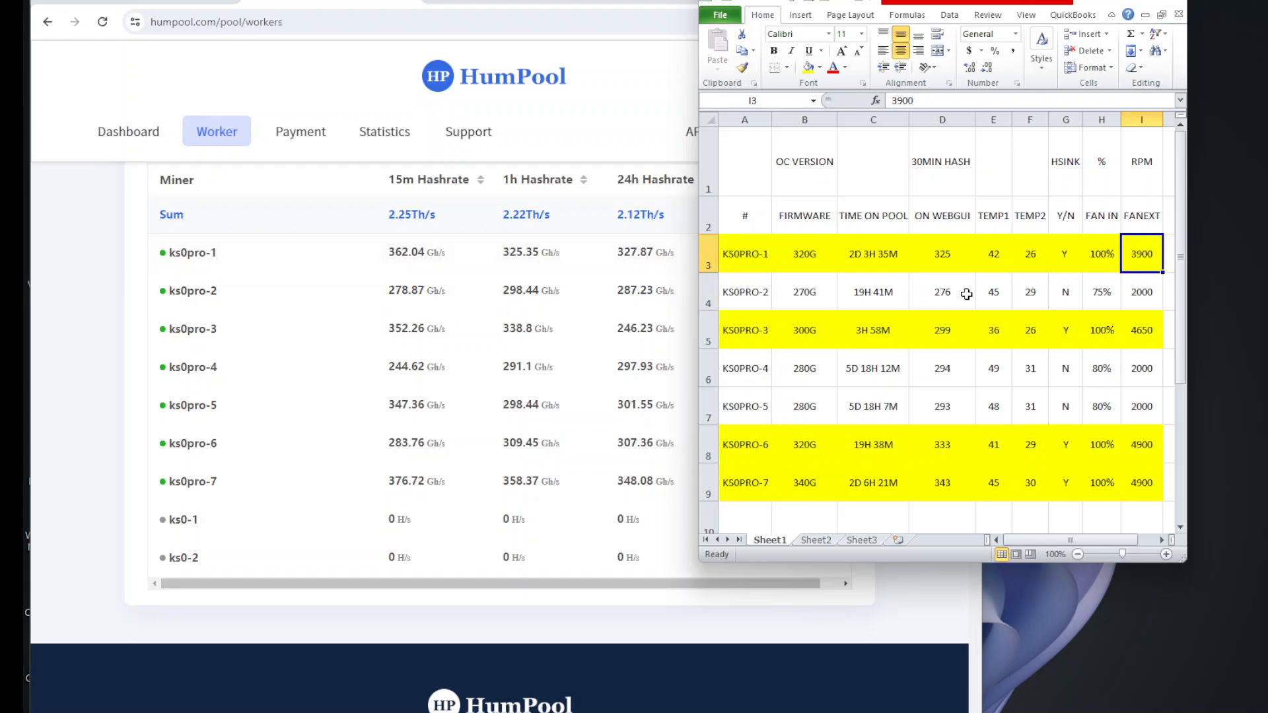
pyautogui.moveTo(1036, 249)
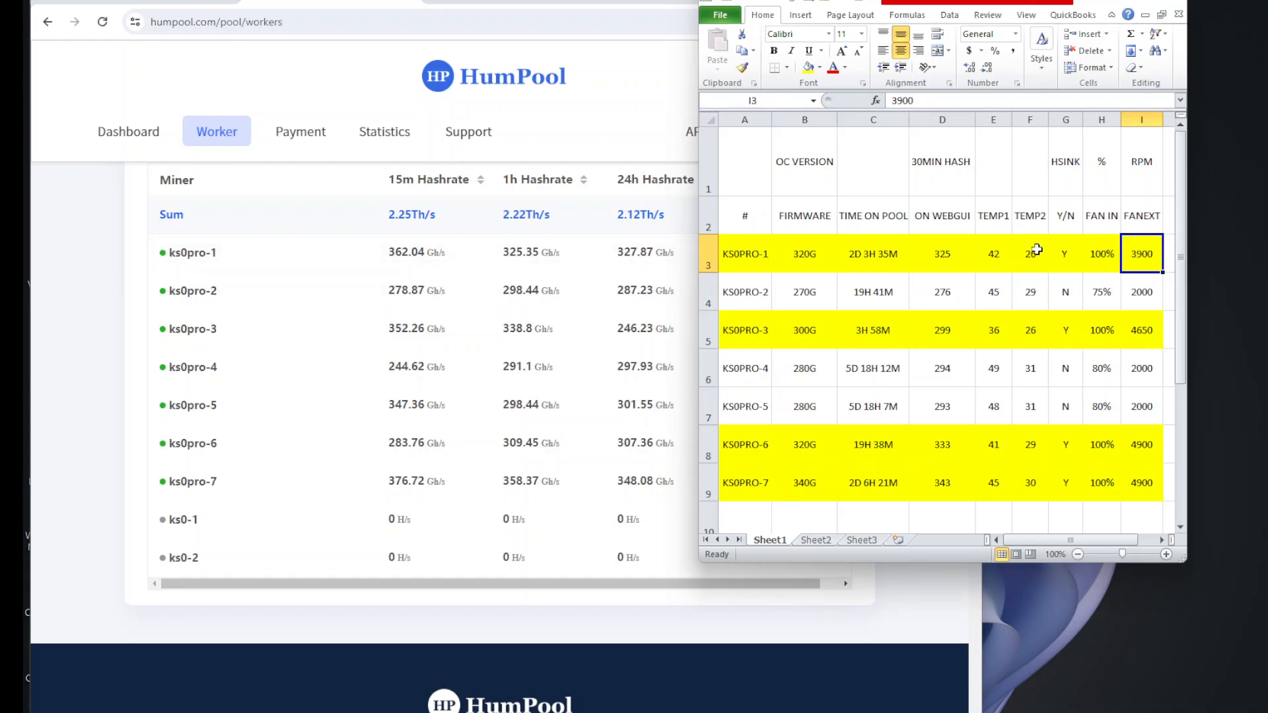
pyautogui.moveTo(428, 270)
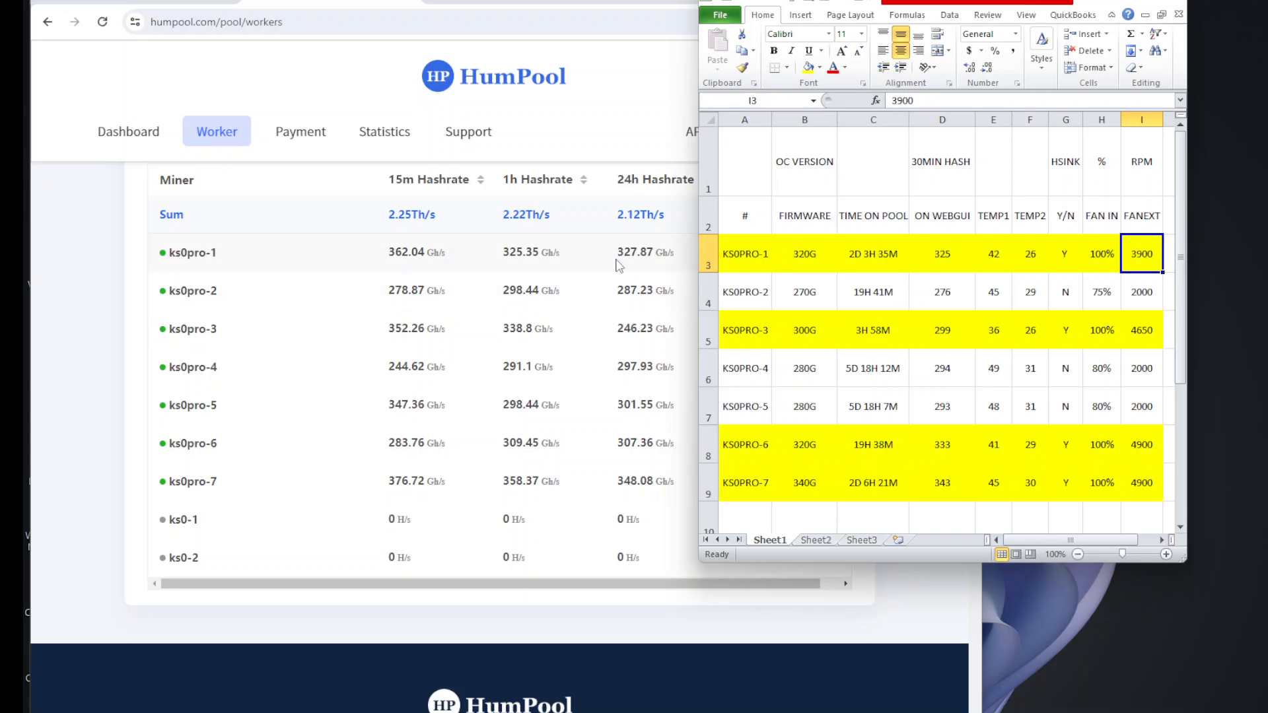
pyautogui.click(941, 253)
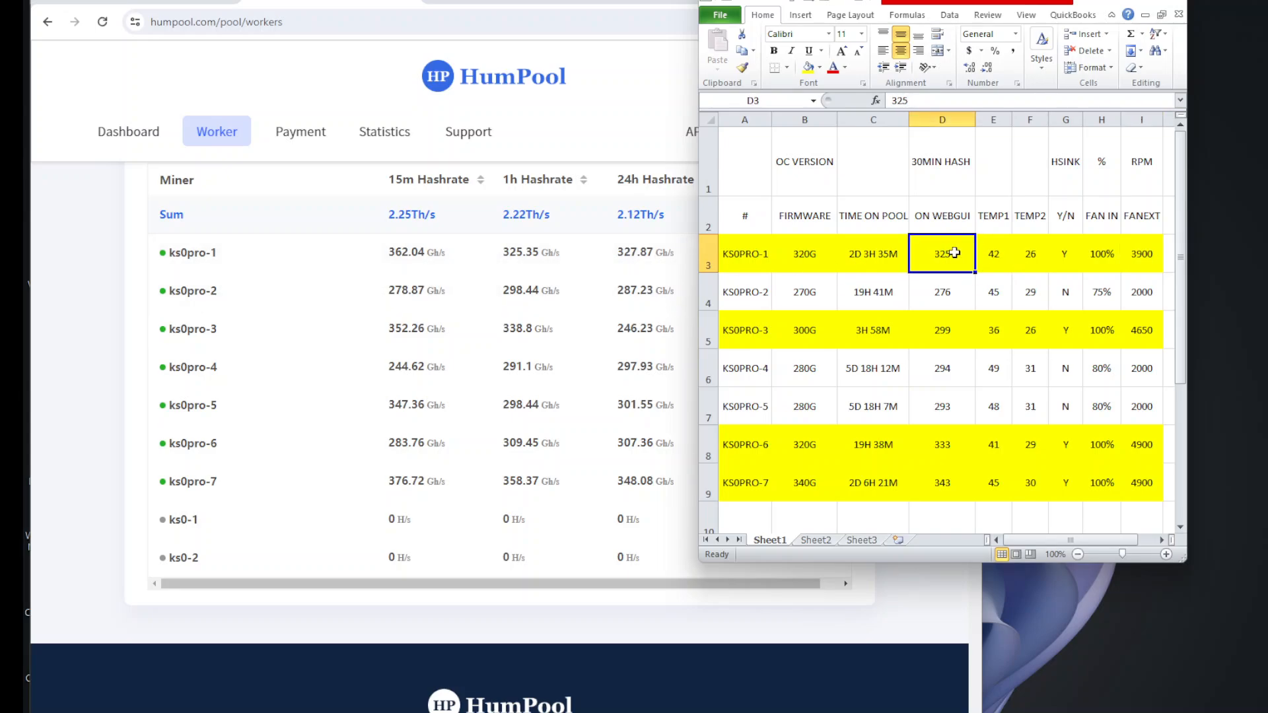
pyautogui.click(942, 292)
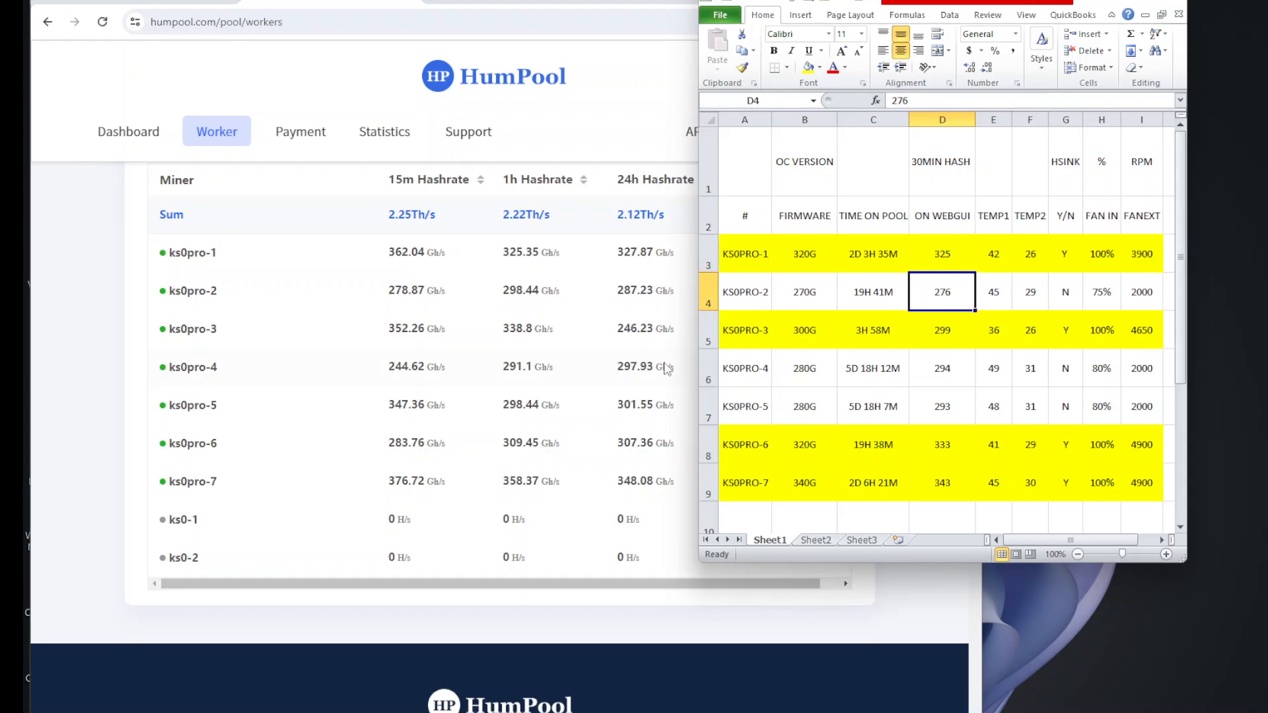
pyautogui.moveTo(659, 282)
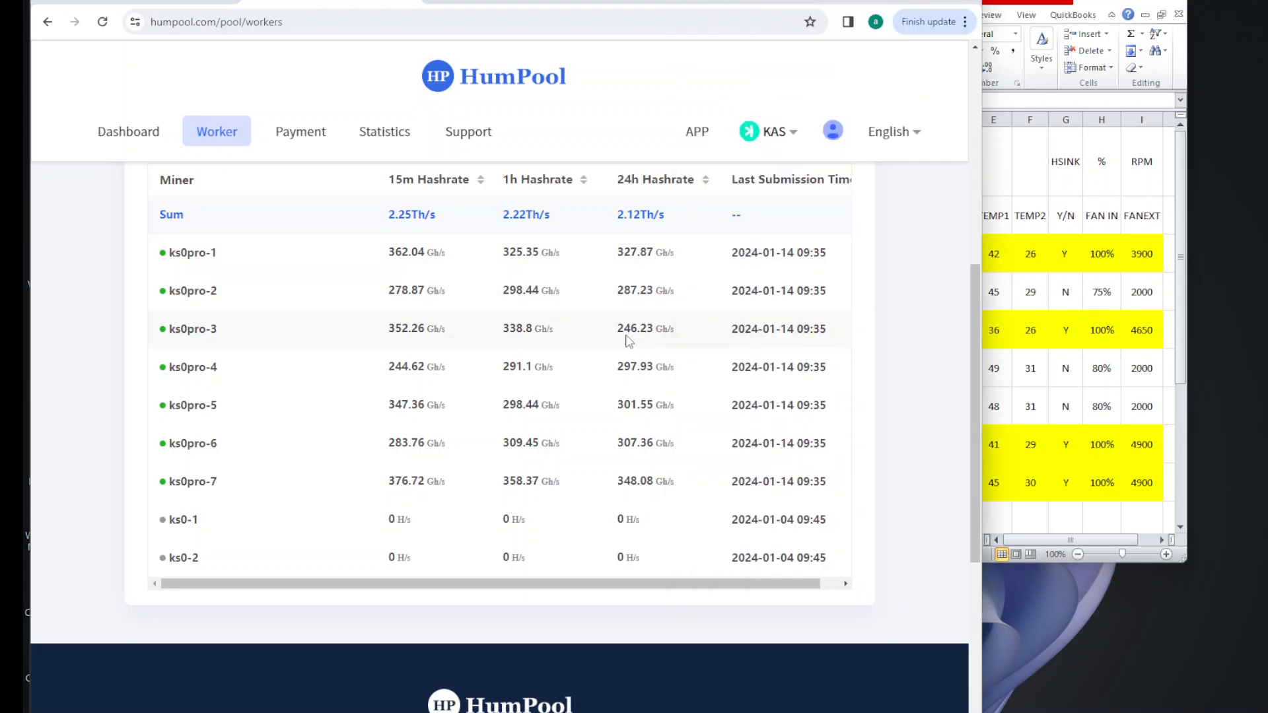
pyautogui.moveTo(560, 369)
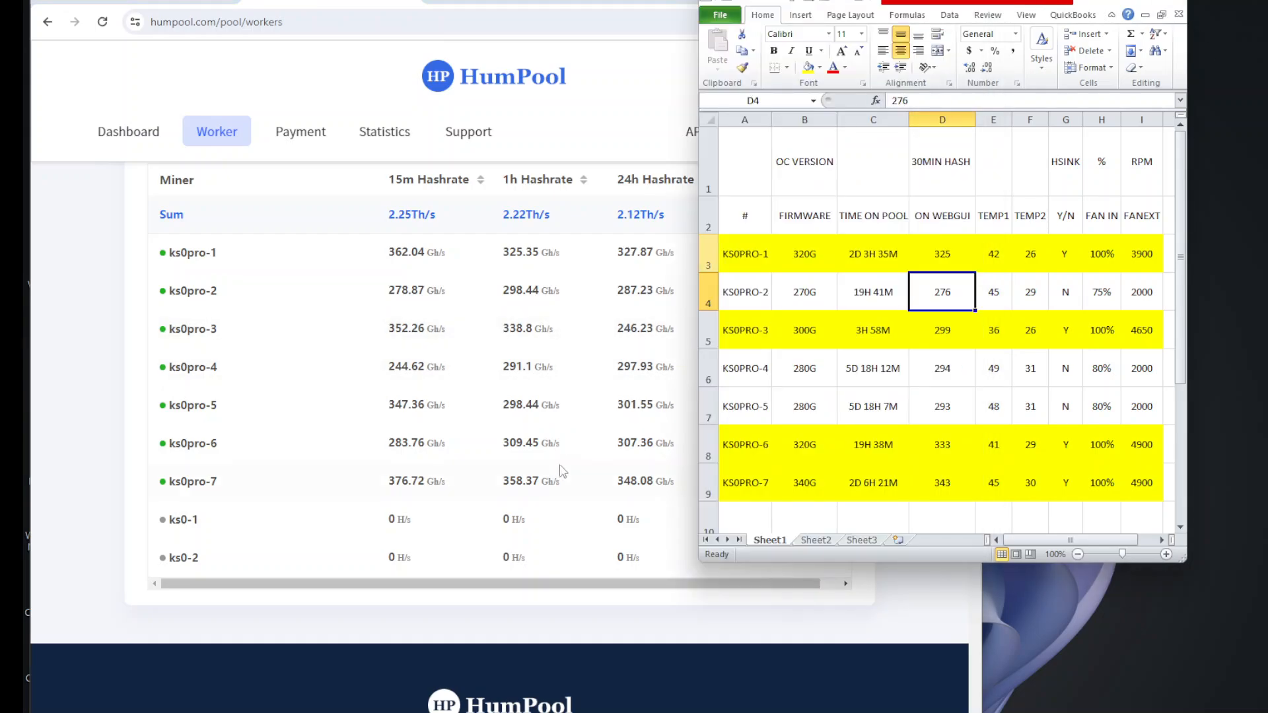
pyautogui.moveTo(635, 339)
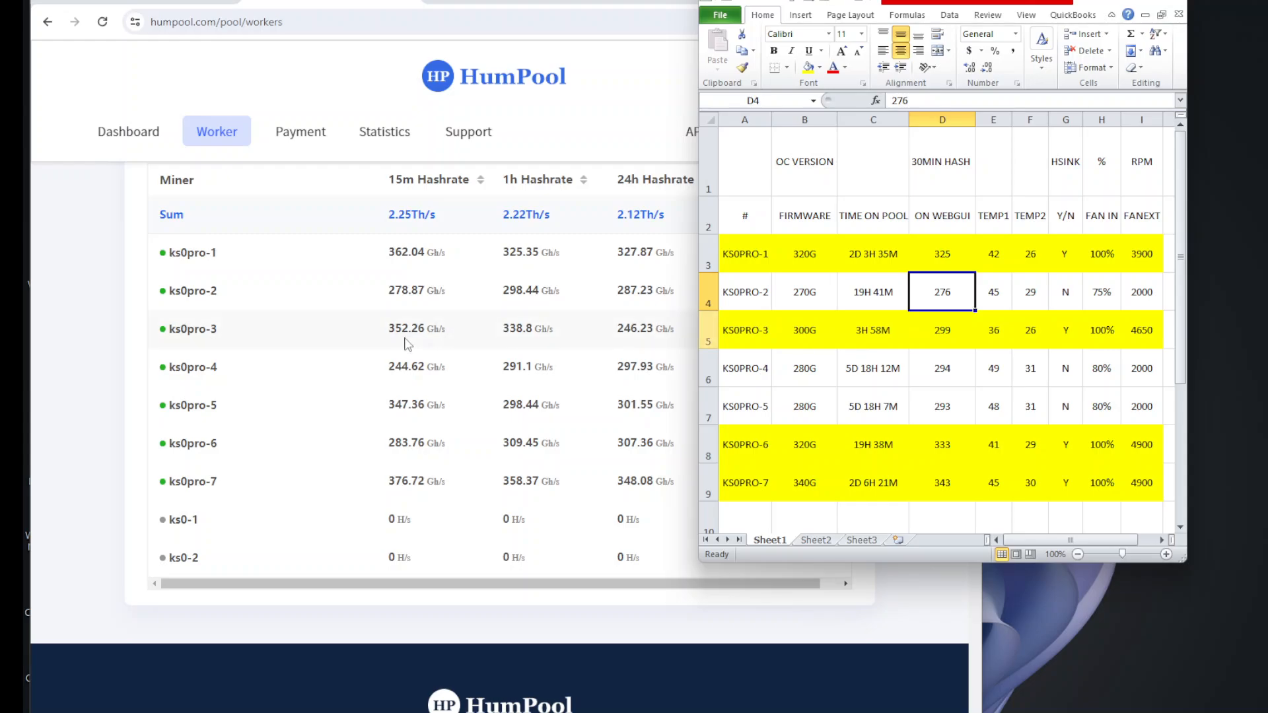
pyautogui.moveTo(808, 339)
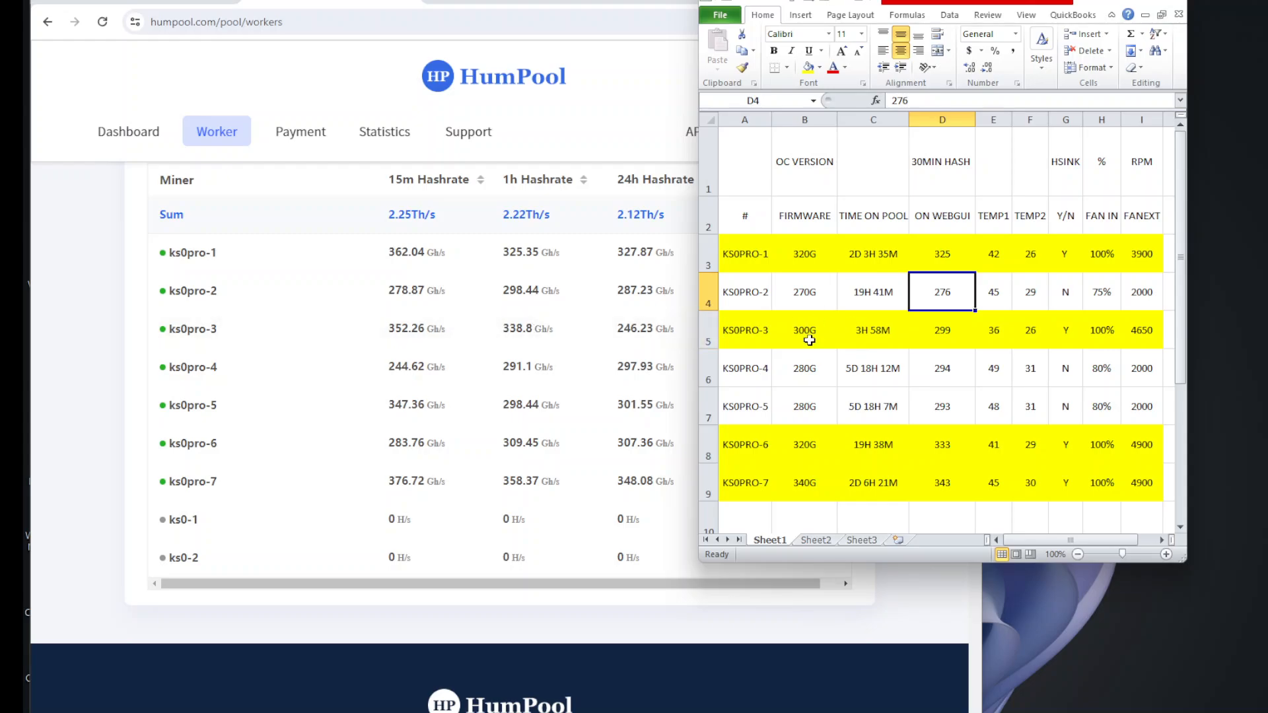
pyautogui.click(942, 330)
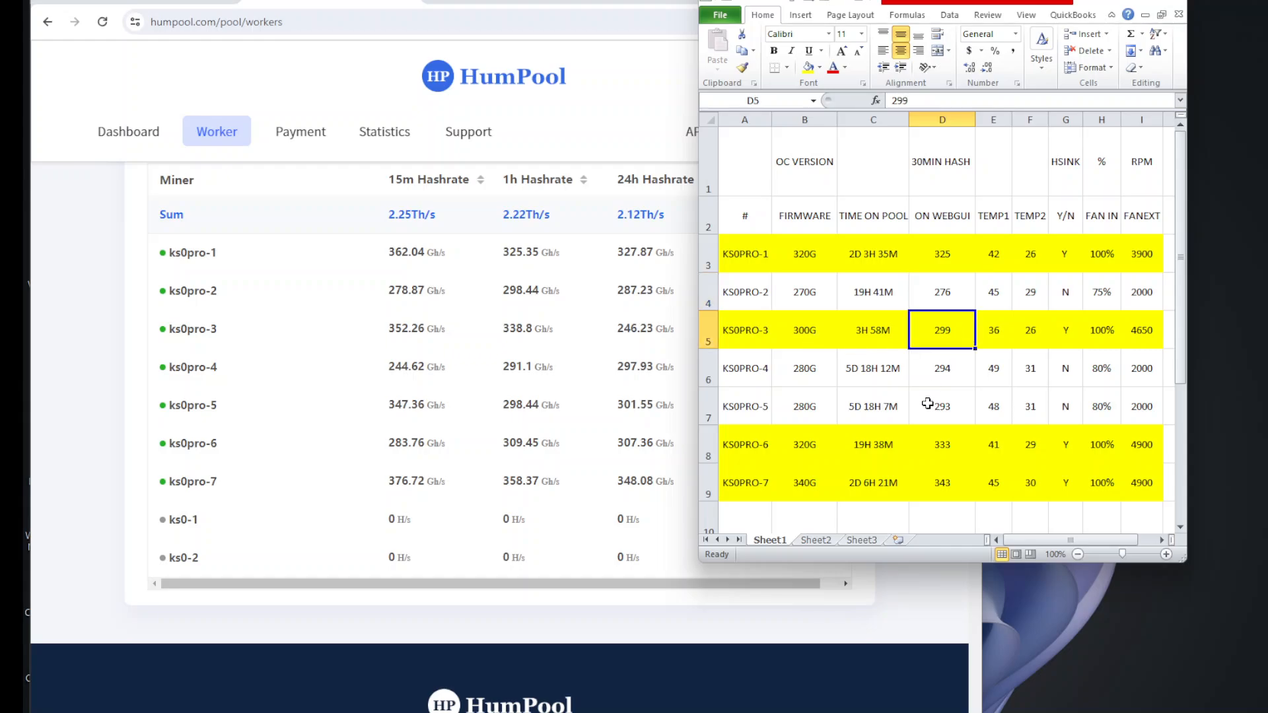
pyautogui.moveTo(540, 336)
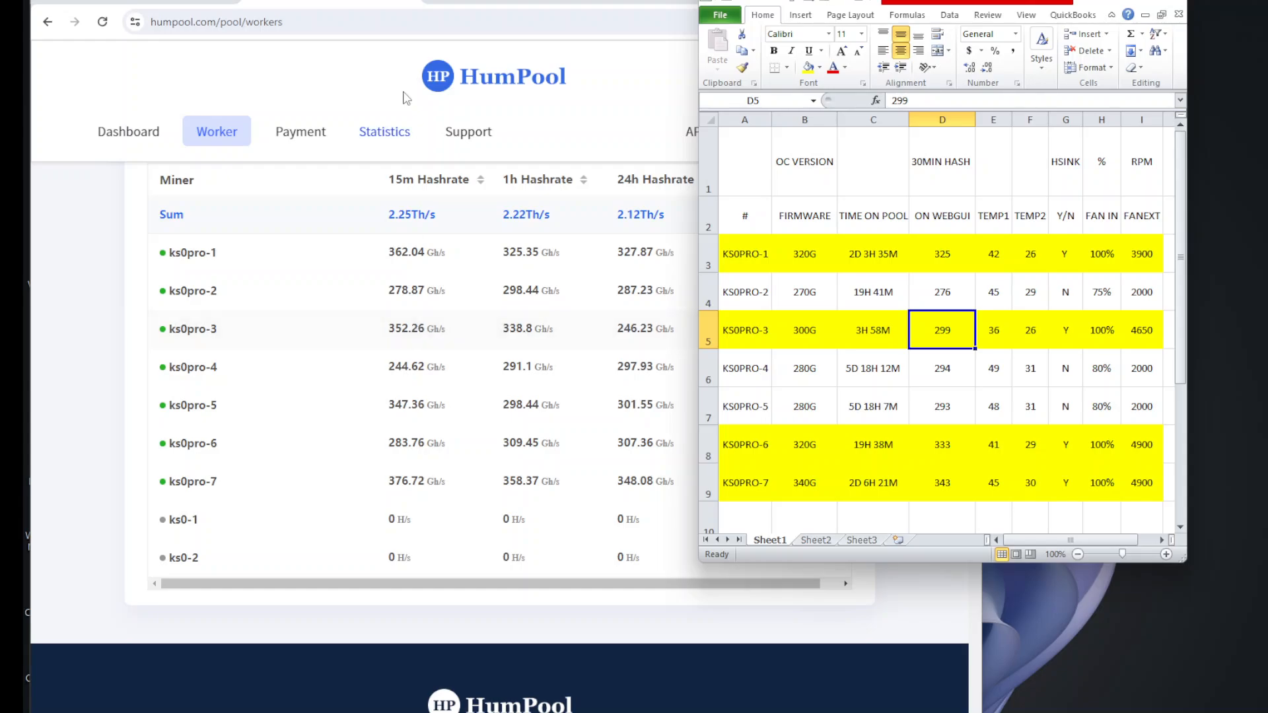
pyautogui.moveTo(416, 328)
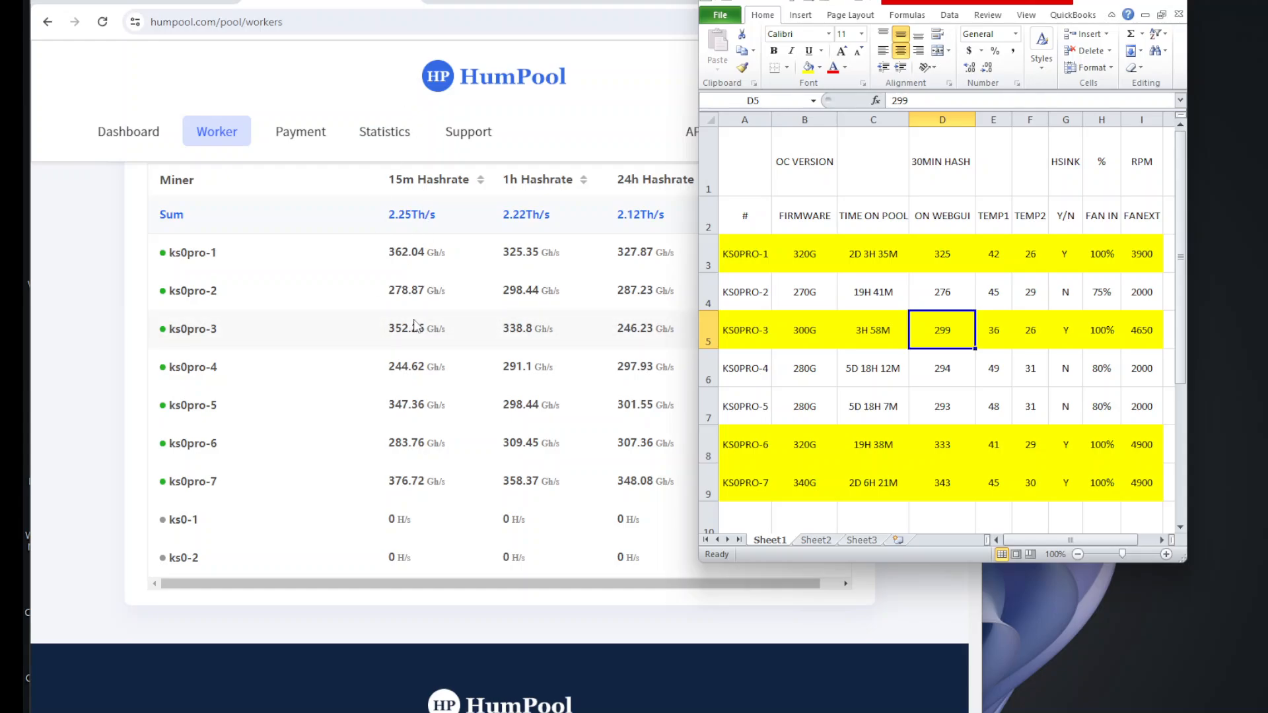
pyautogui.moveTo(1227, 309)
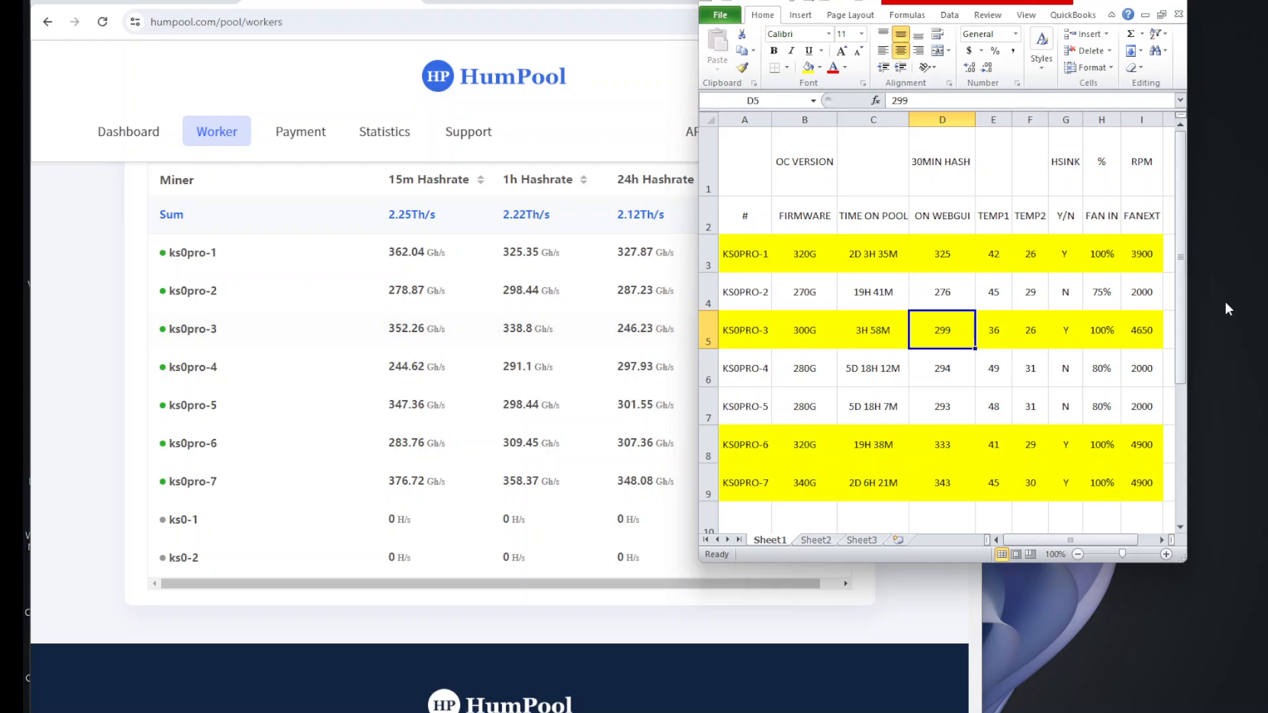
pyautogui.click(1141, 329)
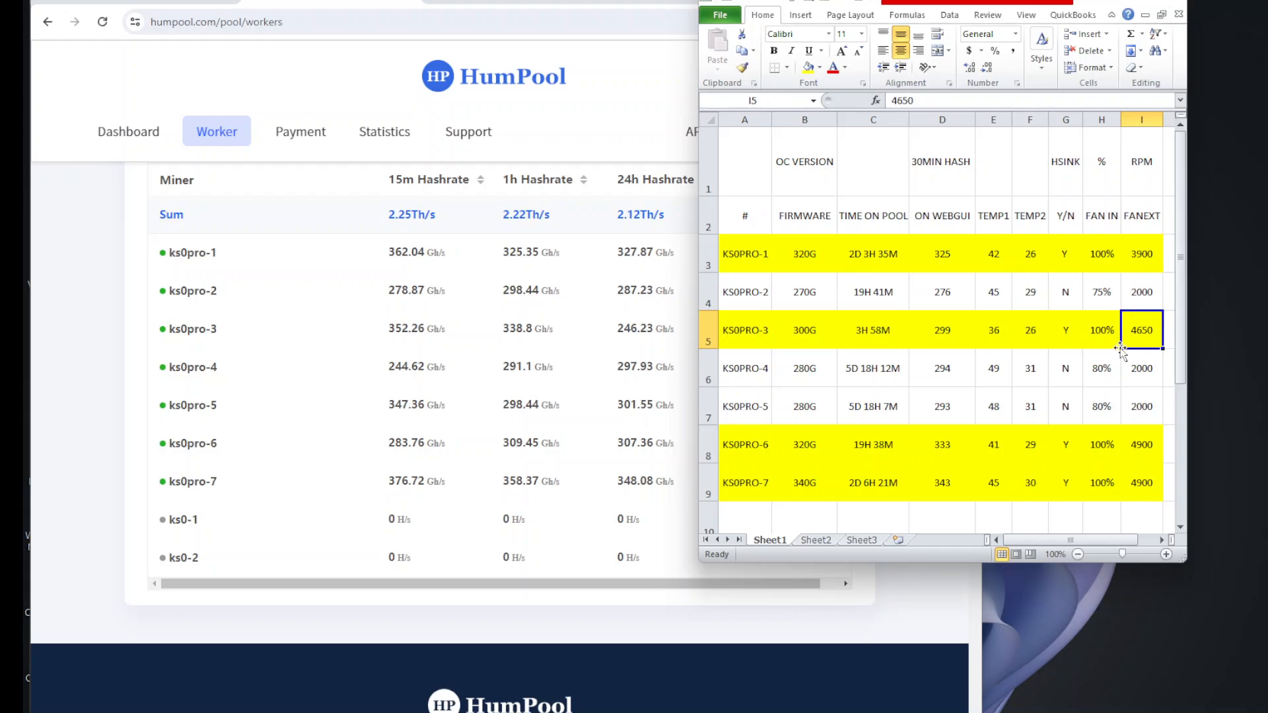
pyautogui.moveTo(1120, 348)
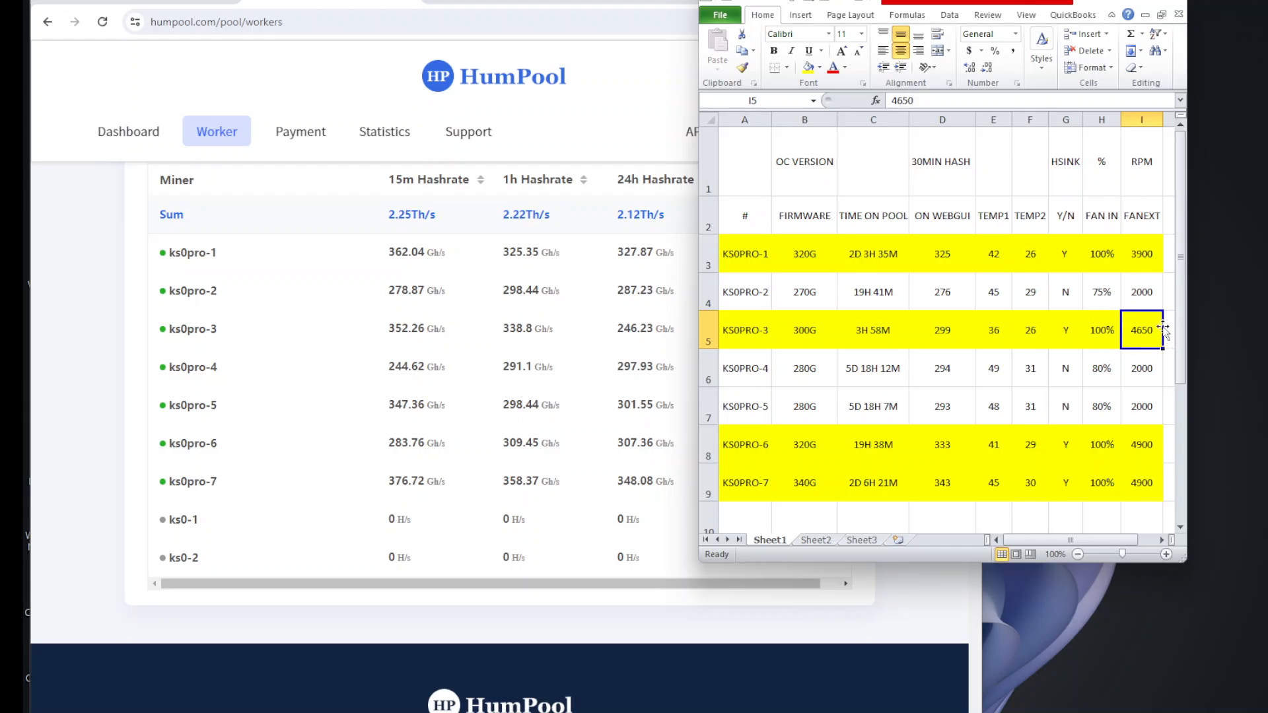
pyautogui.moveTo(792, 402)
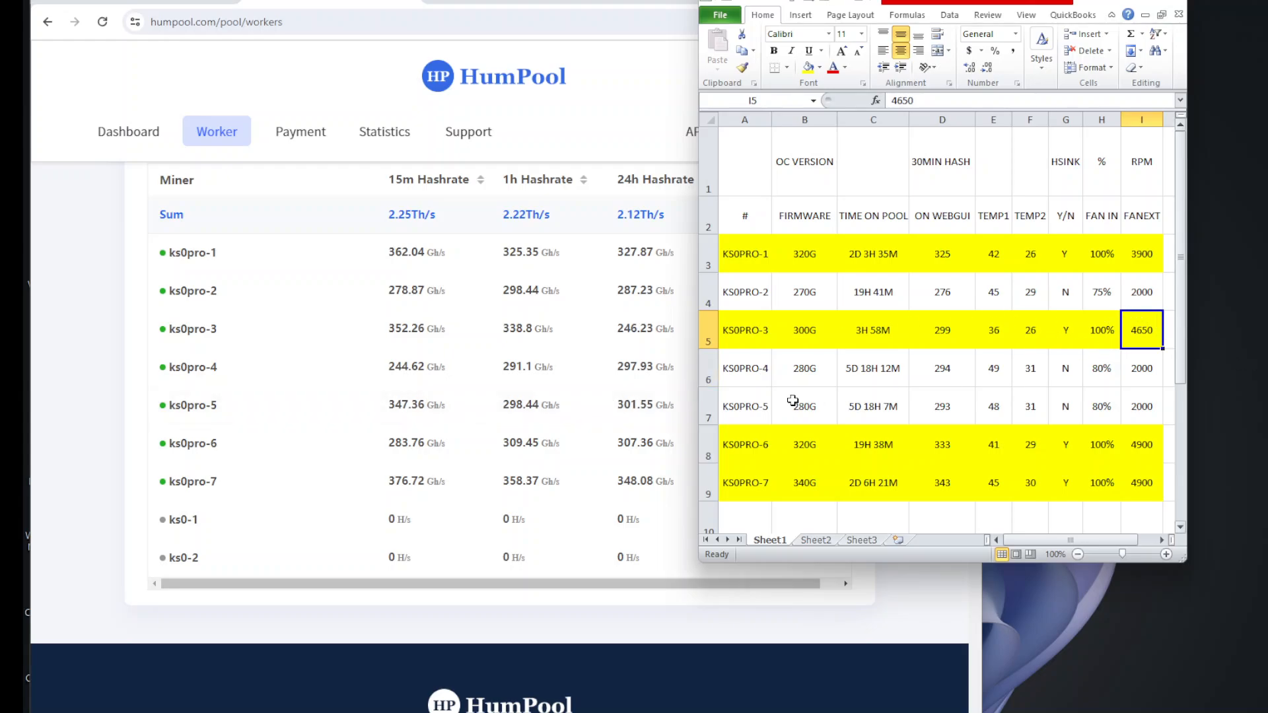
pyautogui.click(804, 368)
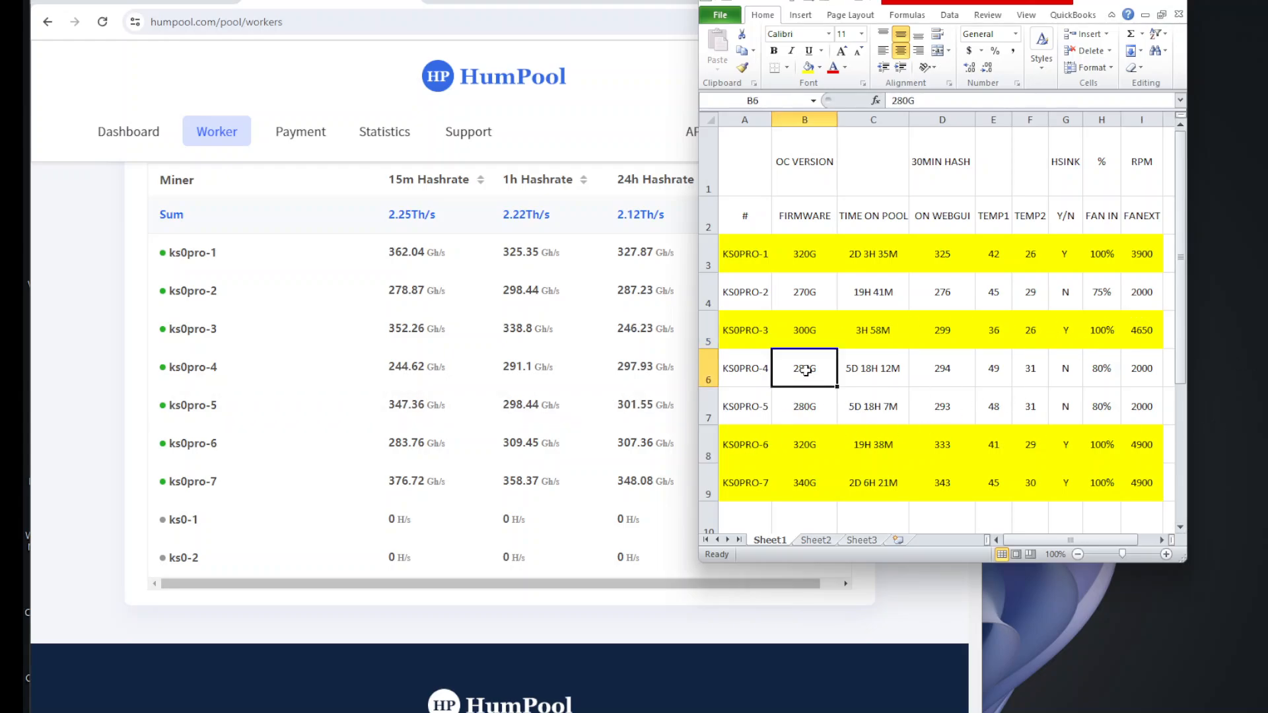
pyautogui.click(941, 368)
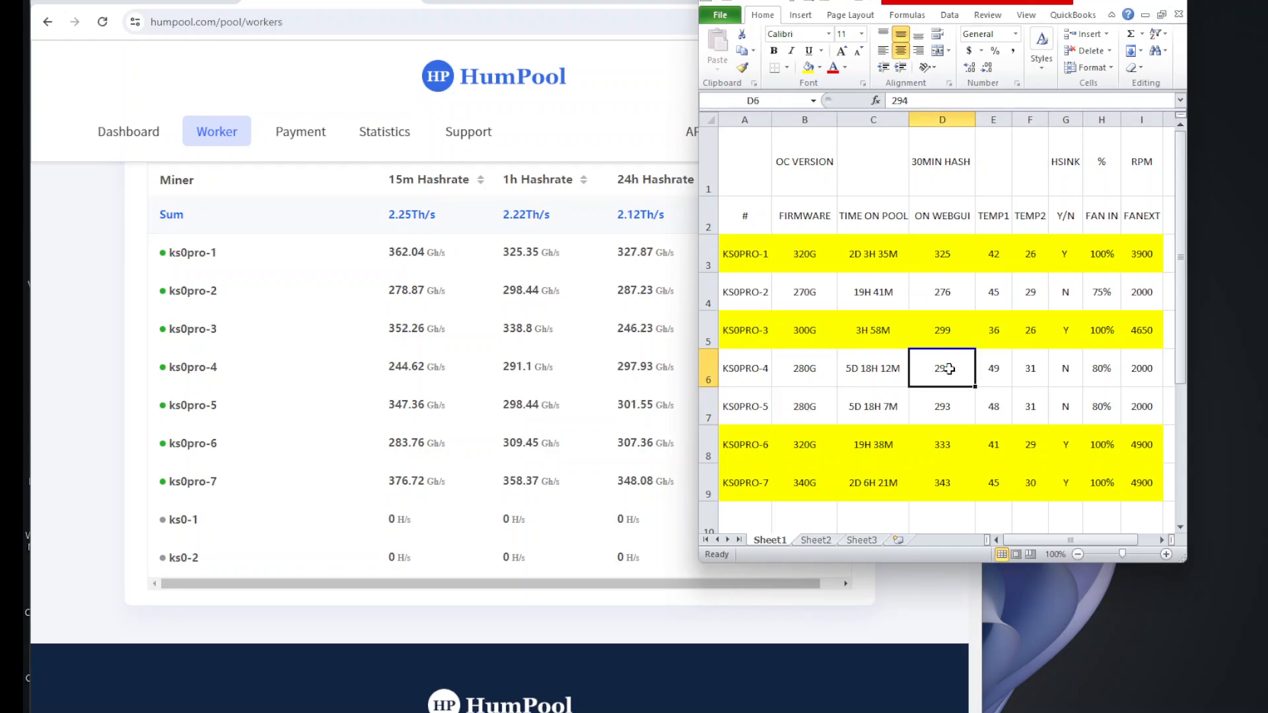
pyautogui.click(941, 406)
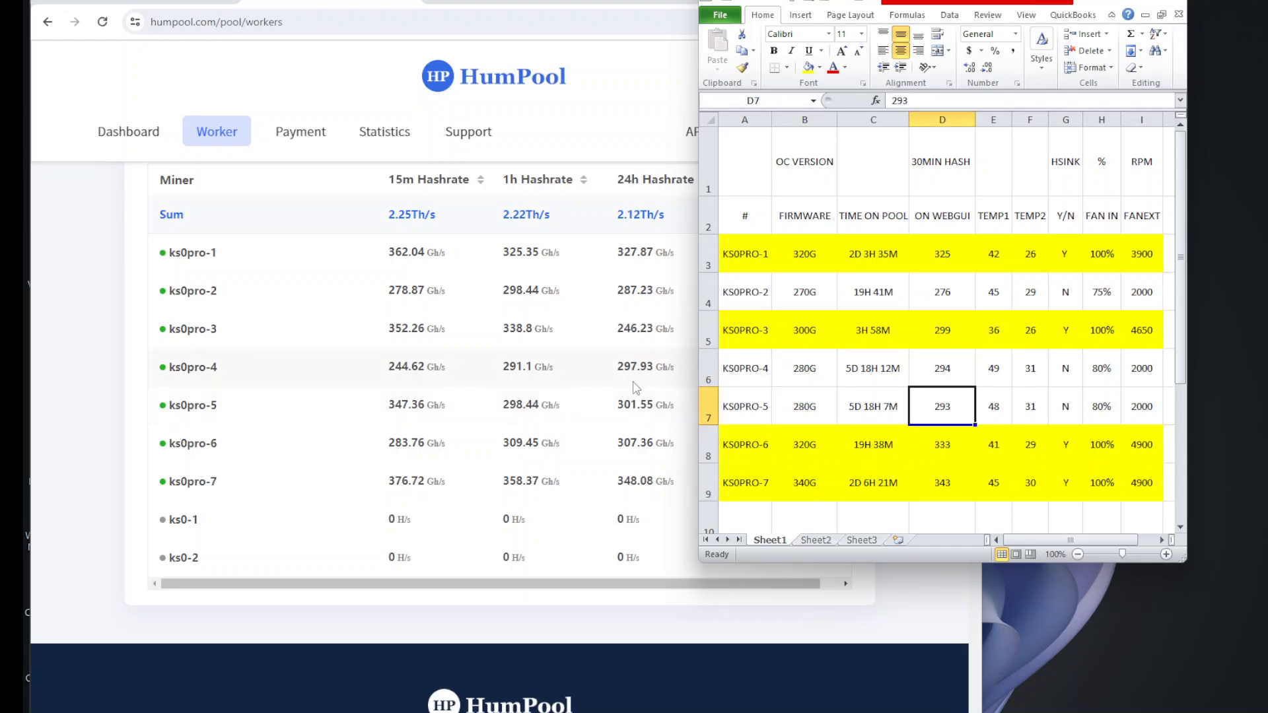
pyautogui.moveTo(963, 368)
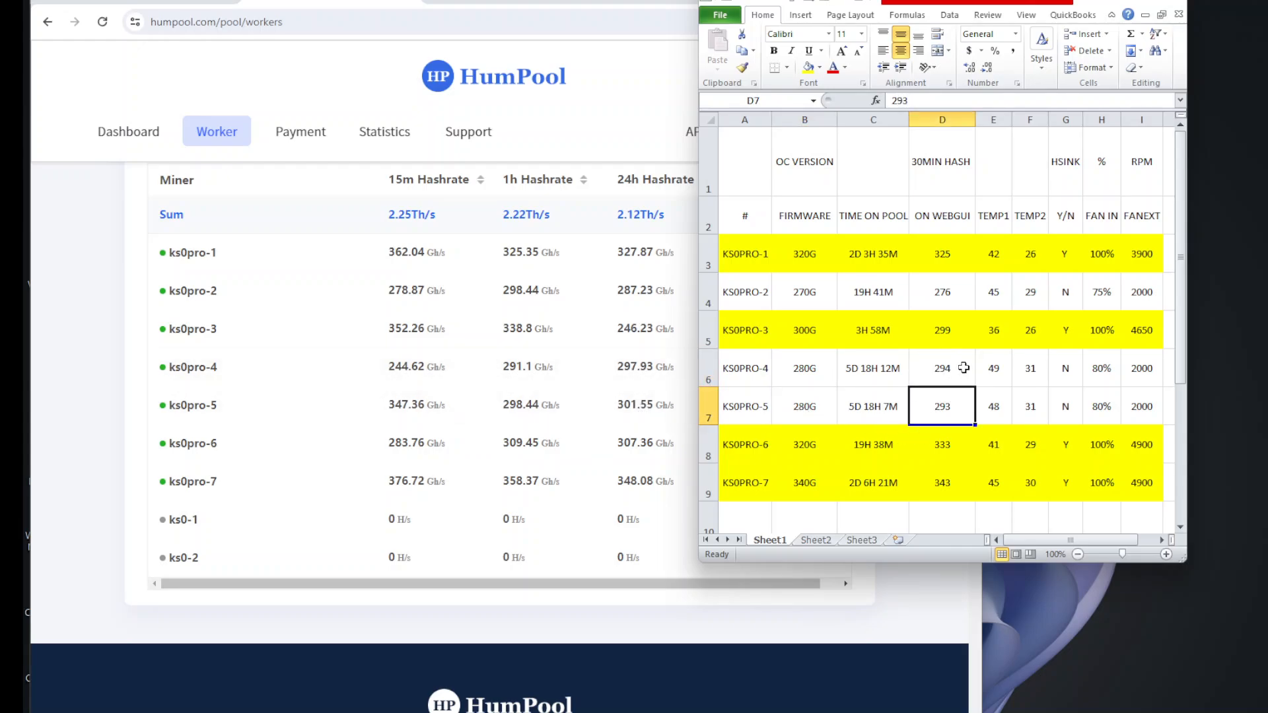
pyautogui.moveTo(374, 465)
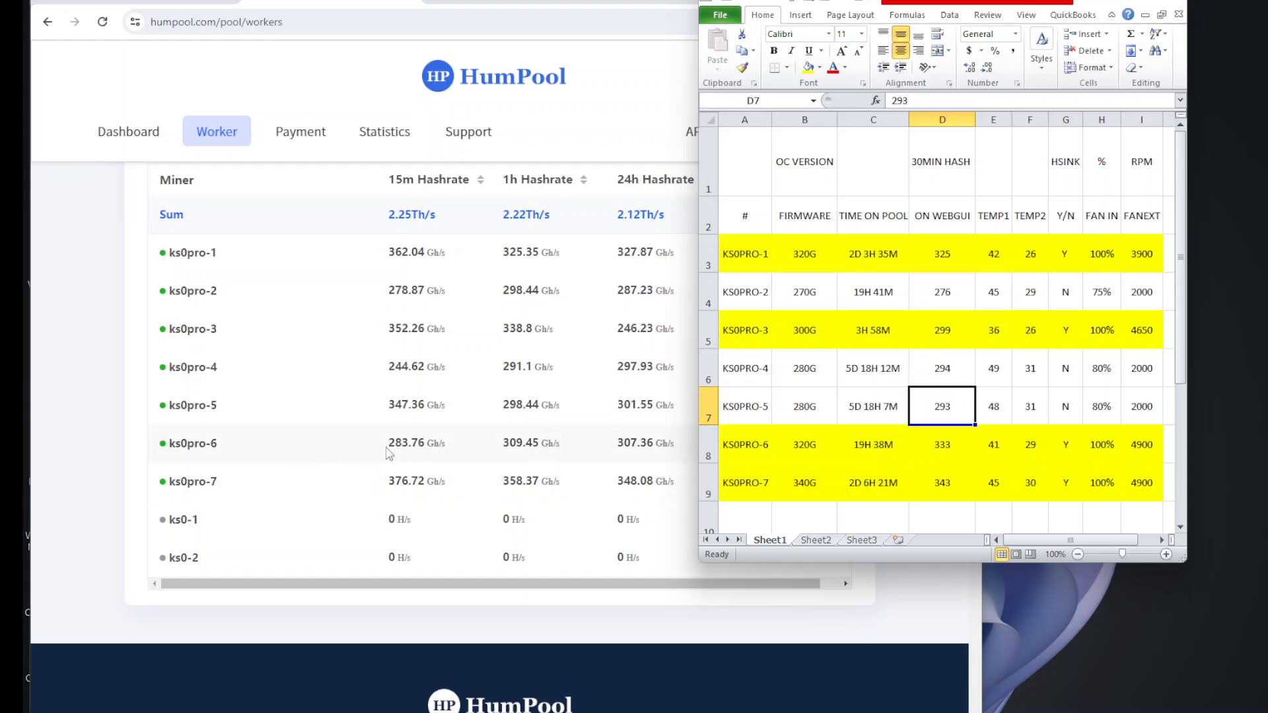
pyautogui.moveTo(401, 449)
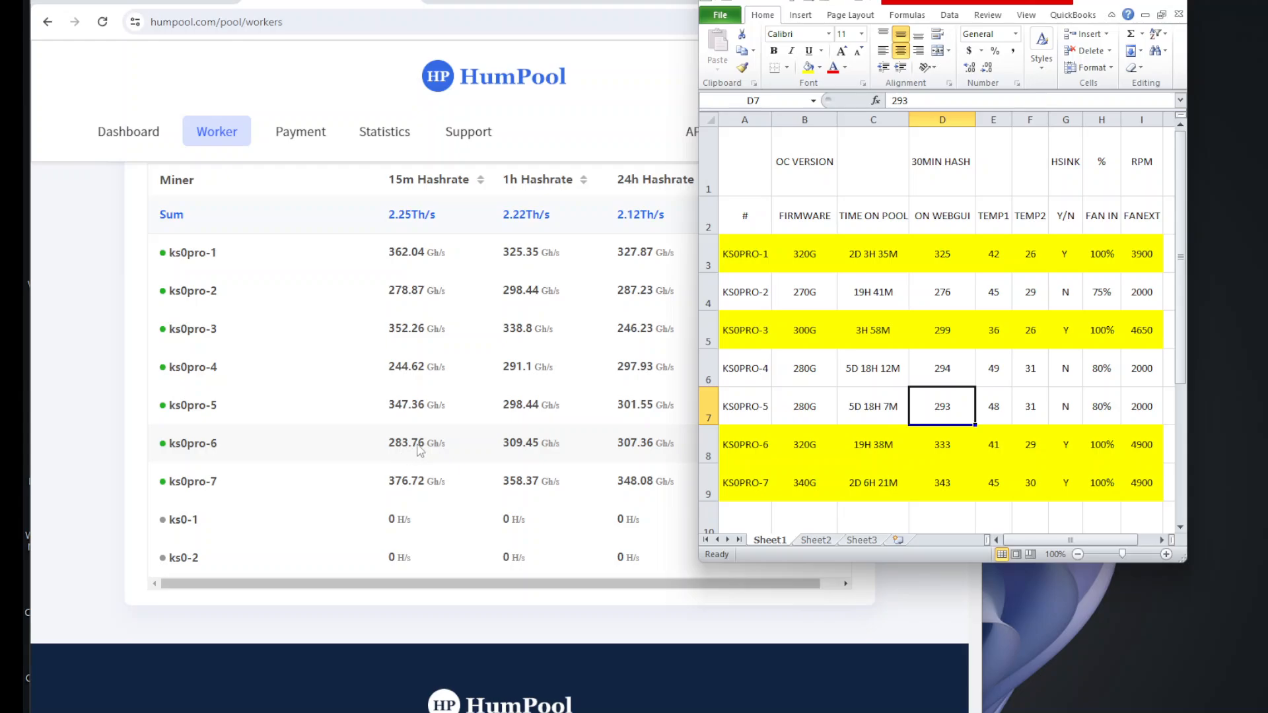
pyautogui.moveTo(499, 453)
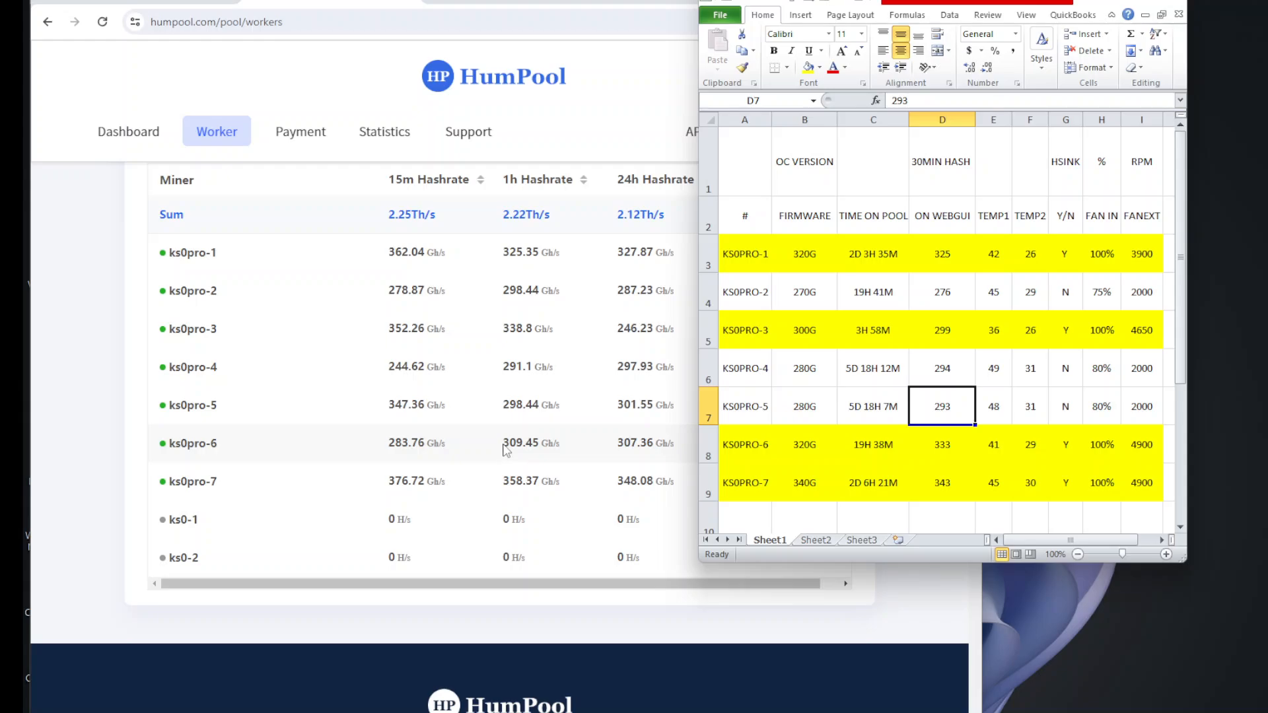
pyautogui.click(804, 444)
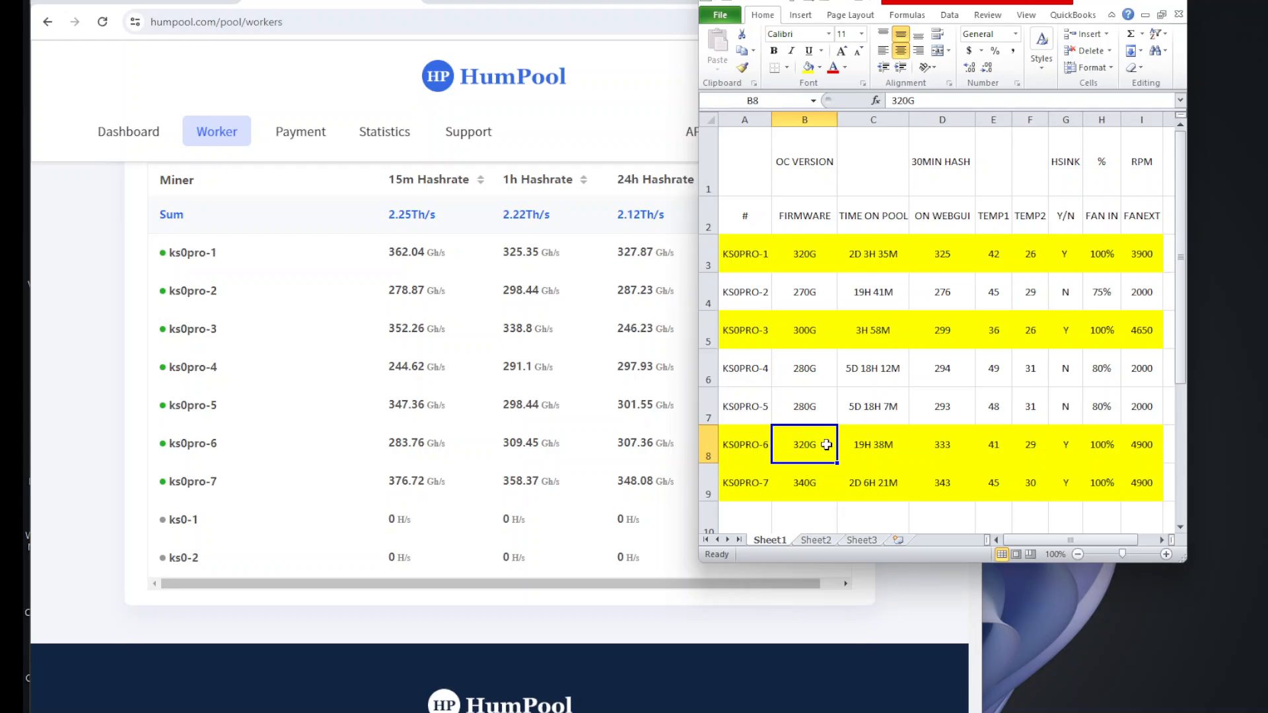
pyautogui.moveTo(784, 445)
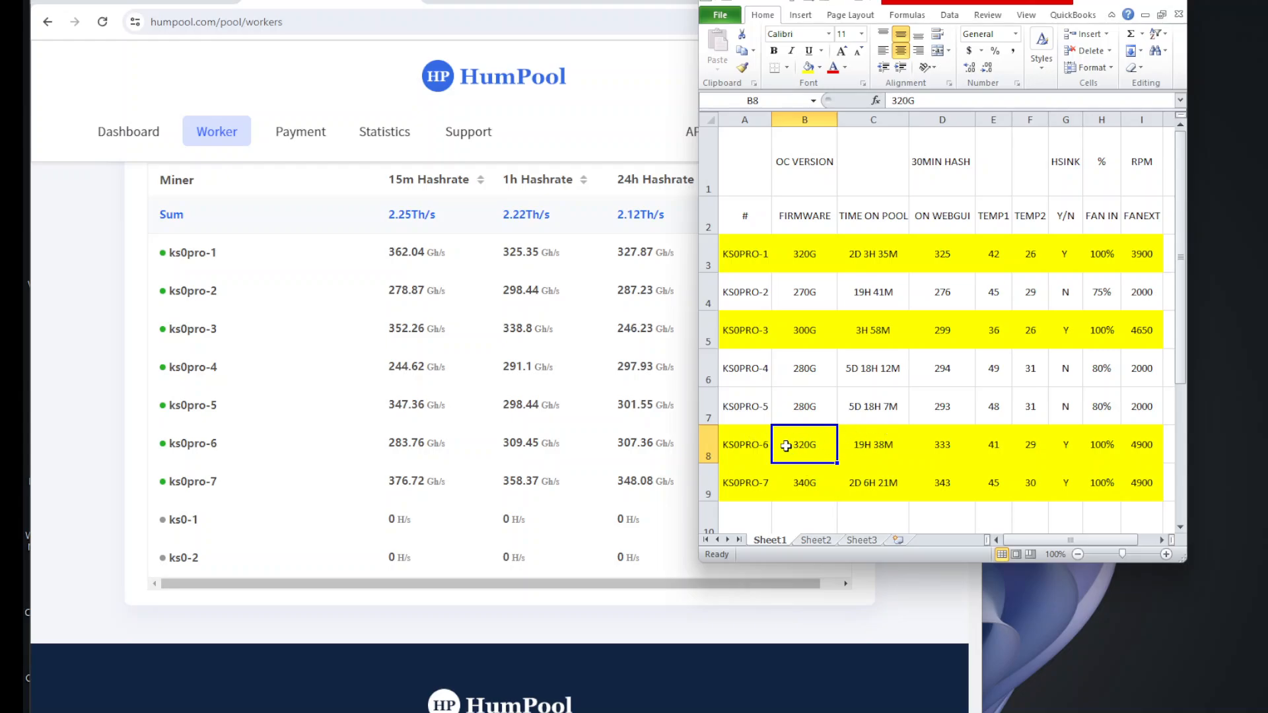
pyautogui.moveTo(1152, 442)
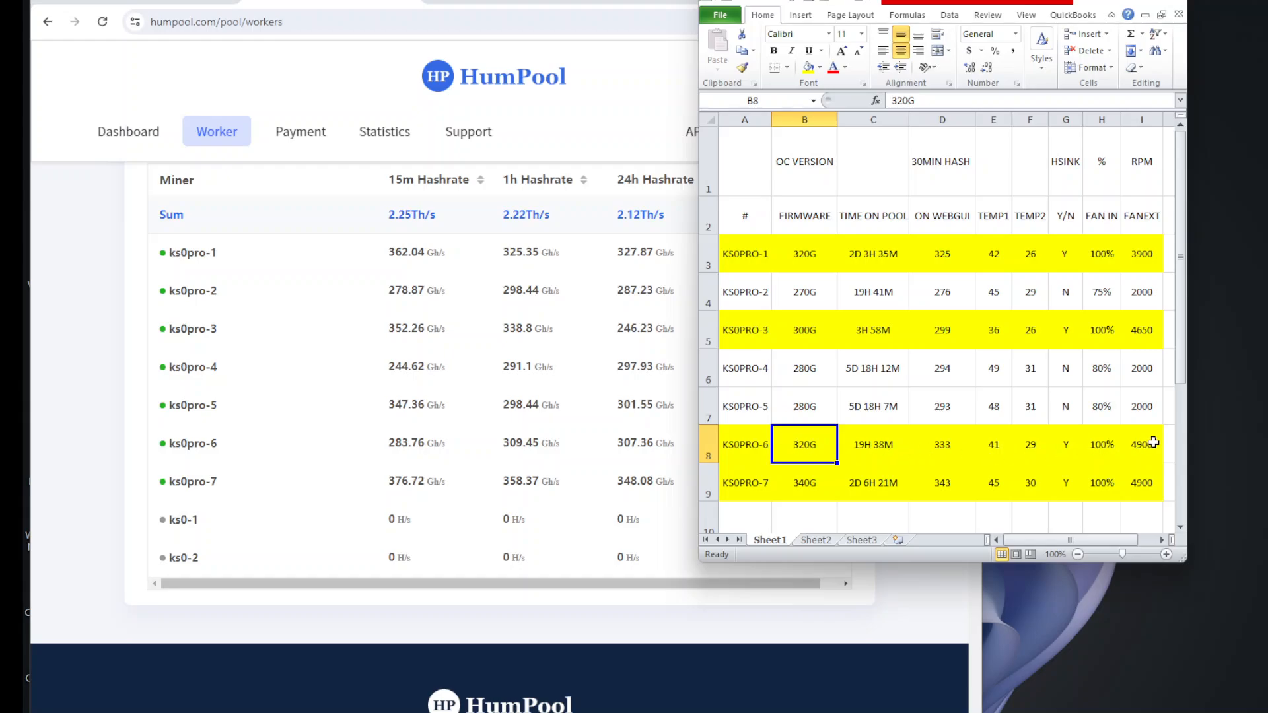
pyautogui.moveTo(780, 428)
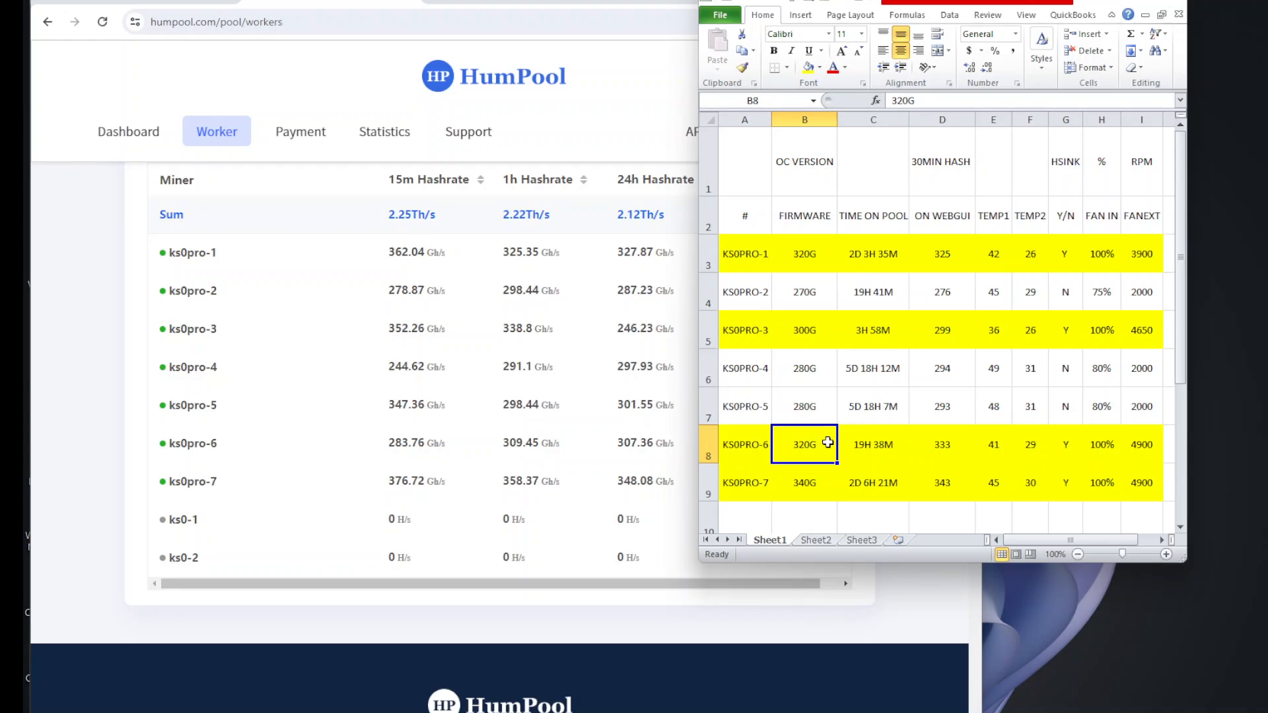
pyautogui.moveTo(858, 455)
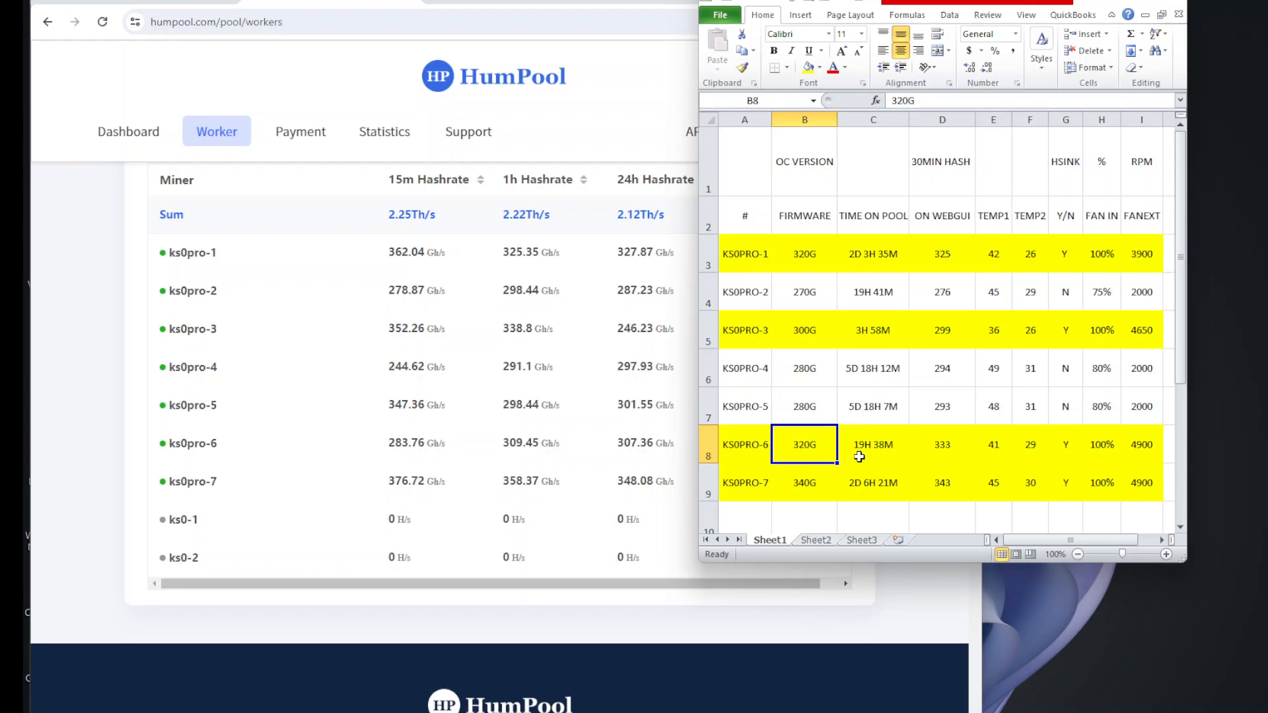
pyautogui.click(871, 444)
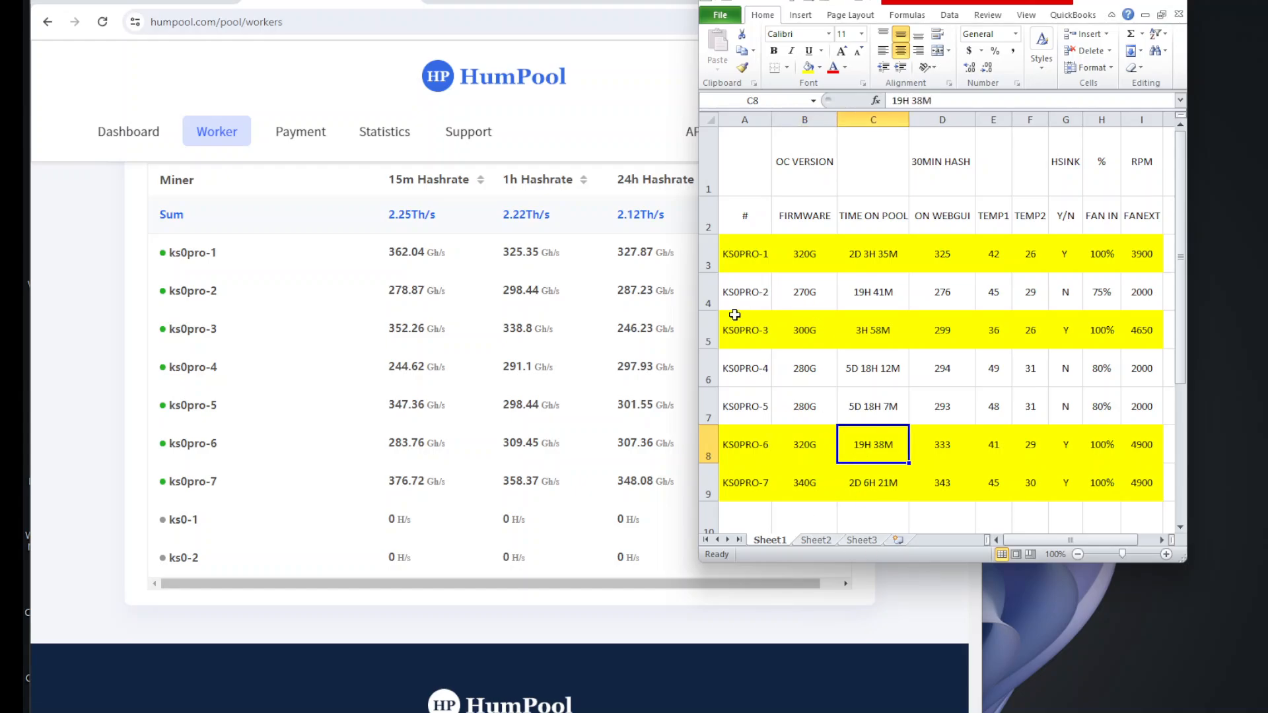
pyautogui.click(743, 330)
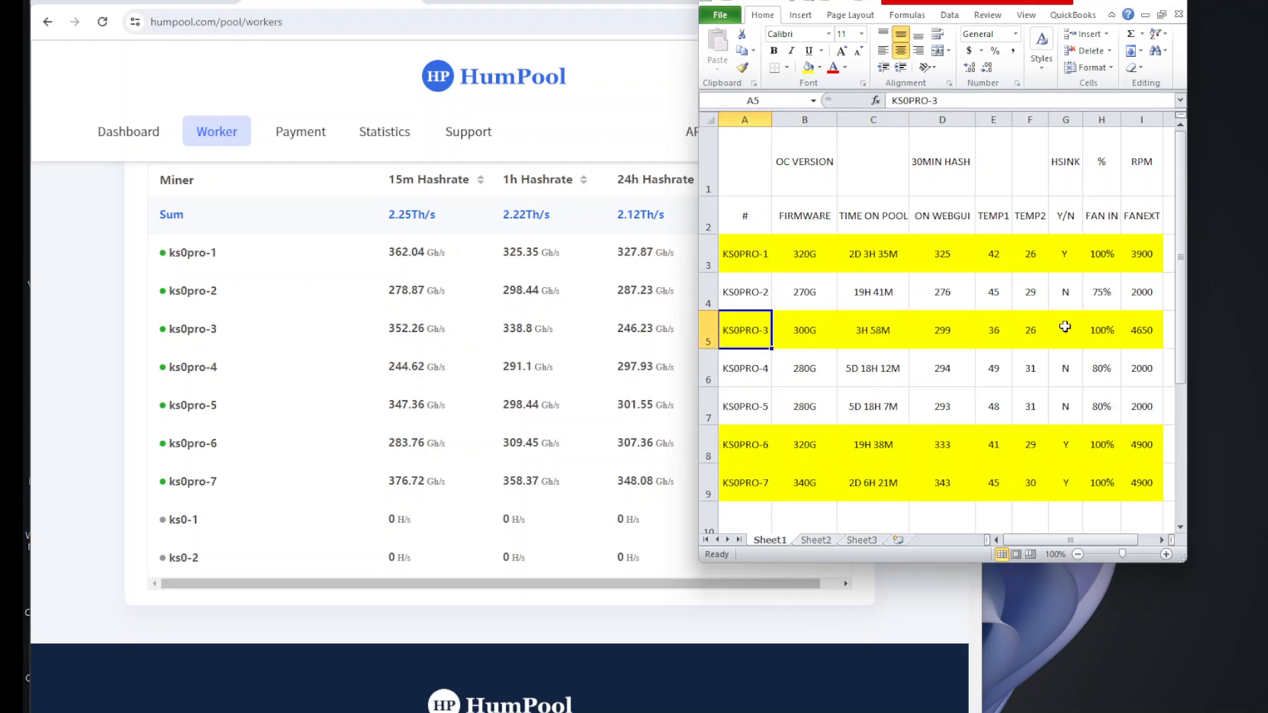
pyautogui.moveTo(1041, 329)
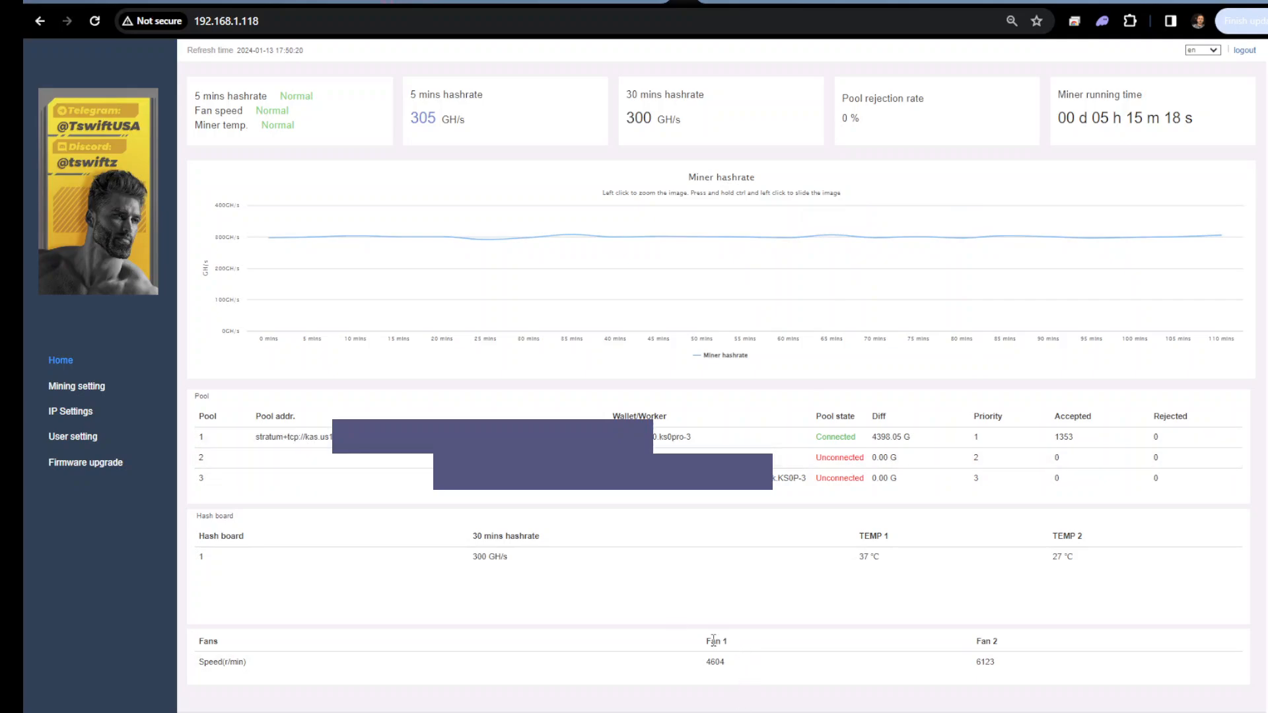
pyautogui.moveTo(701, 691)
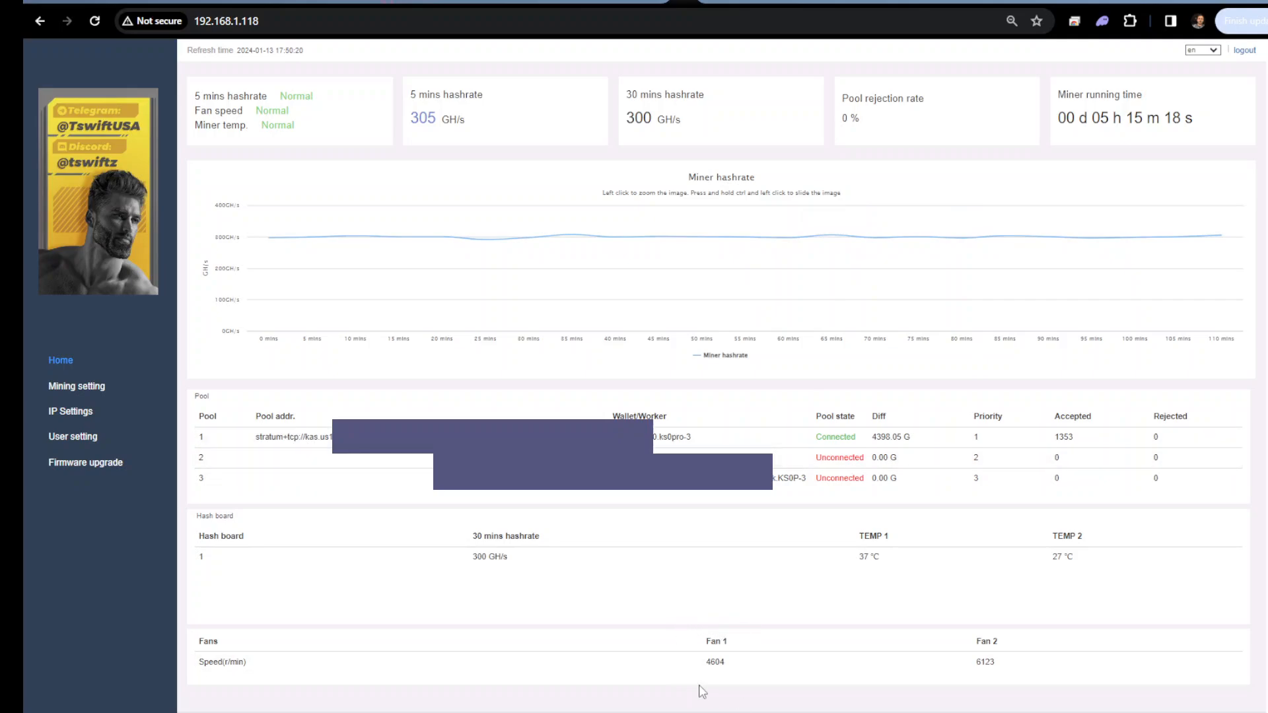
pyautogui.moveTo(692, 672)
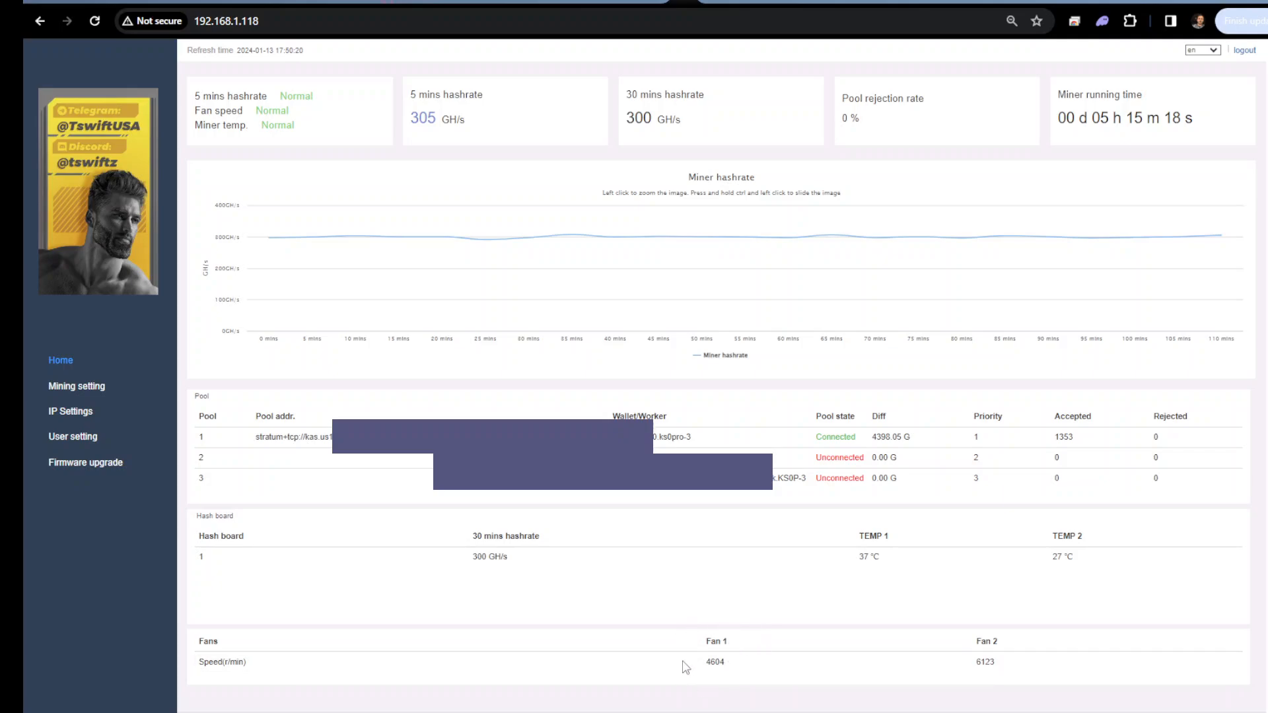
pyautogui.moveTo(690, 666)
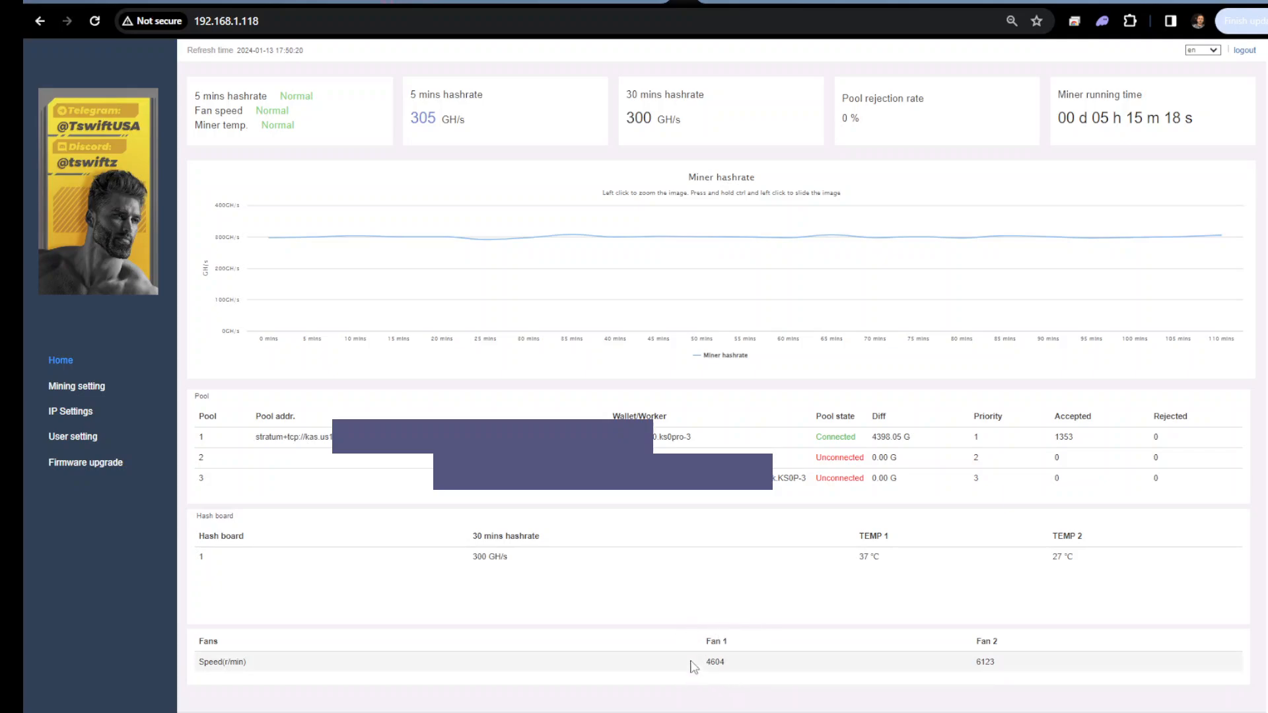
pyautogui.moveTo(725, 678)
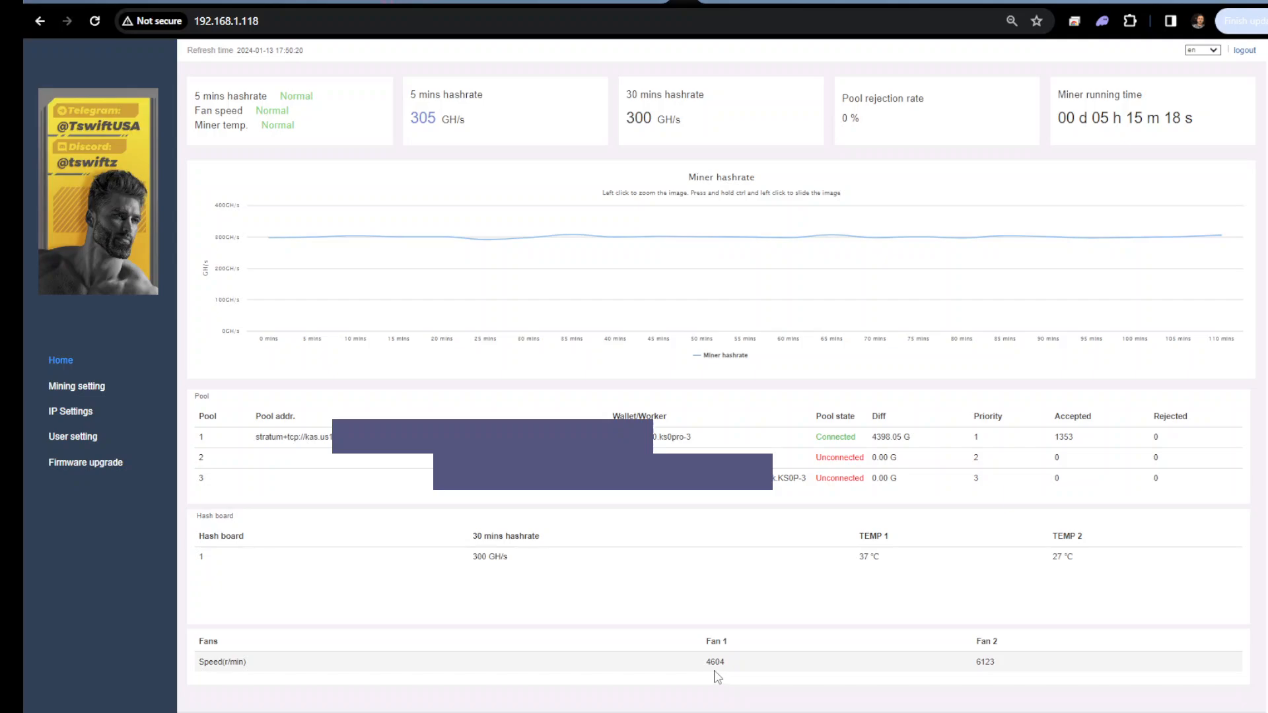
pyautogui.moveTo(683, 673)
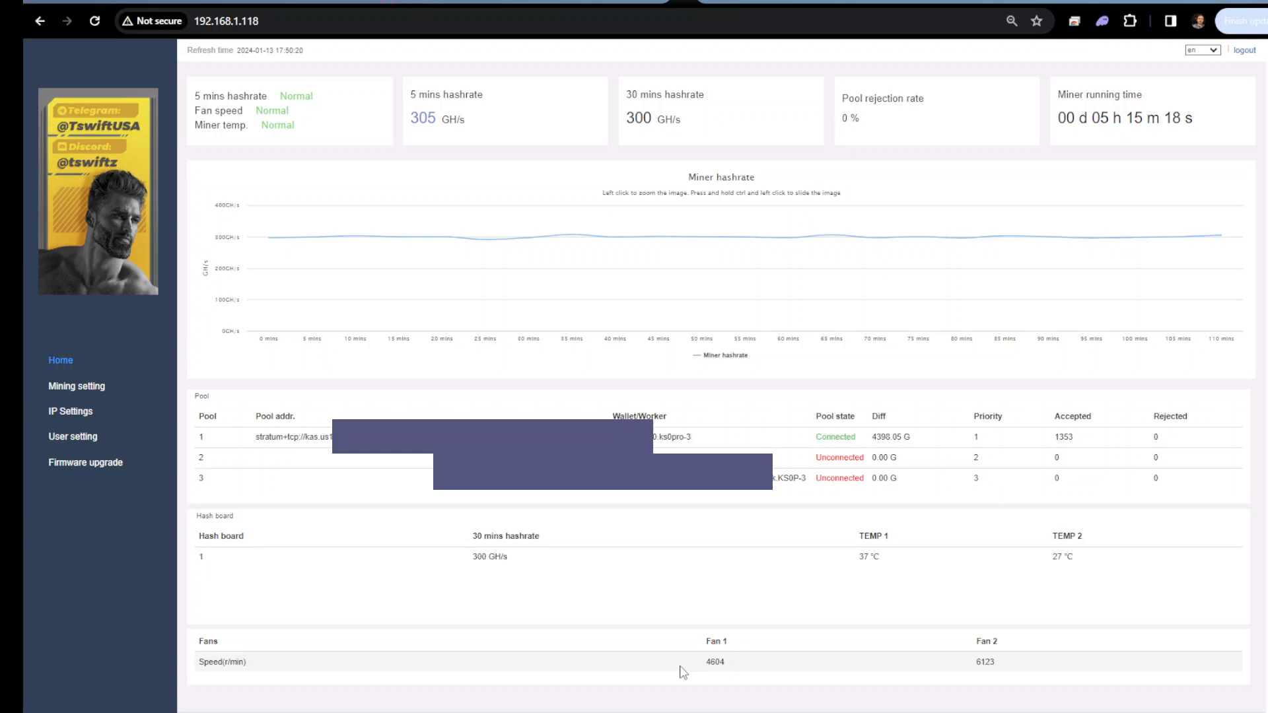
pyautogui.moveTo(750, 666)
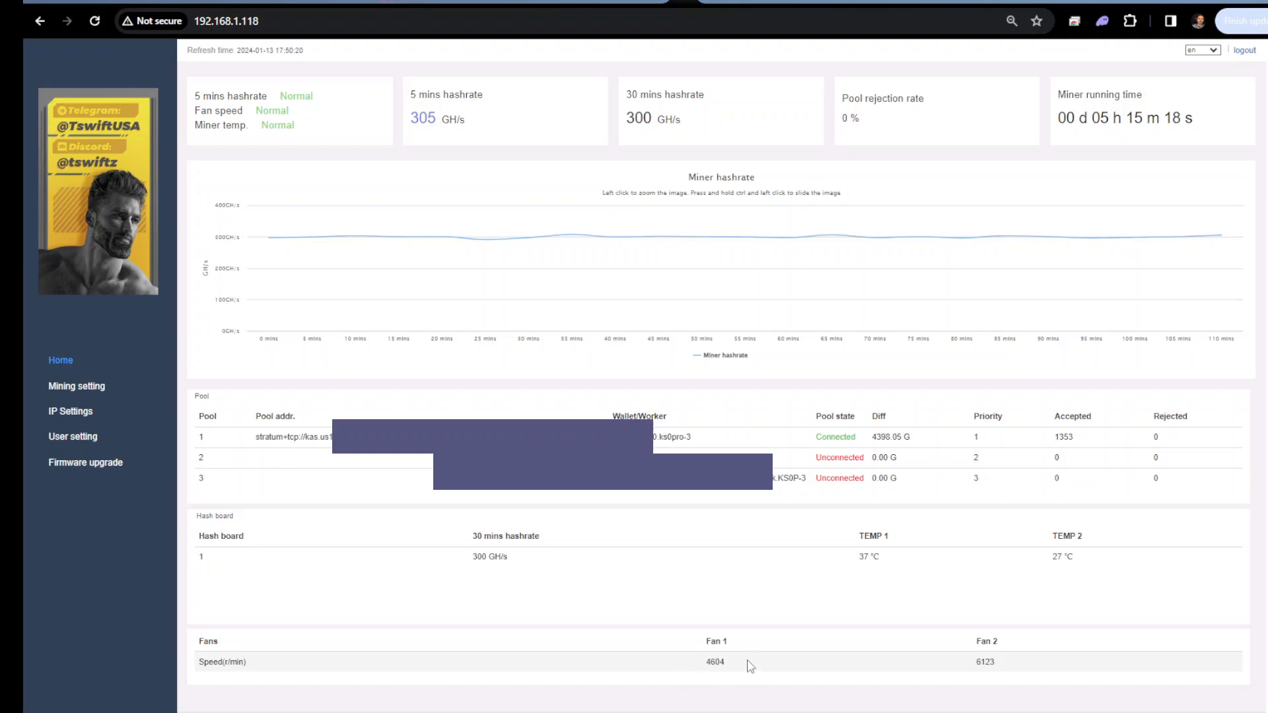
pyautogui.moveTo(595, 618)
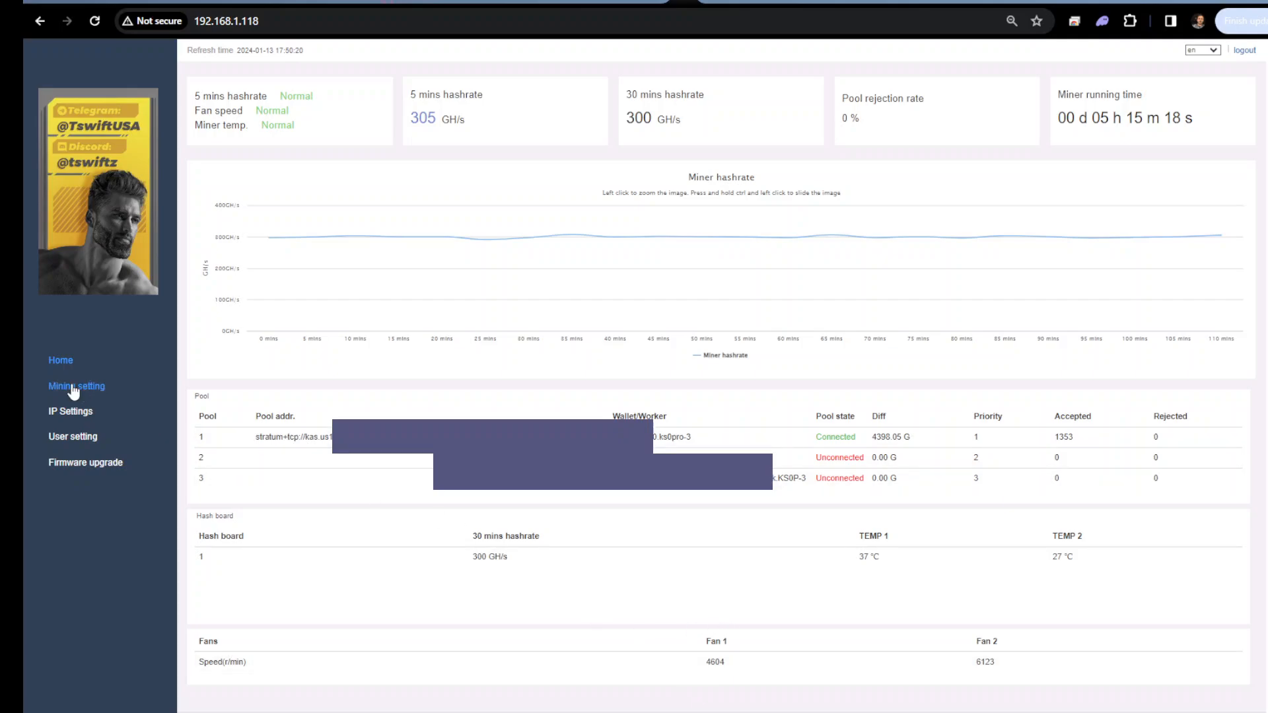
# - Visit Mining setting then return Home so the dashboard shows refreshed hashrate and shares
pyautogui.click(75, 385)
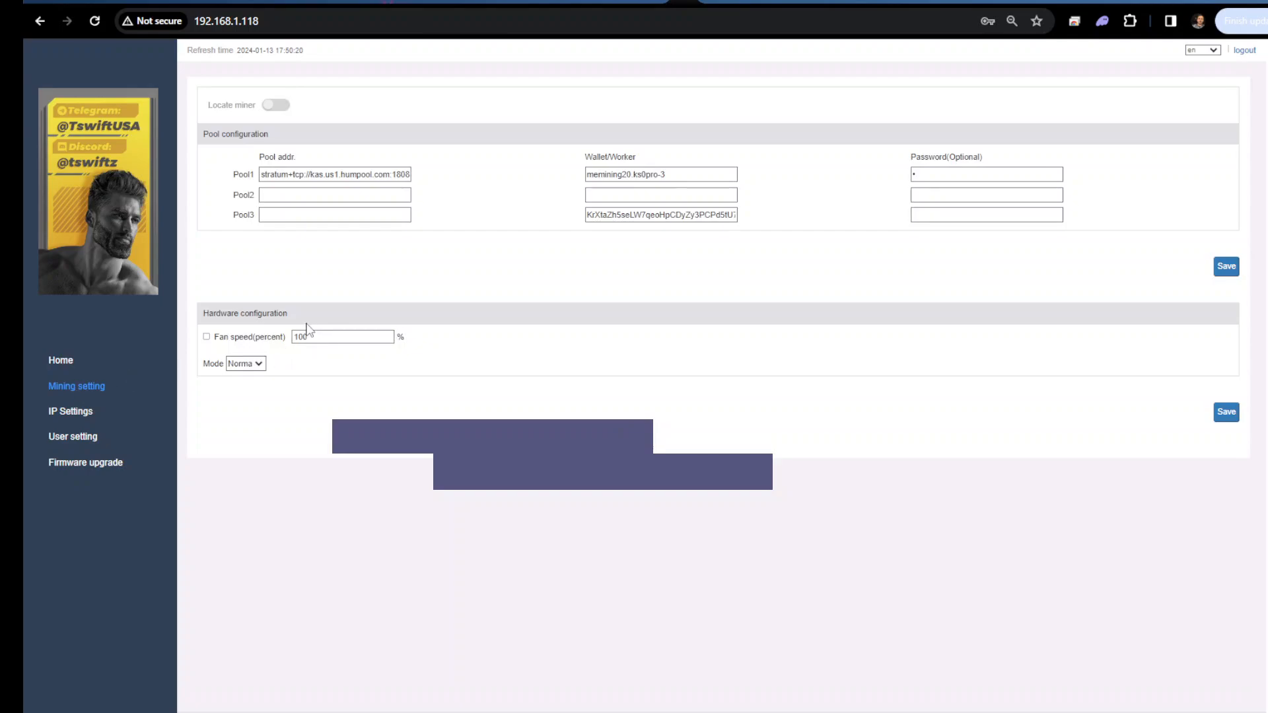
pyautogui.click(60, 359)
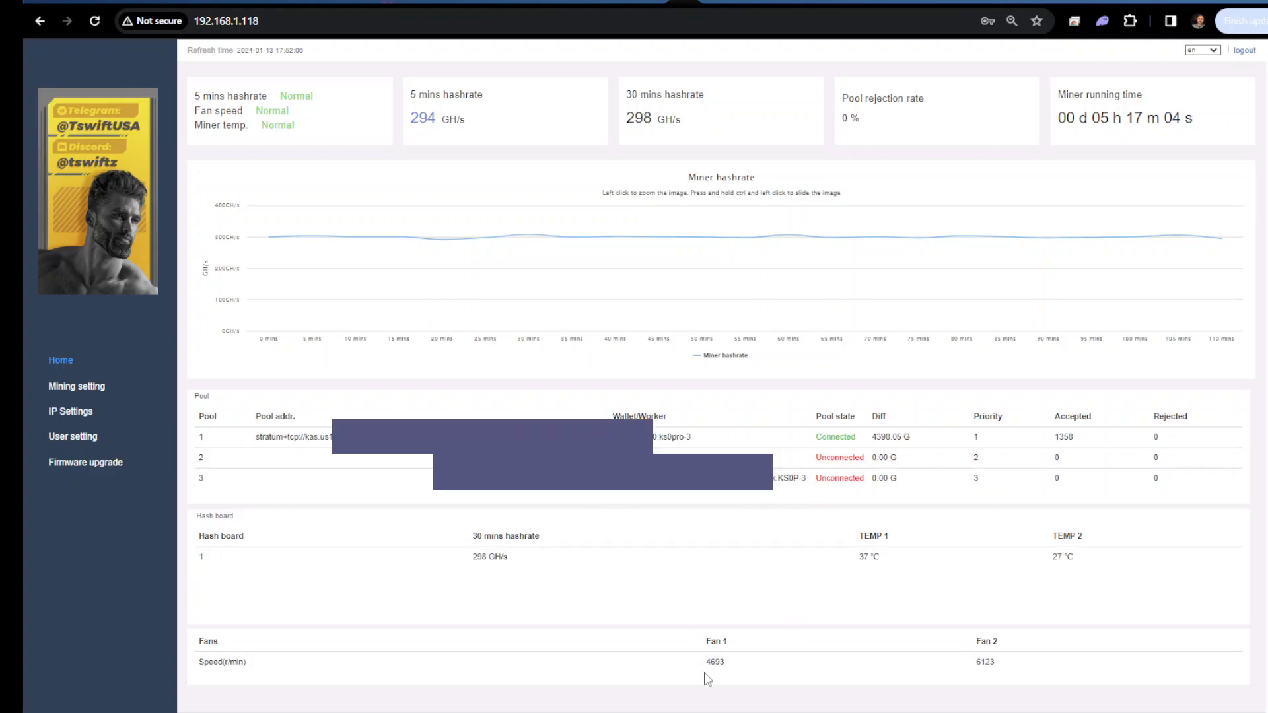
pyautogui.moveTo(712, 661)
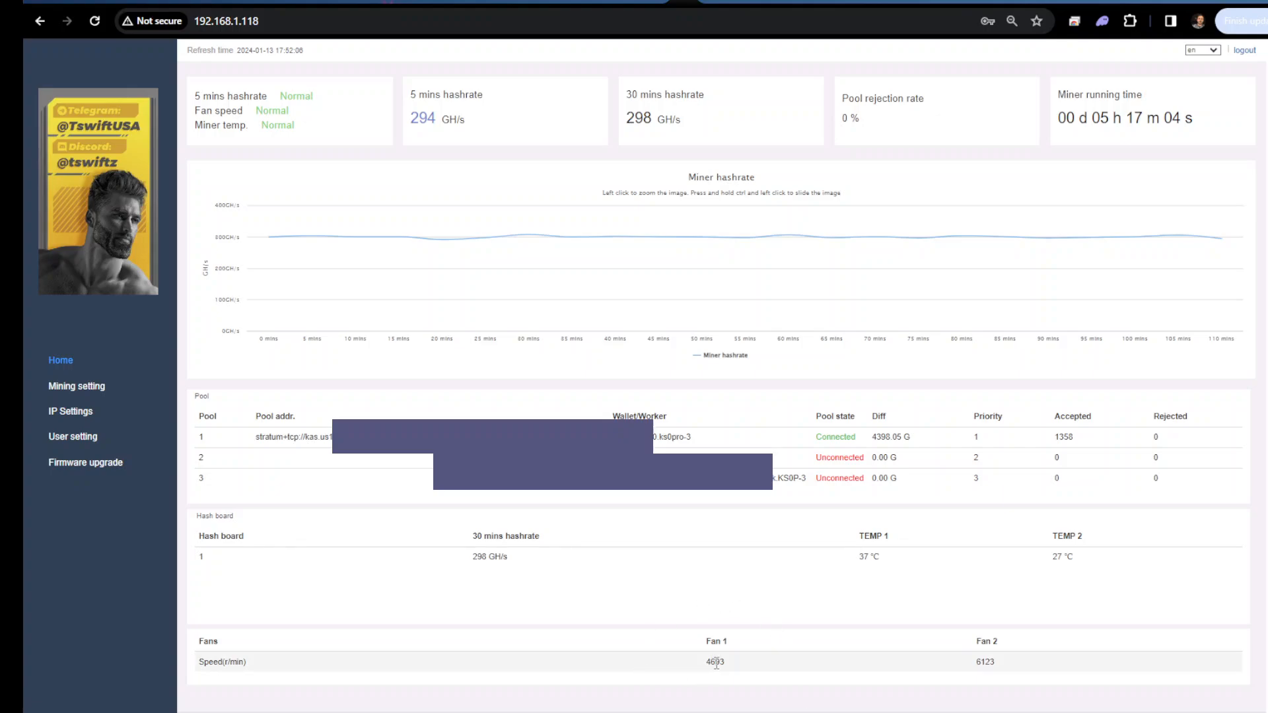
pyautogui.moveTo(732, 672)
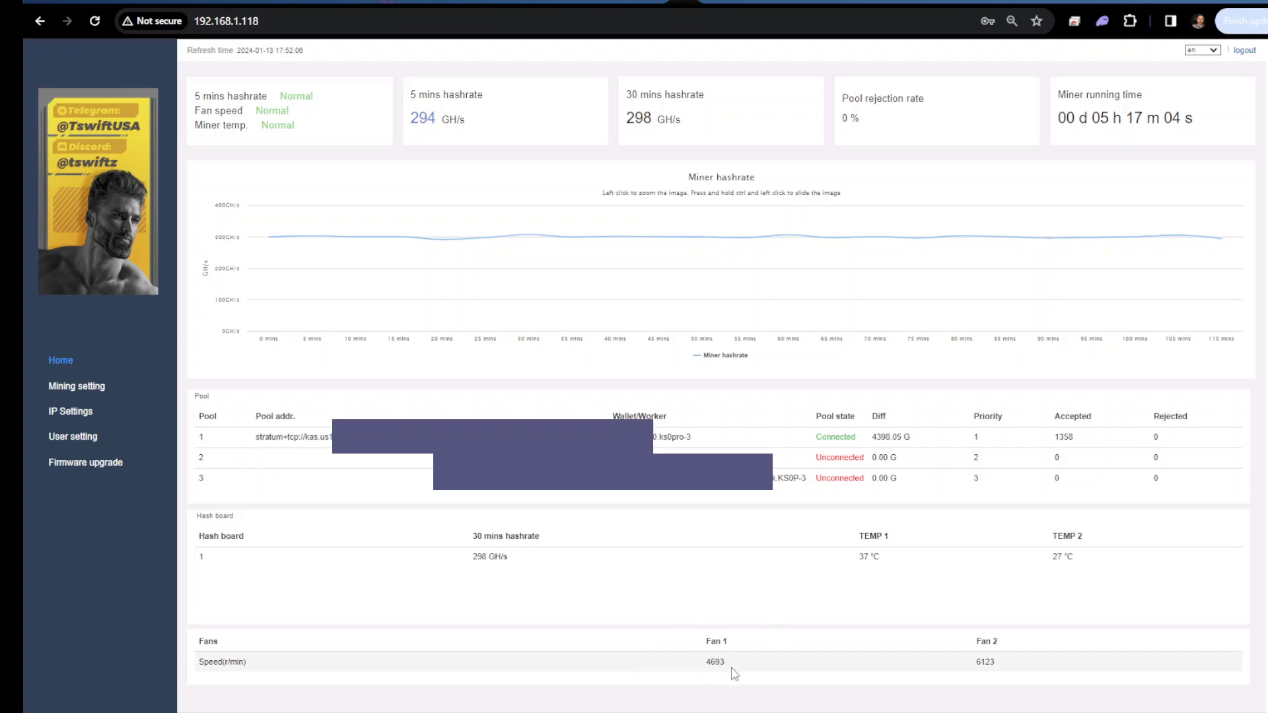
pyautogui.moveTo(788, 632)
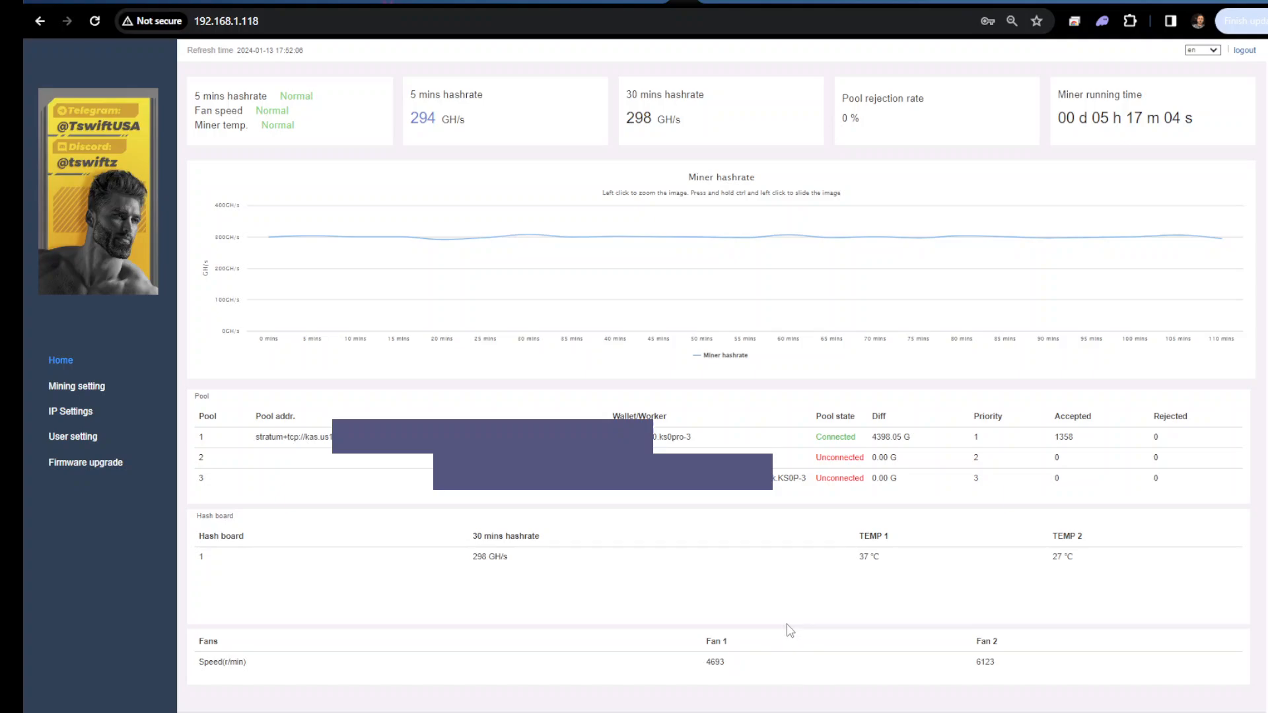
pyautogui.moveTo(735, 668)
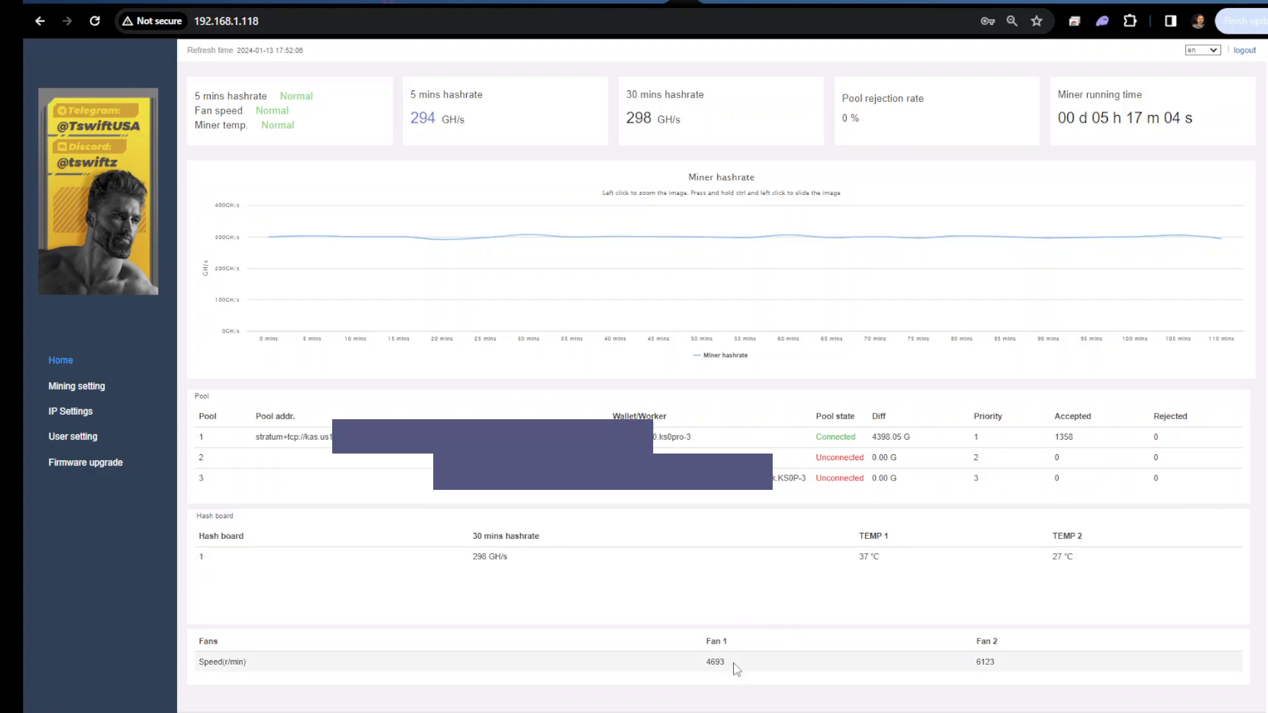
pyautogui.moveTo(687, 677)
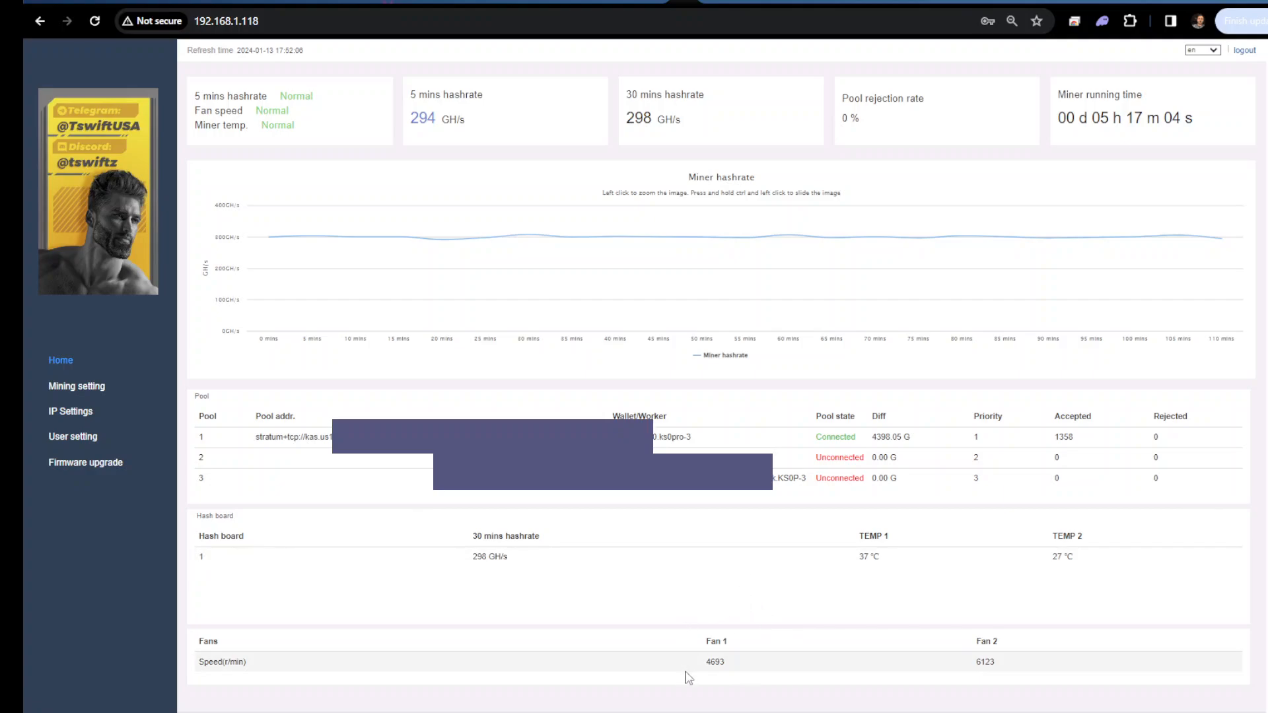
pyautogui.moveTo(772, 668)
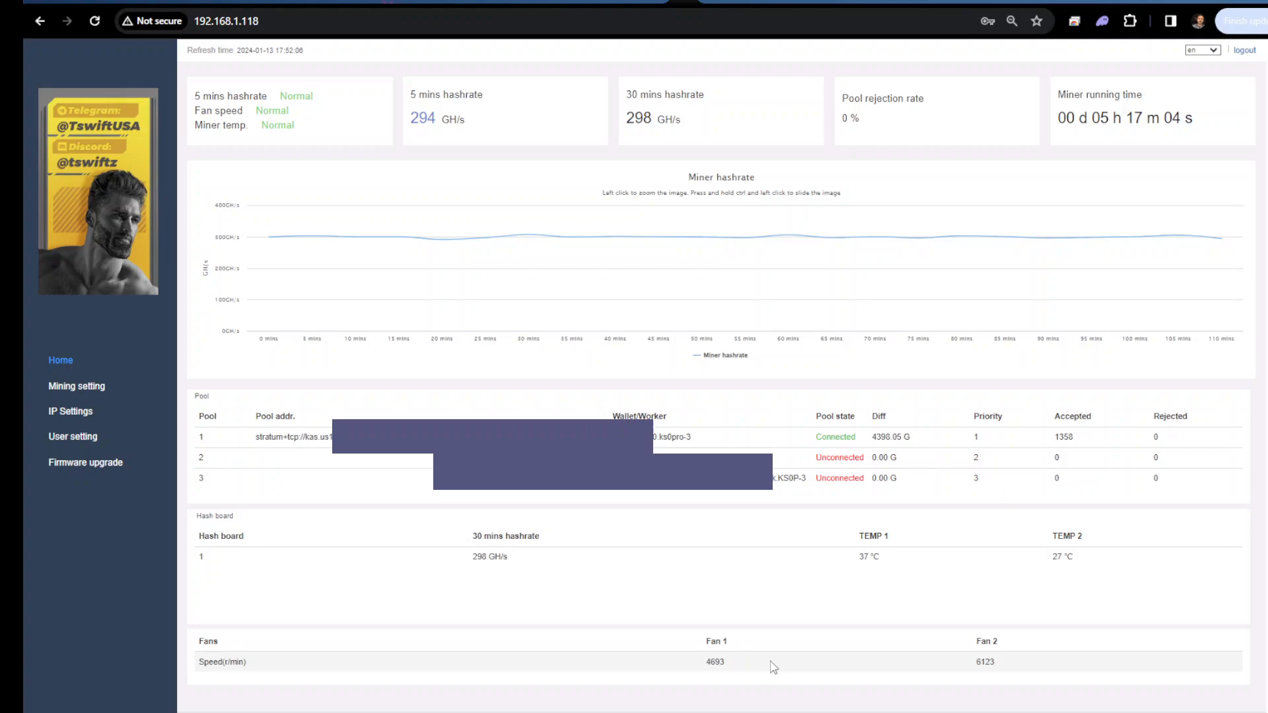
pyautogui.moveTo(767, 666)
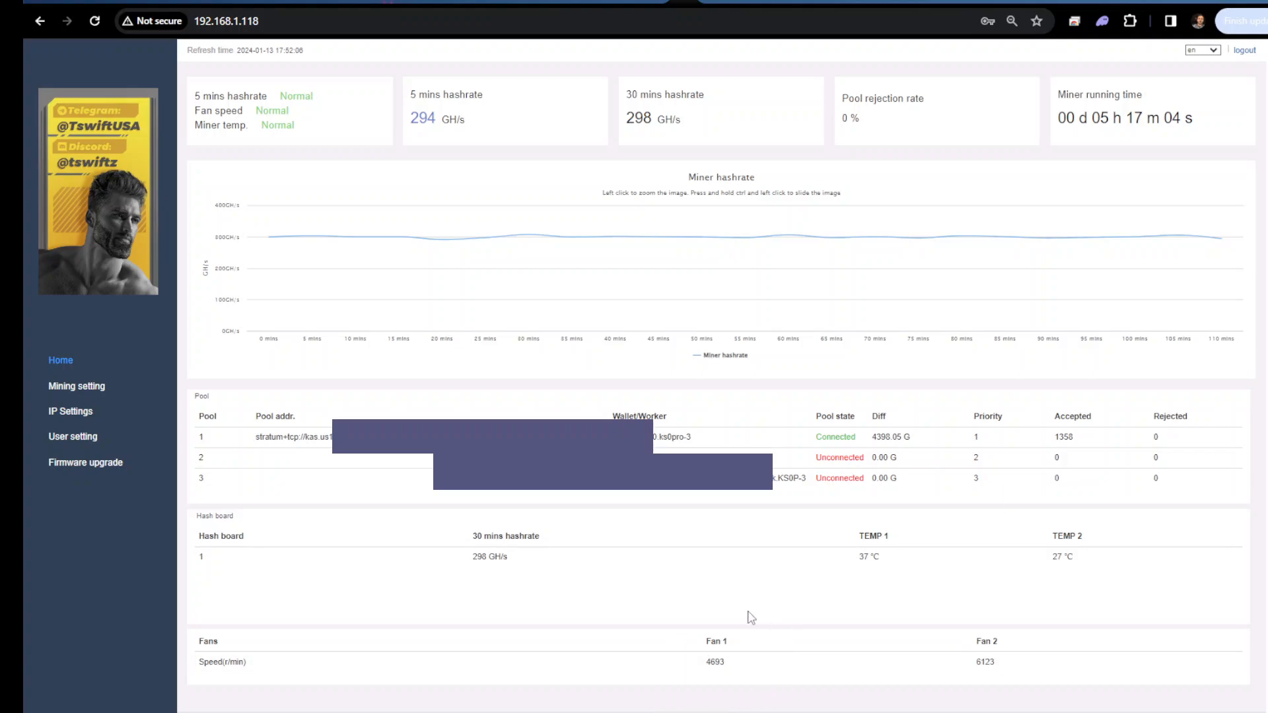
pyautogui.moveTo(728, 668)
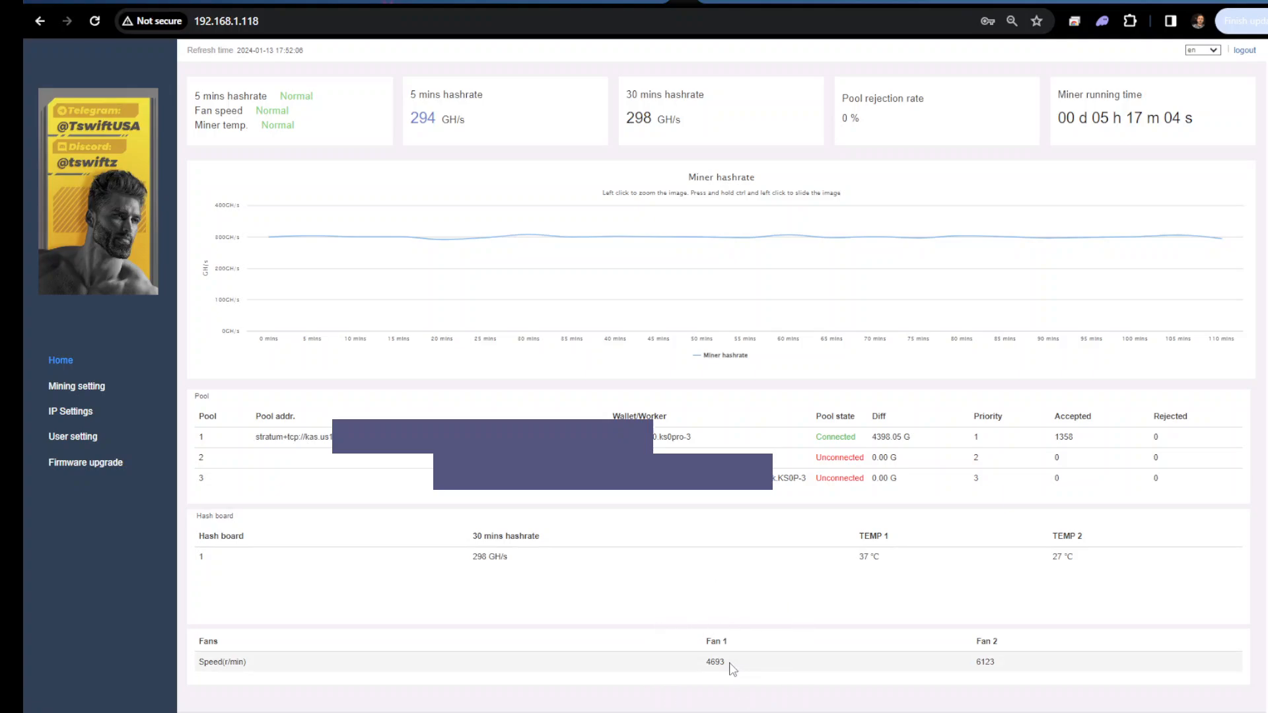
pyautogui.moveTo(996, 661)
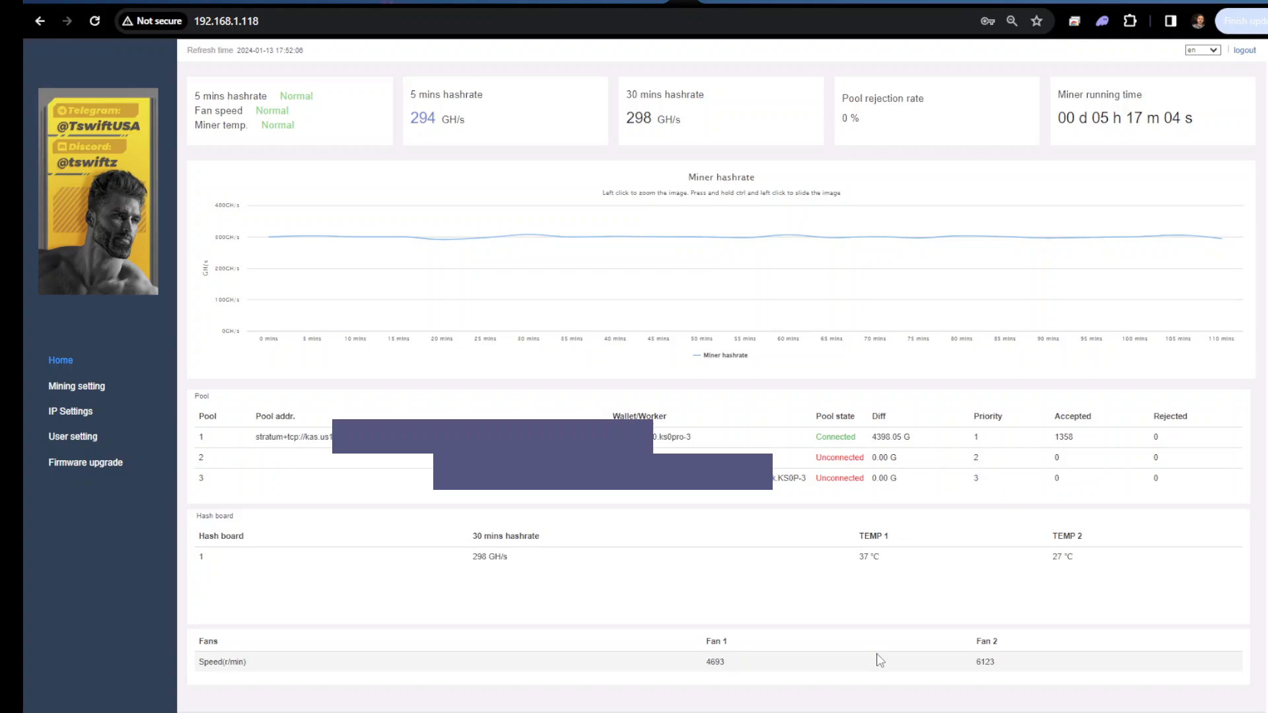
pyautogui.moveTo(639, 628)
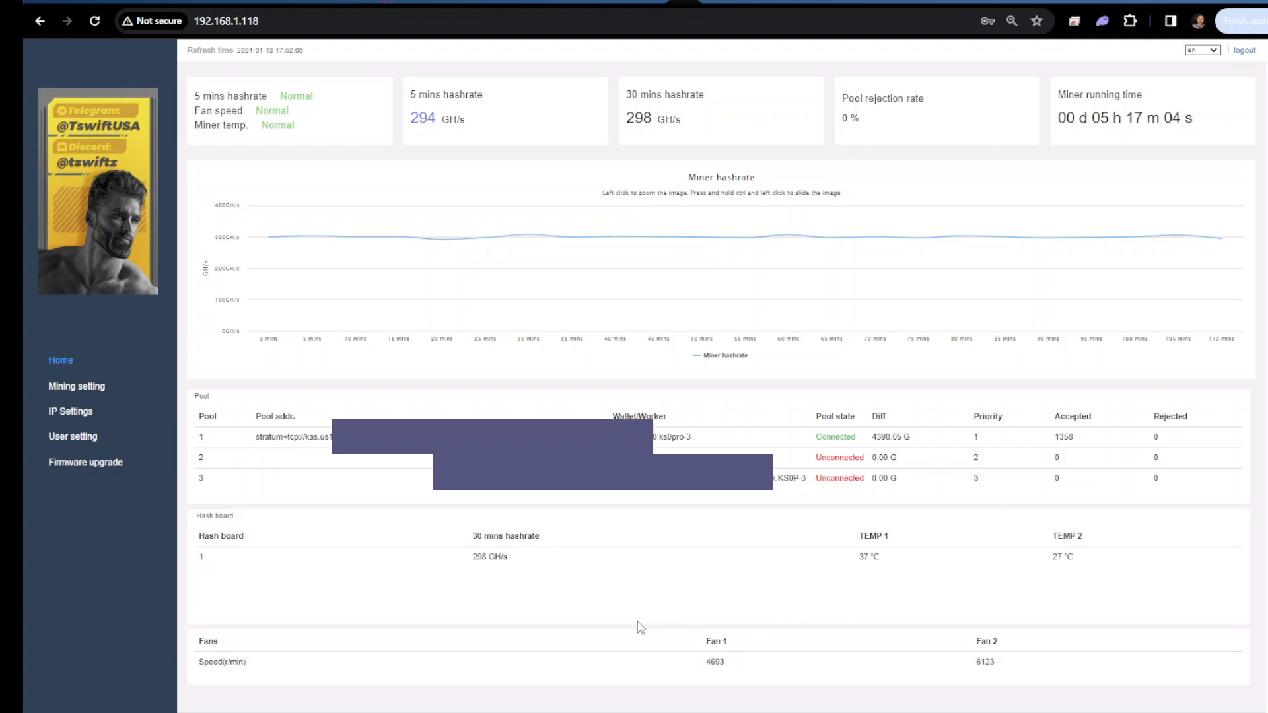
pyautogui.moveTo(641, 646)
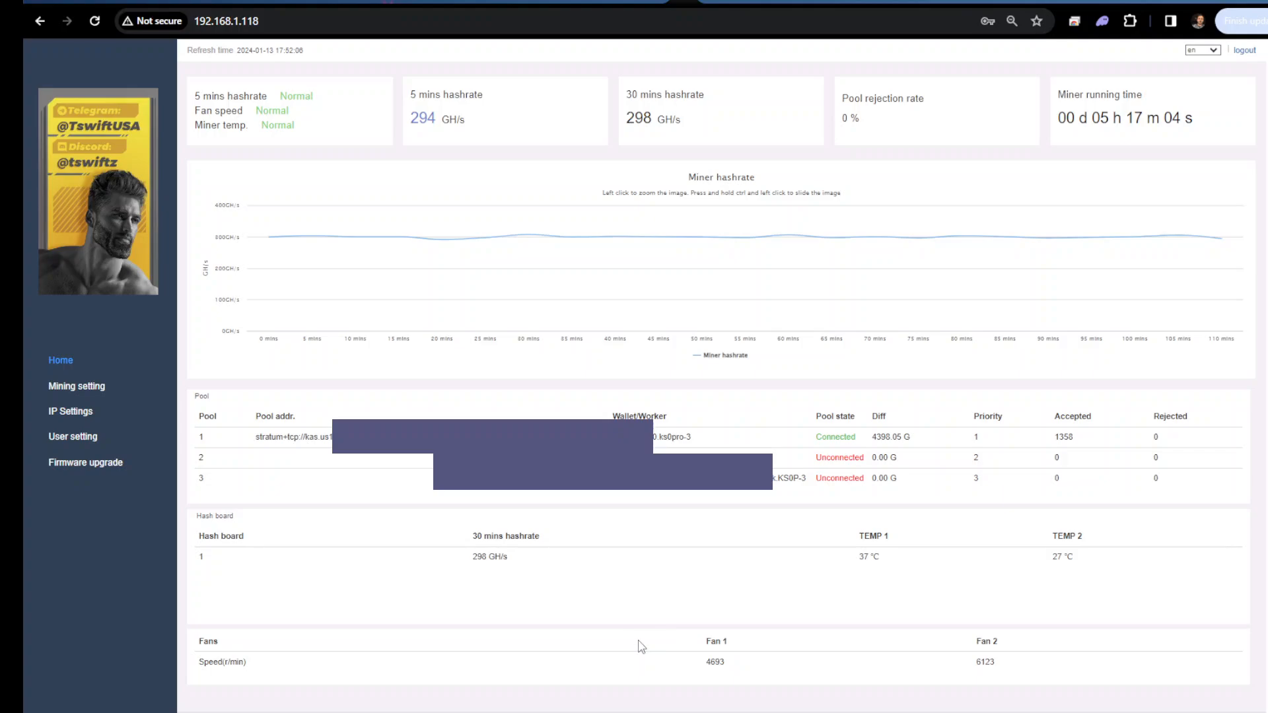
pyautogui.moveTo(1042, 666)
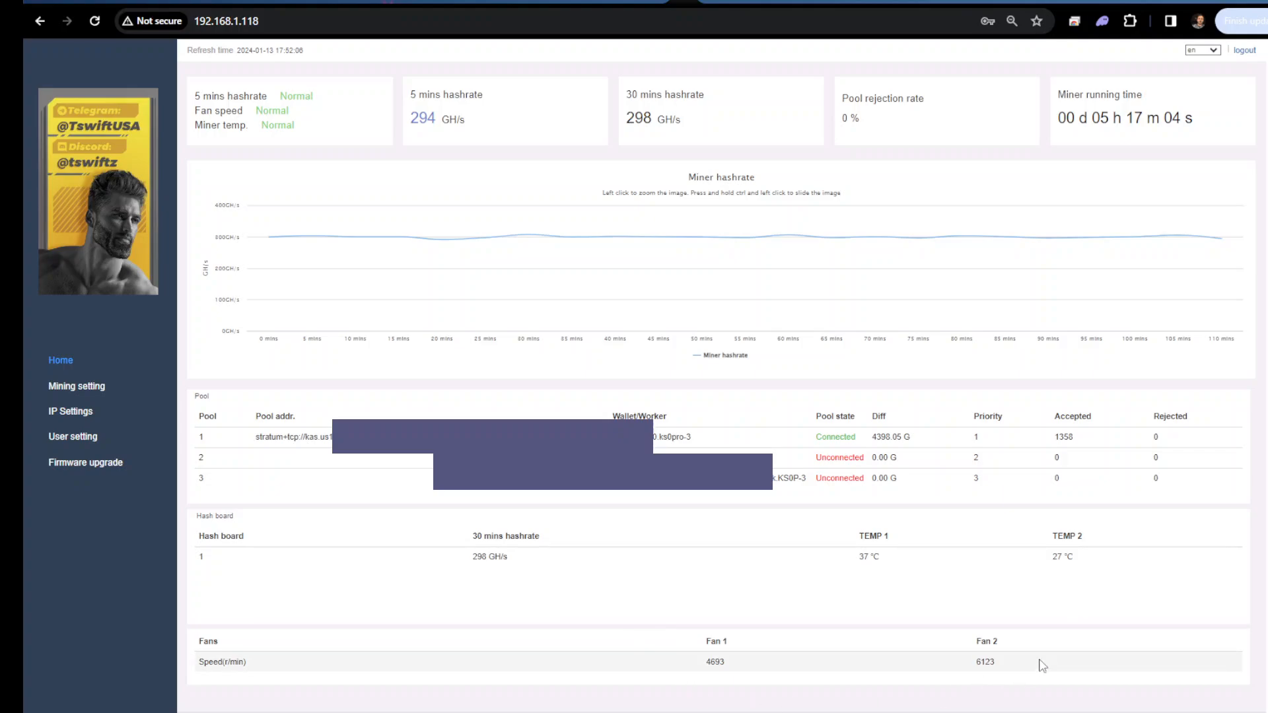
pyautogui.moveTo(158, 477)
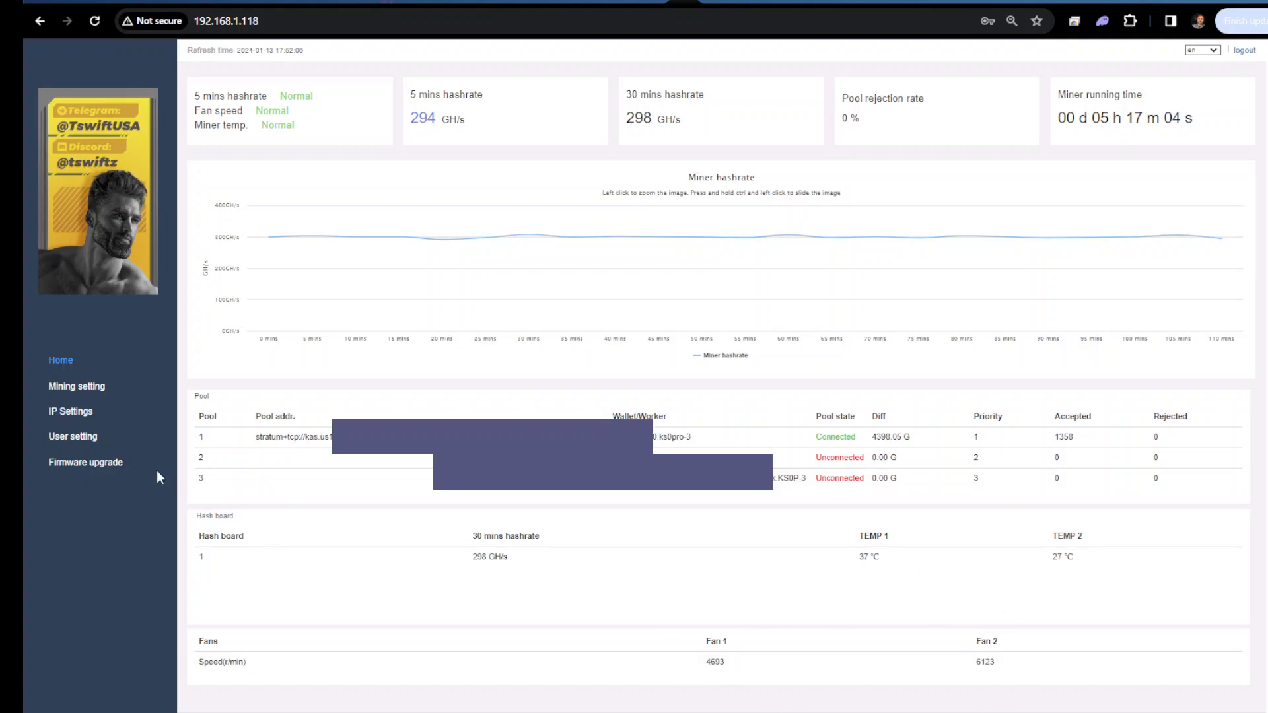
pyautogui.click(77, 386)
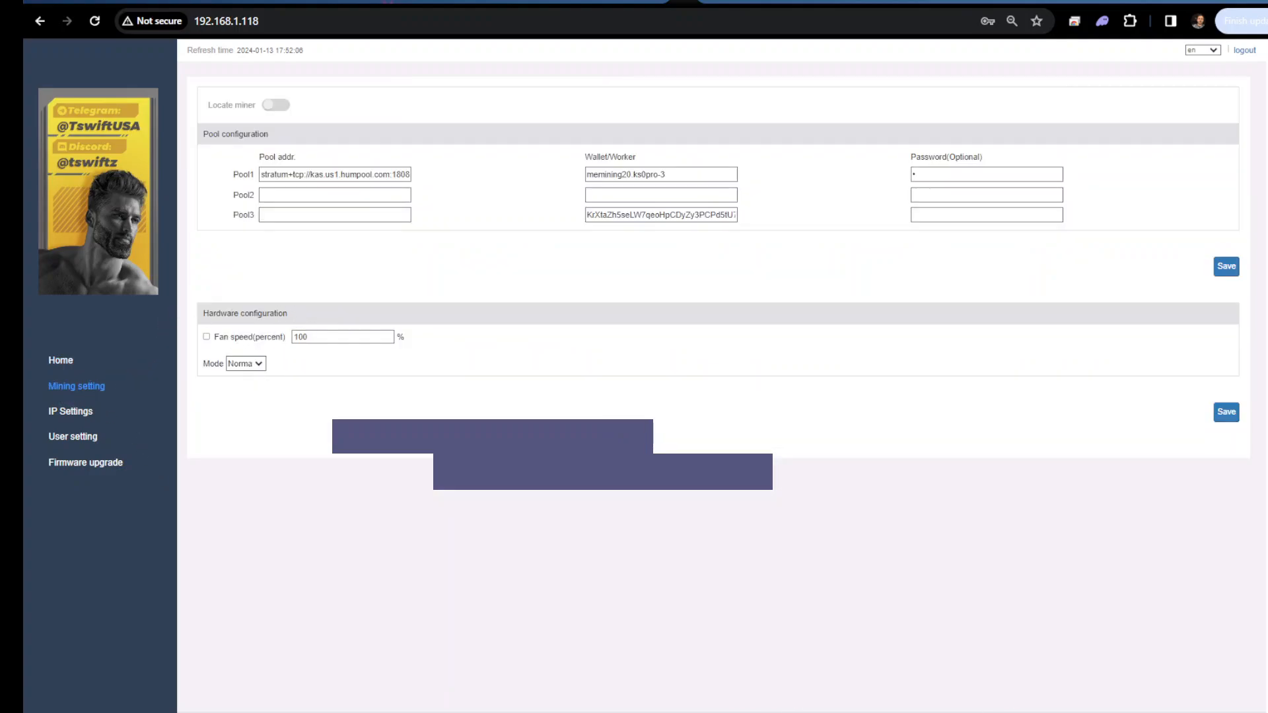
pyautogui.click(59, 359)
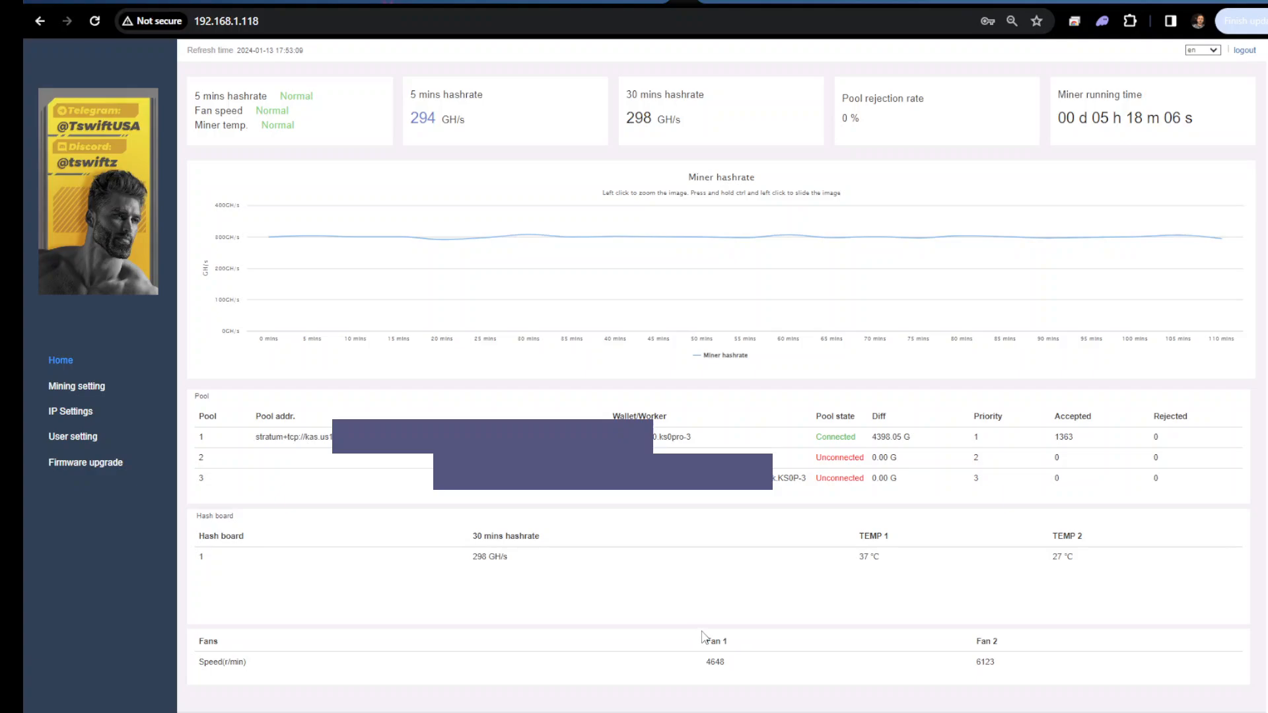
pyautogui.moveTo(685, 626)
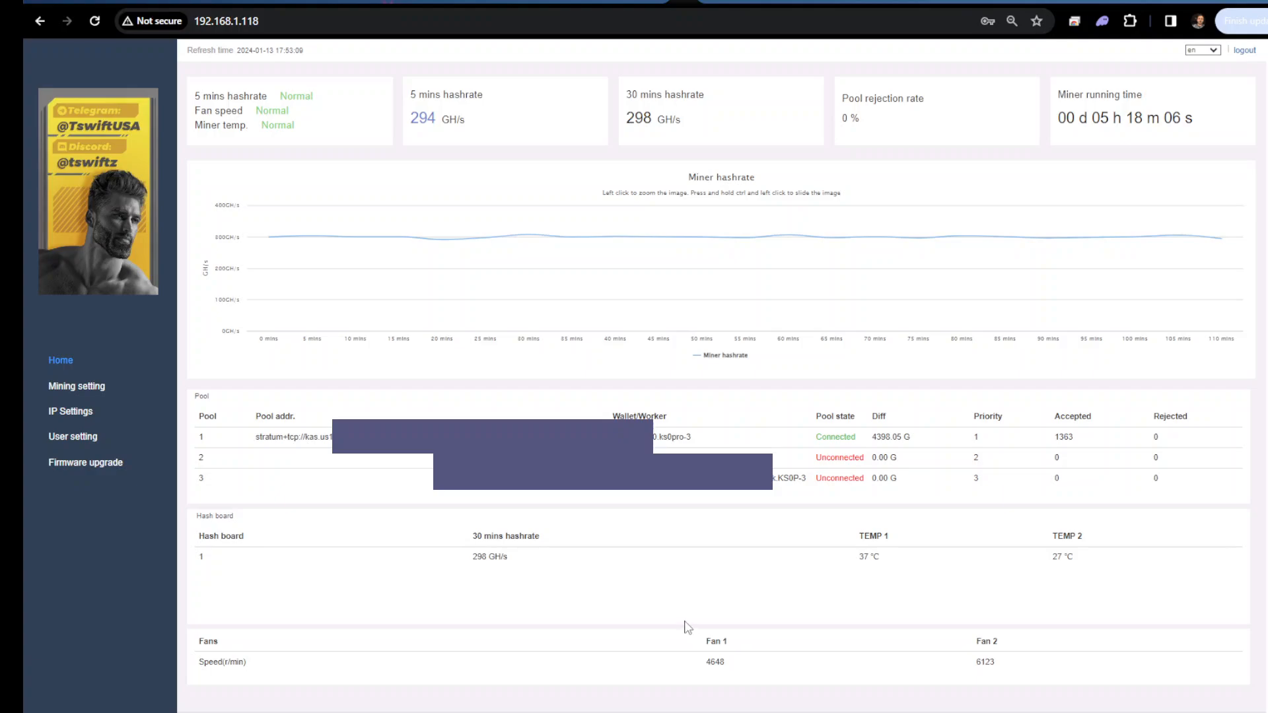
pyautogui.moveTo(660, 670)
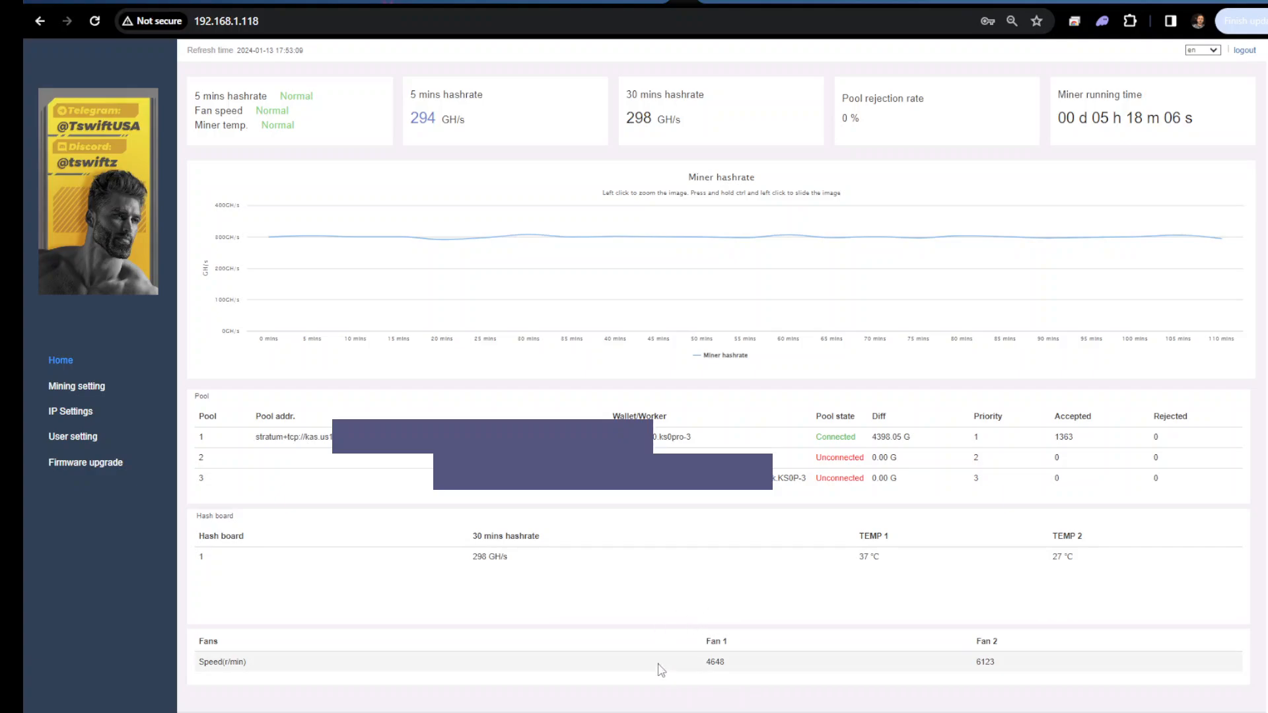
pyautogui.moveTo(859, 543)
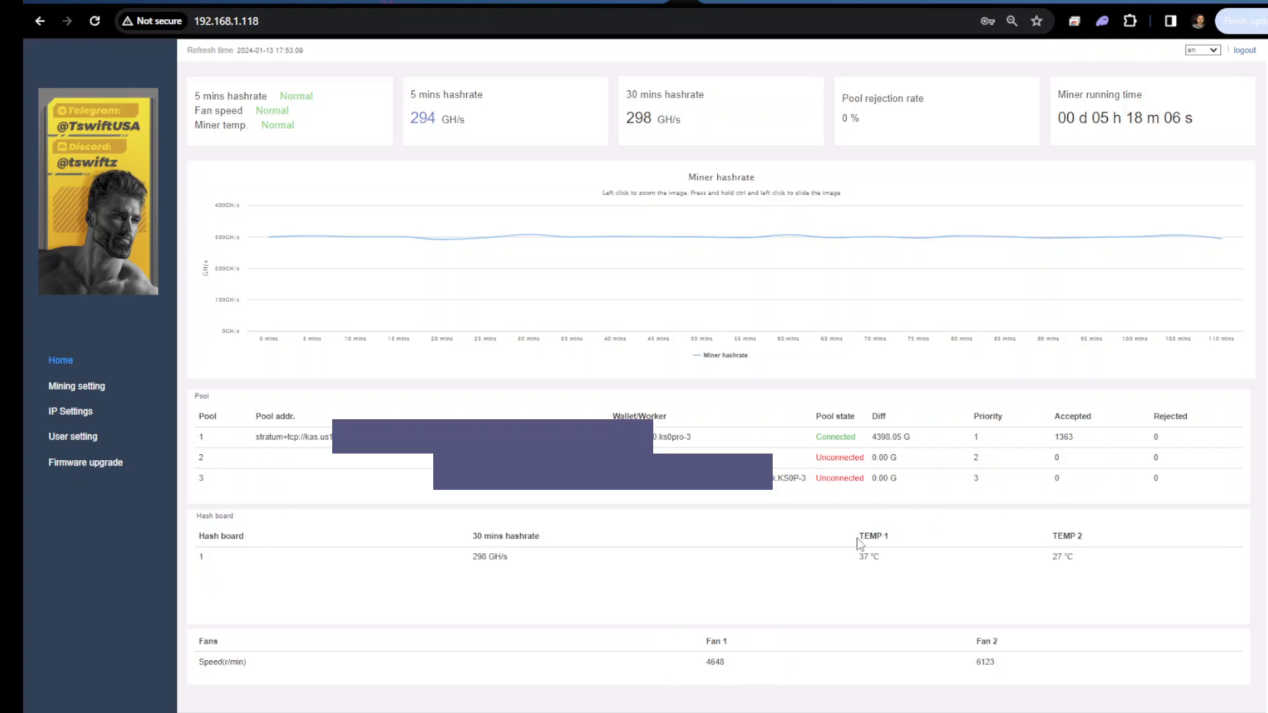
pyautogui.moveTo(918, 593)
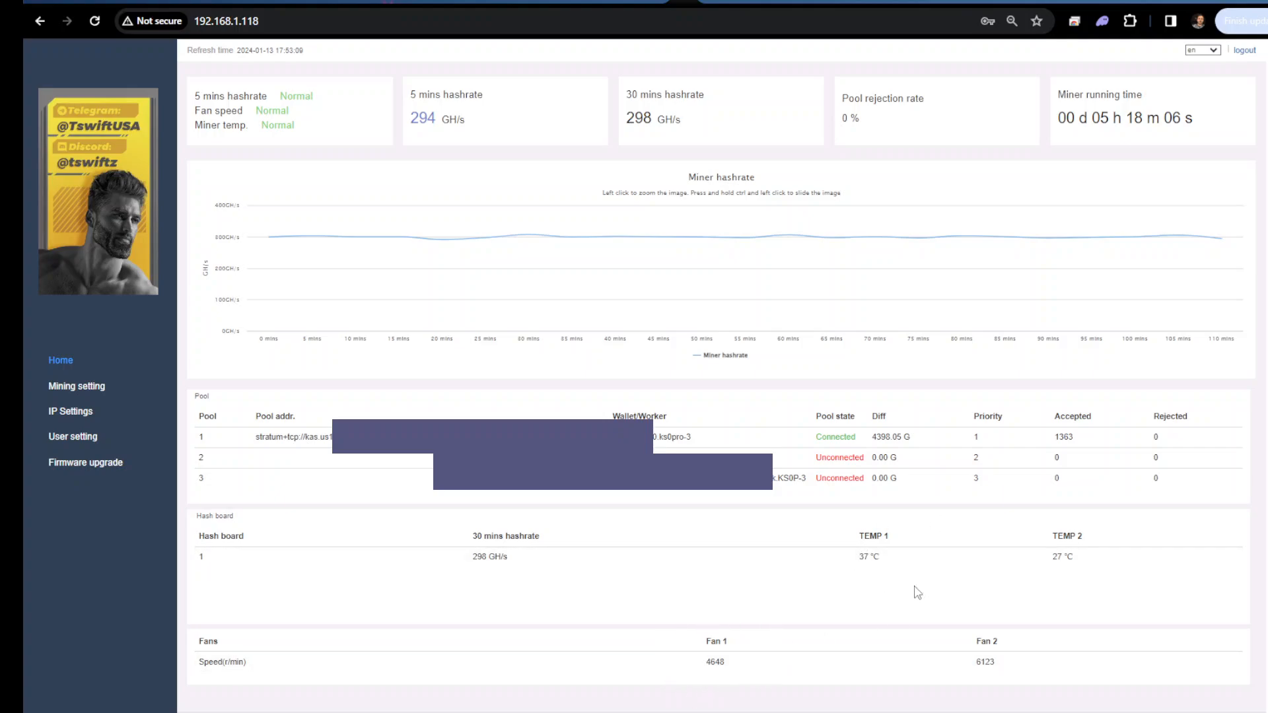
pyautogui.moveTo(1068, 509)
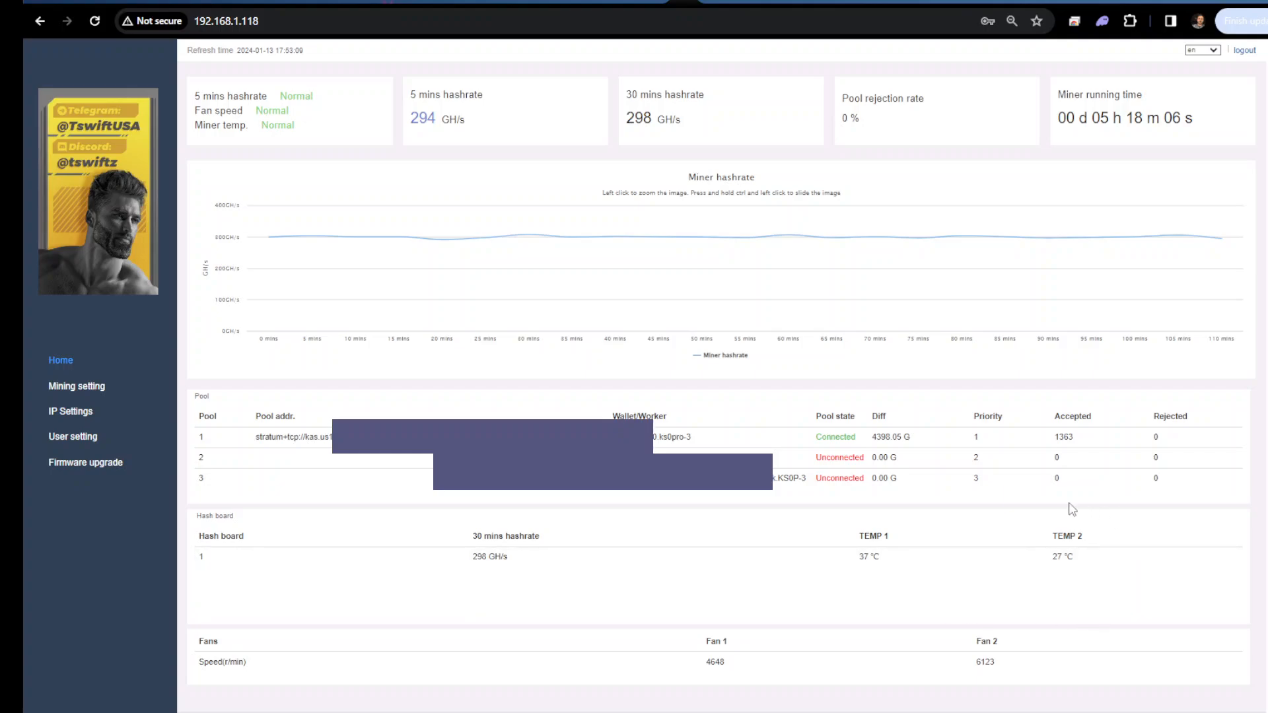
pyautogui.moveTo(646, 589)
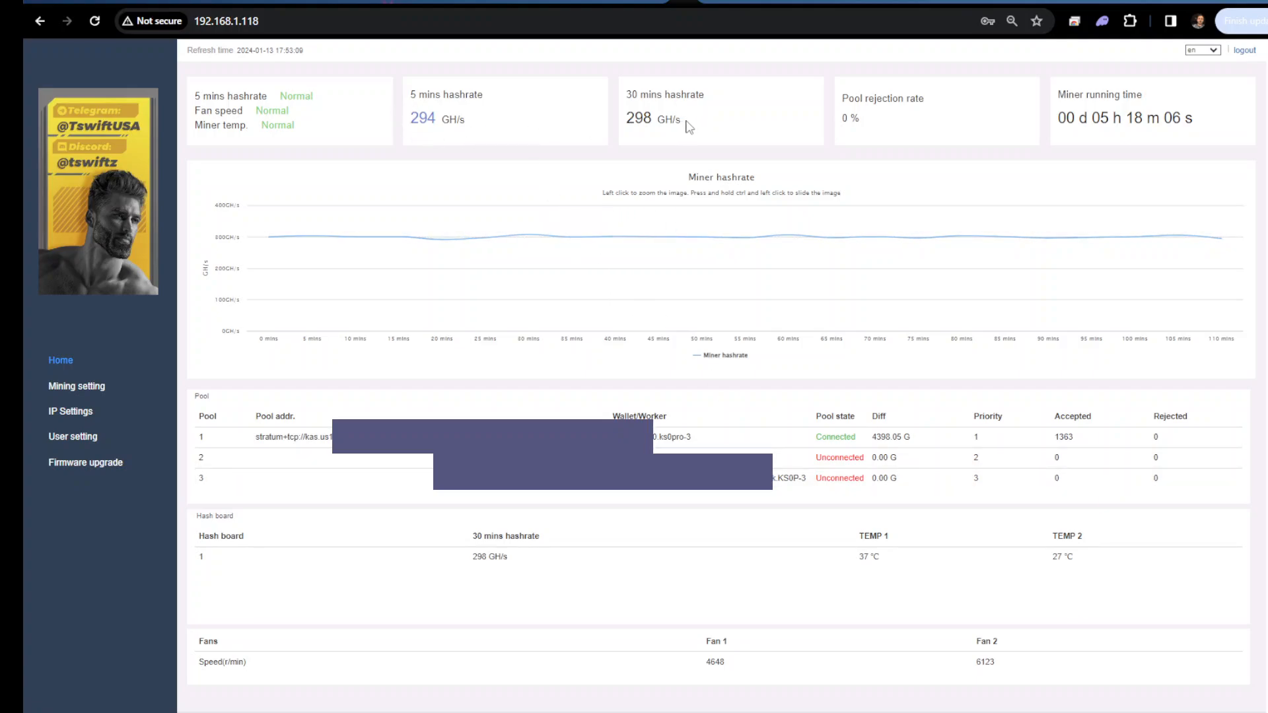
pyautogui.moveTo(411, 89)
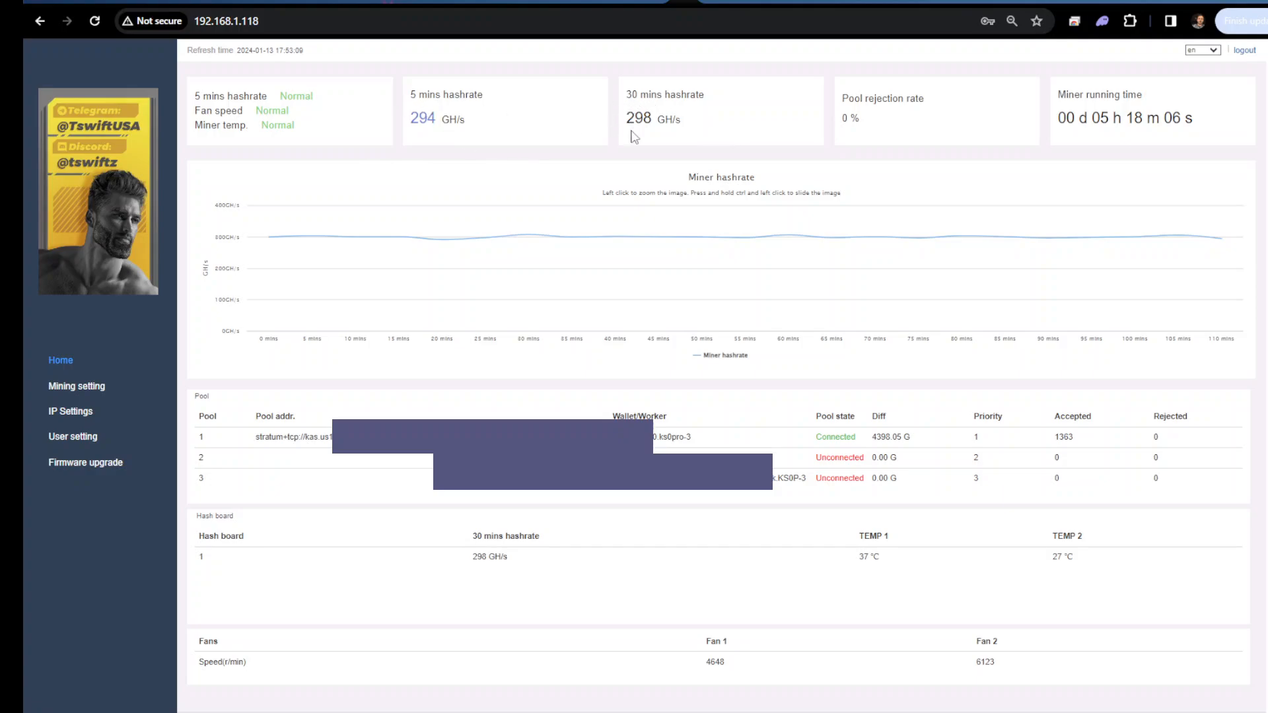
pyautogui.moveTo(666, 119)
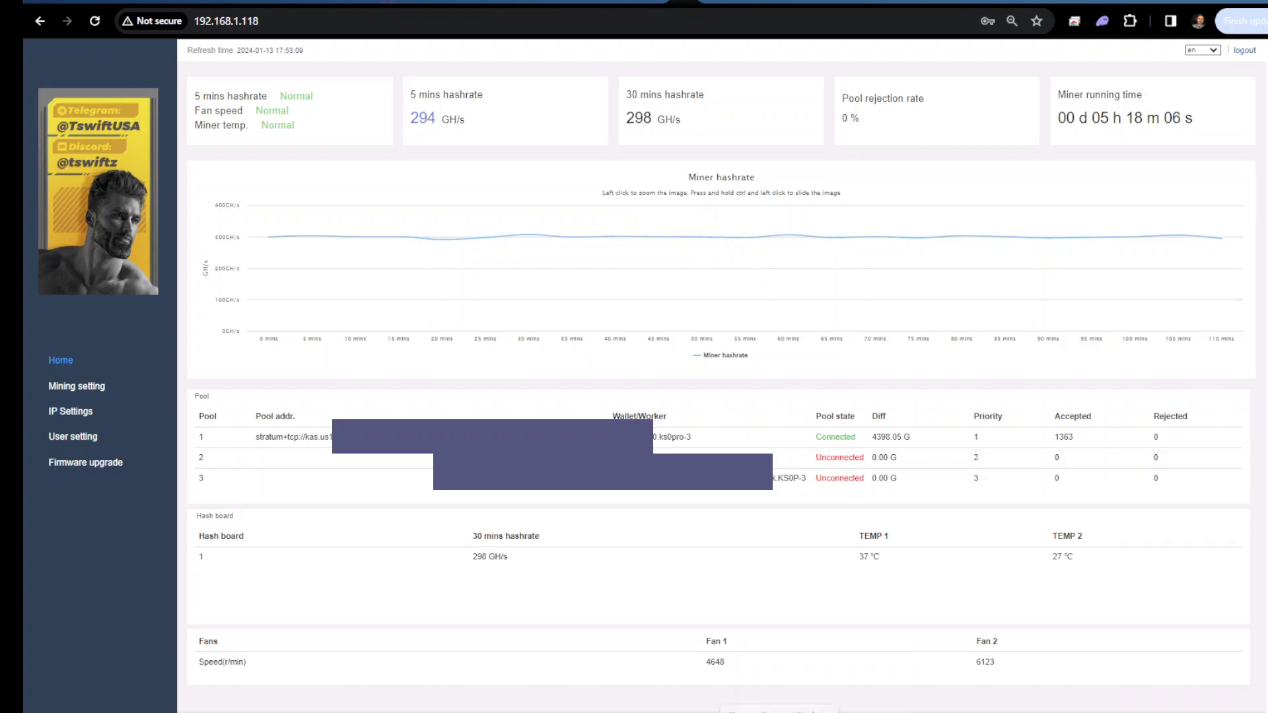
pyautogui.moveTo(449, 122)
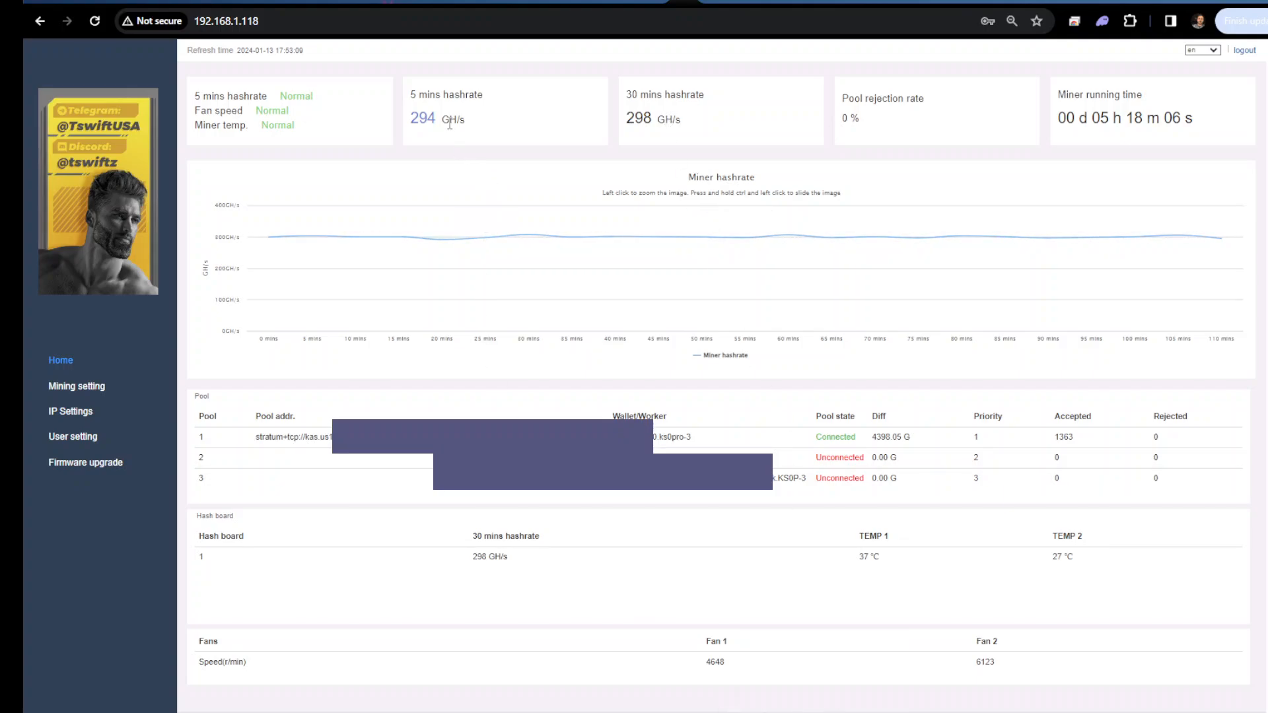
pyautogui.moveTo(485, 121)
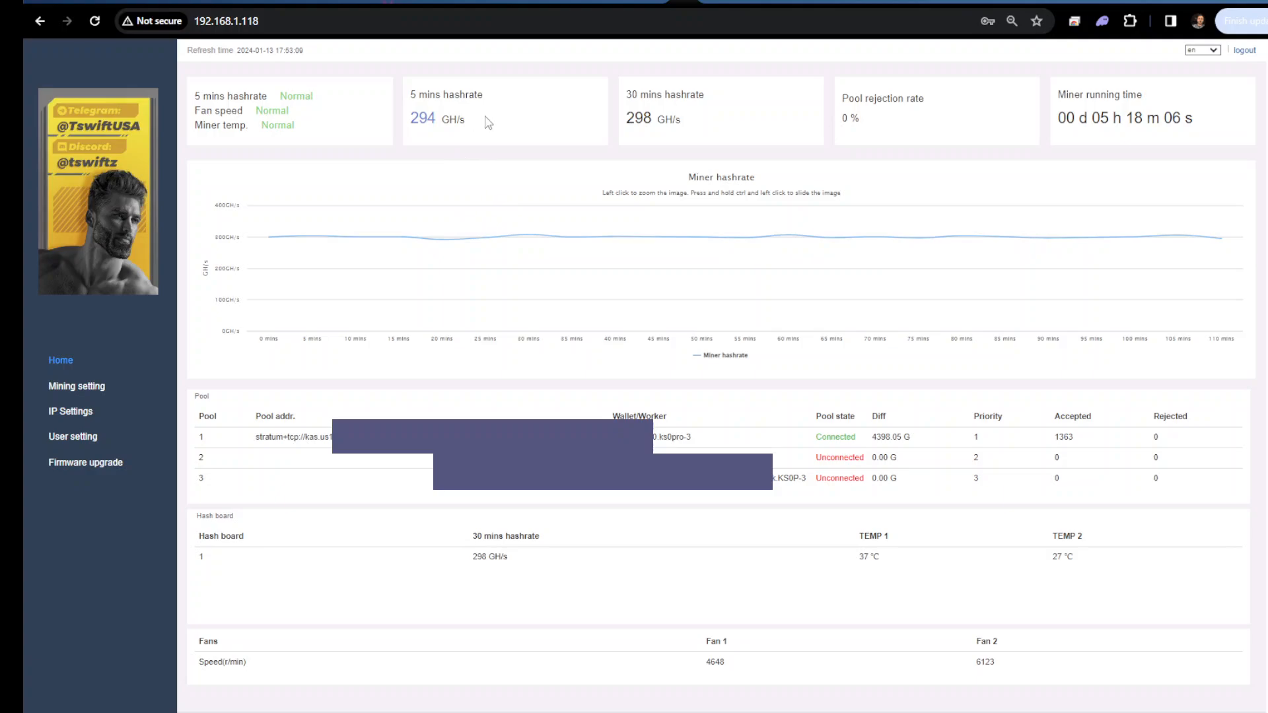
pyautogui.moveTo(445, 195)
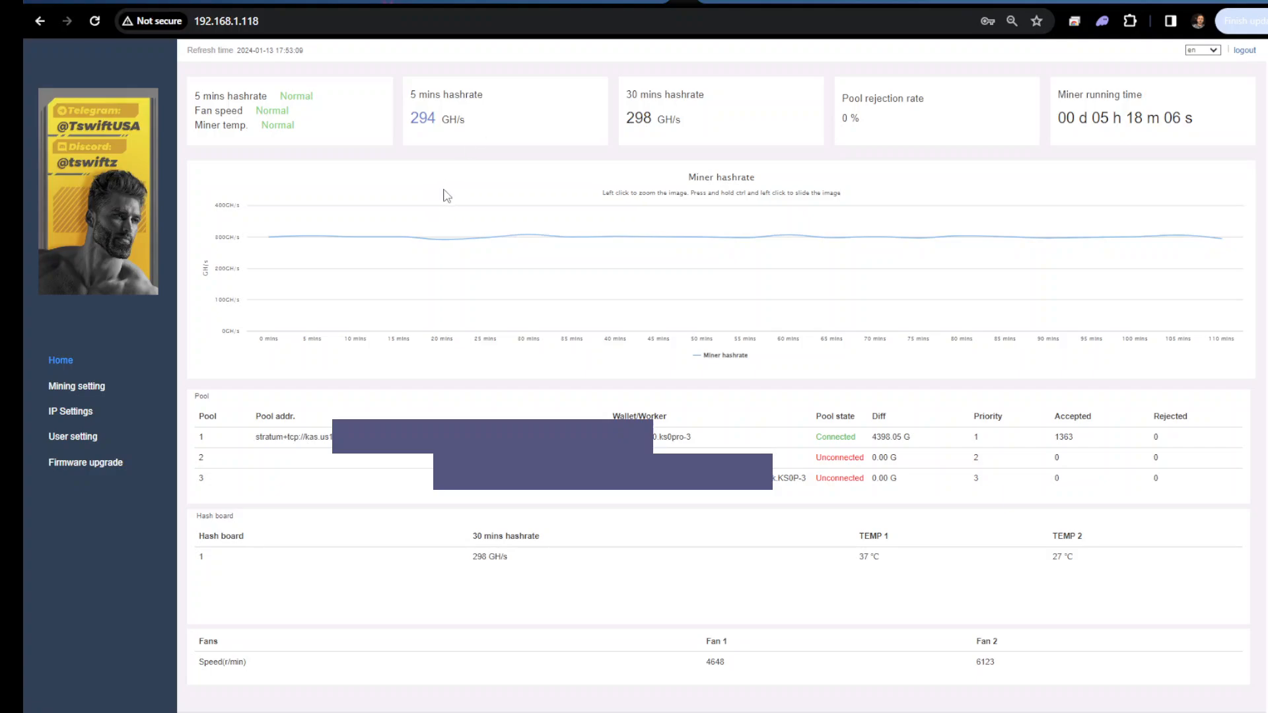
pyautogui.moveTo(525, 136)
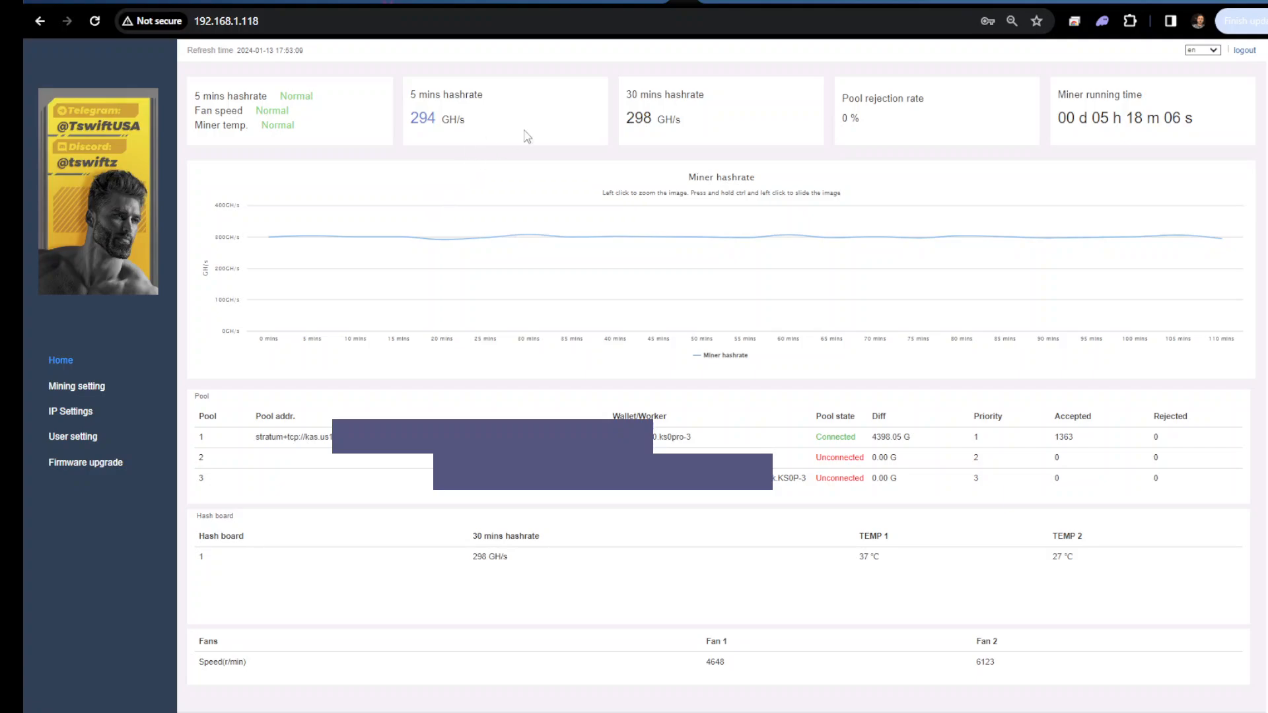
pyautogui.moveTo(384, 107)
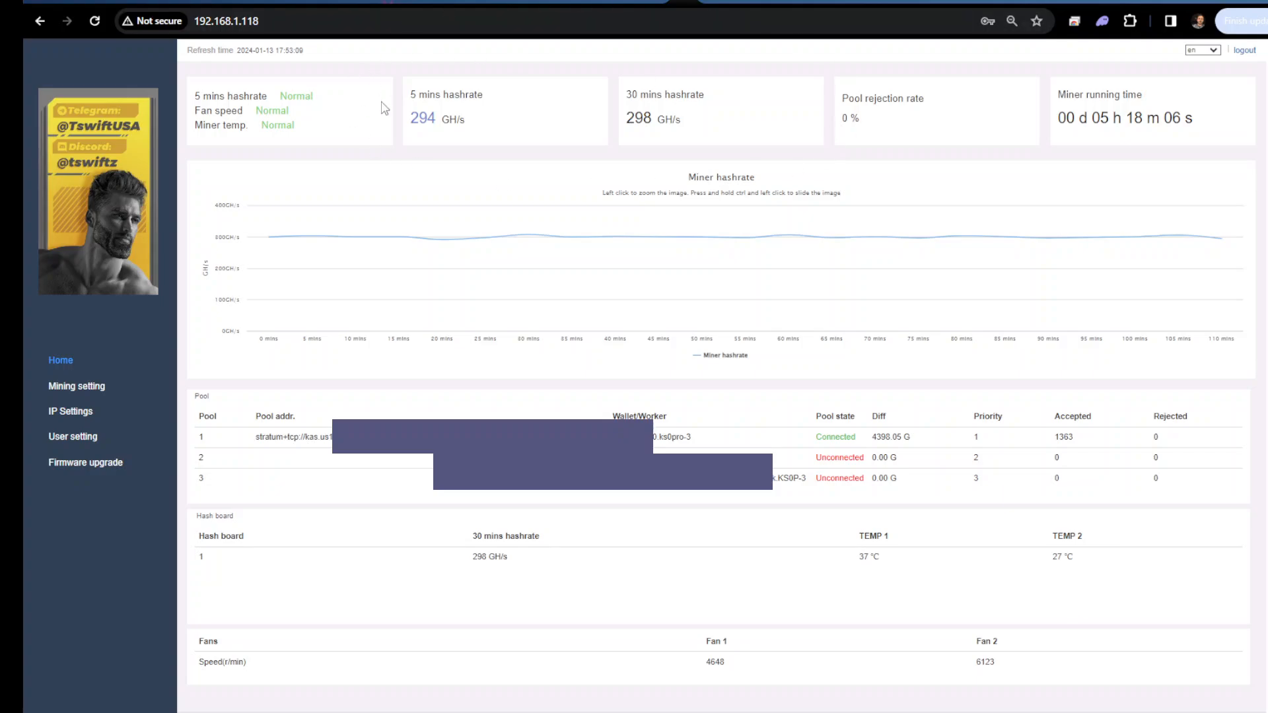
pyautogui.moveTo(994, 612)
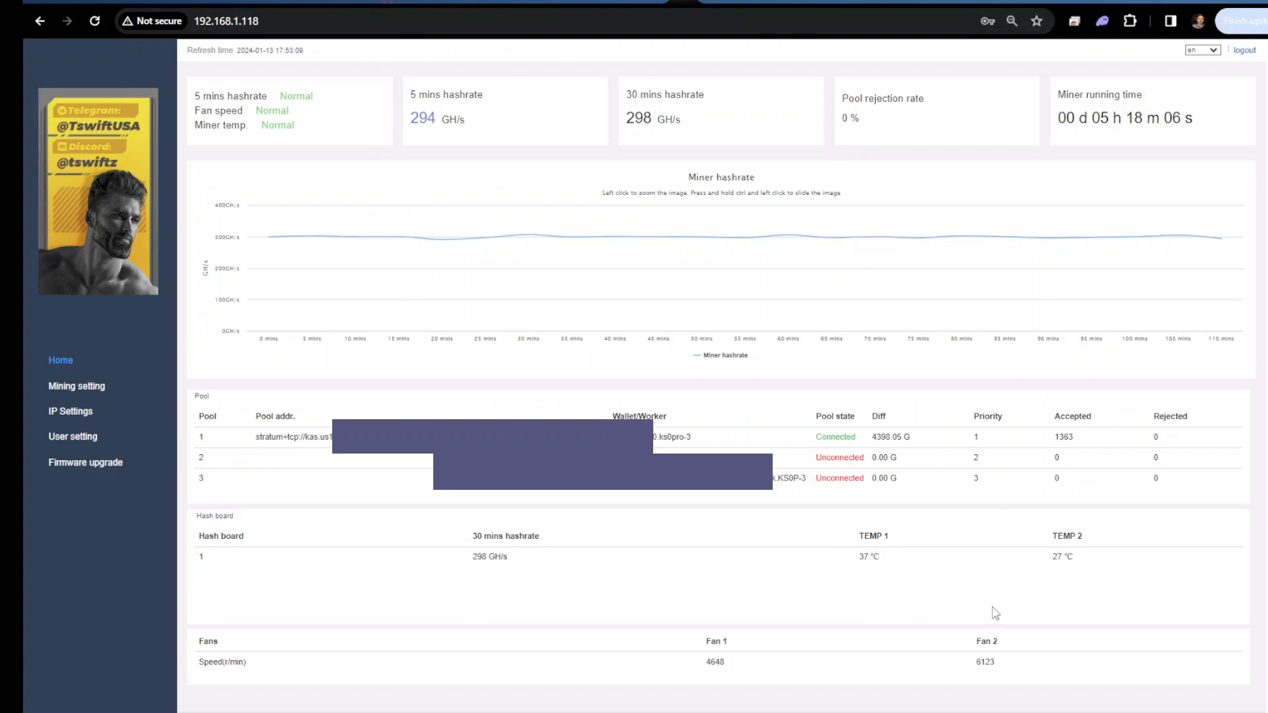
pyautogui.moveTo(1069, 580)
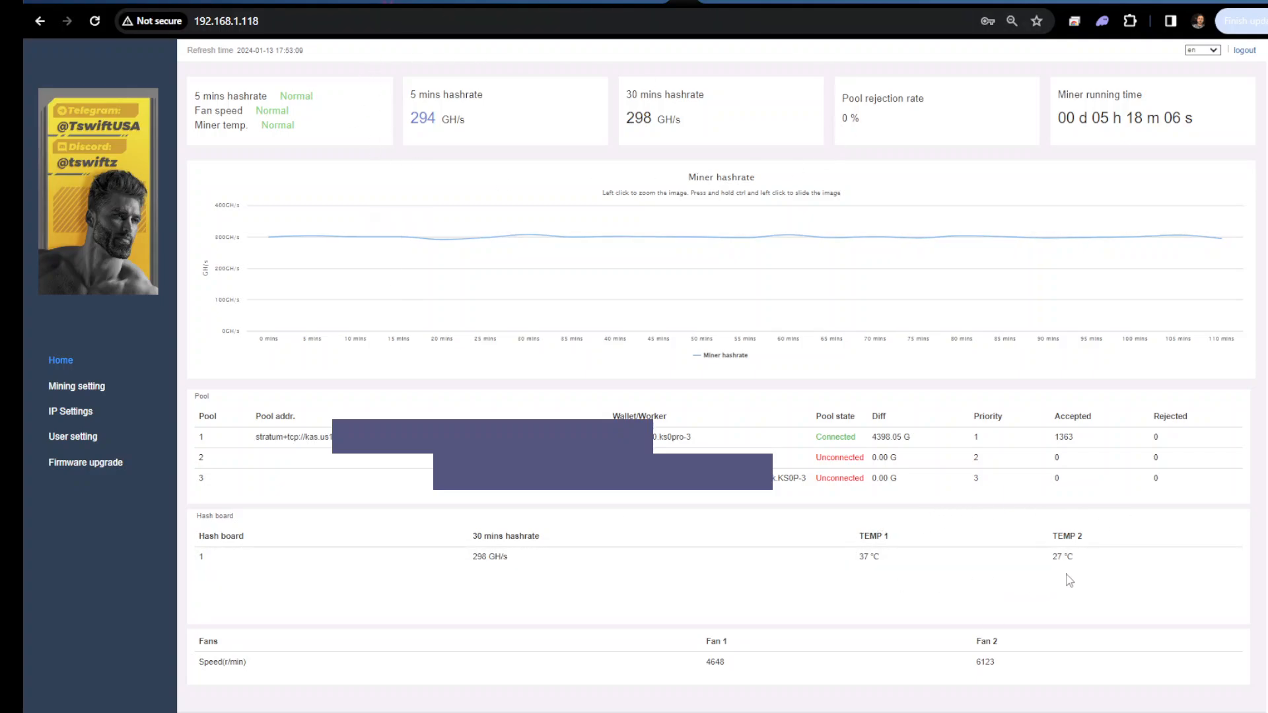
pyautogui.moveTo(888, 608)
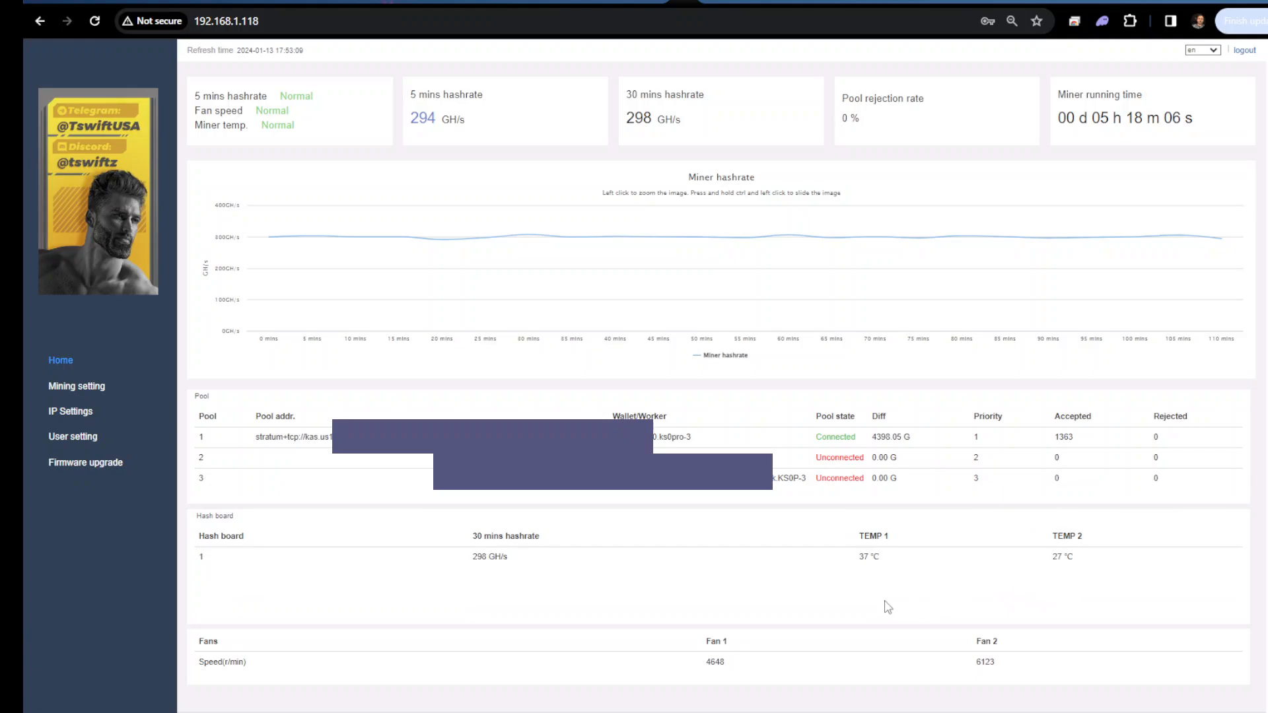
pyautogui.moveTo(680, 632)
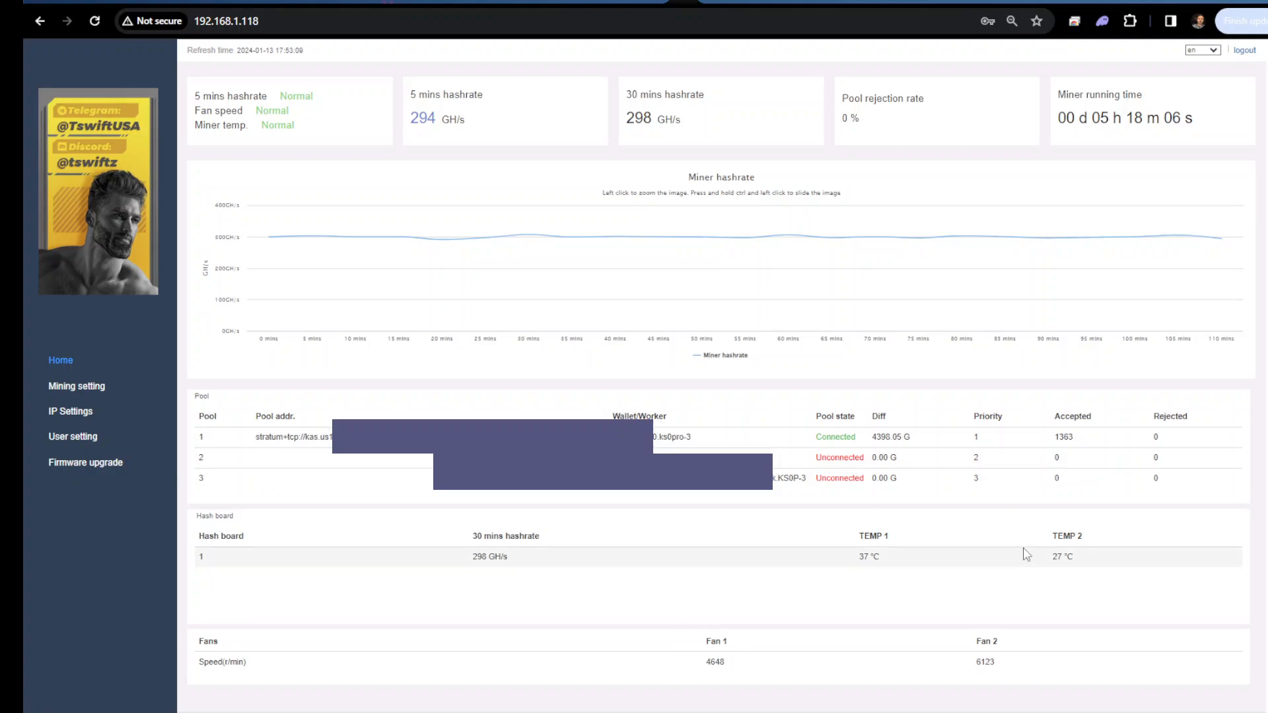
pyautogui.moveTo(757, 651)
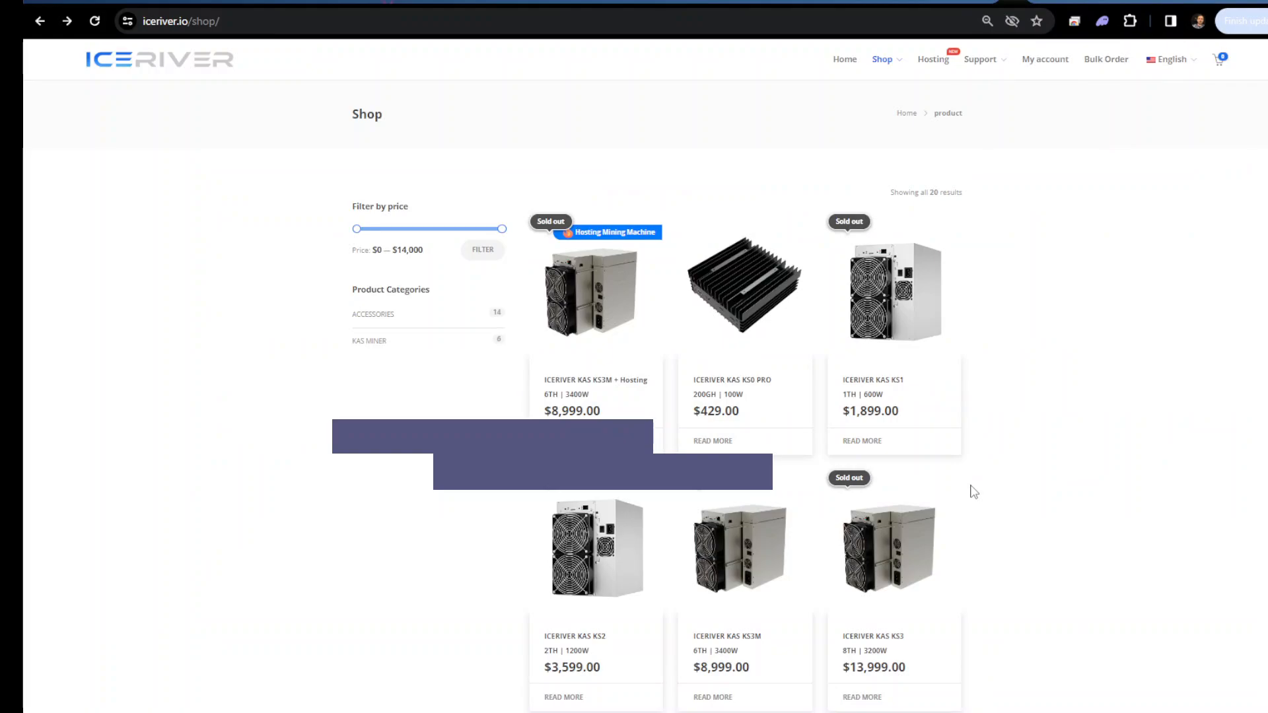
pyautogui.moveTo(841, 286)
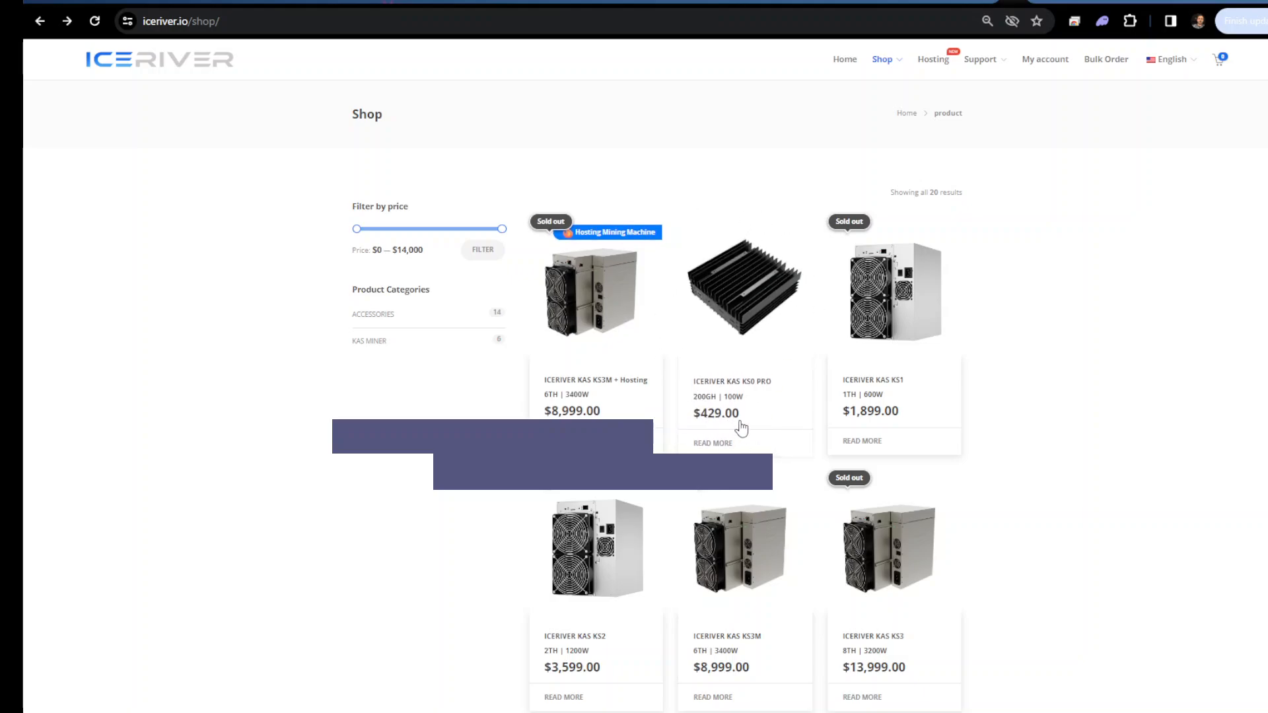
pyautogui.moveTo(732, 403)
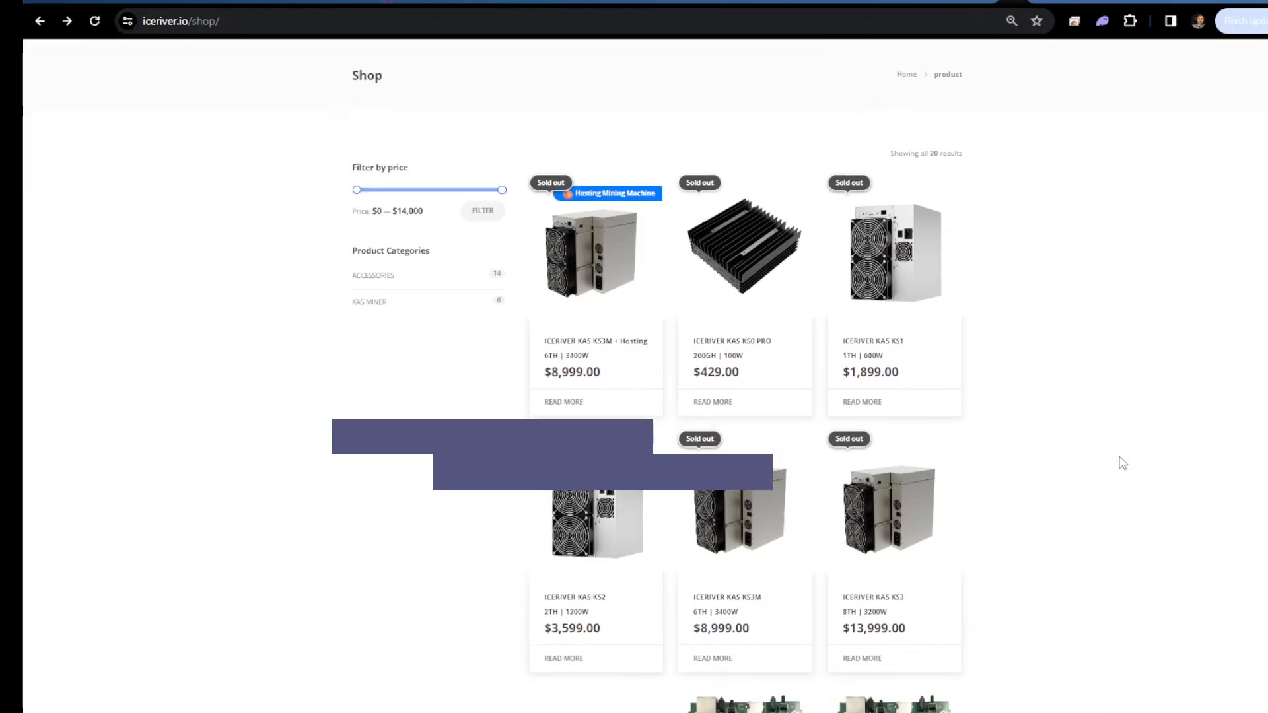
# - Scroll through the IceRiver shop's miner cards and accessories to check stock and prices
pyautogui.scroll(-3)
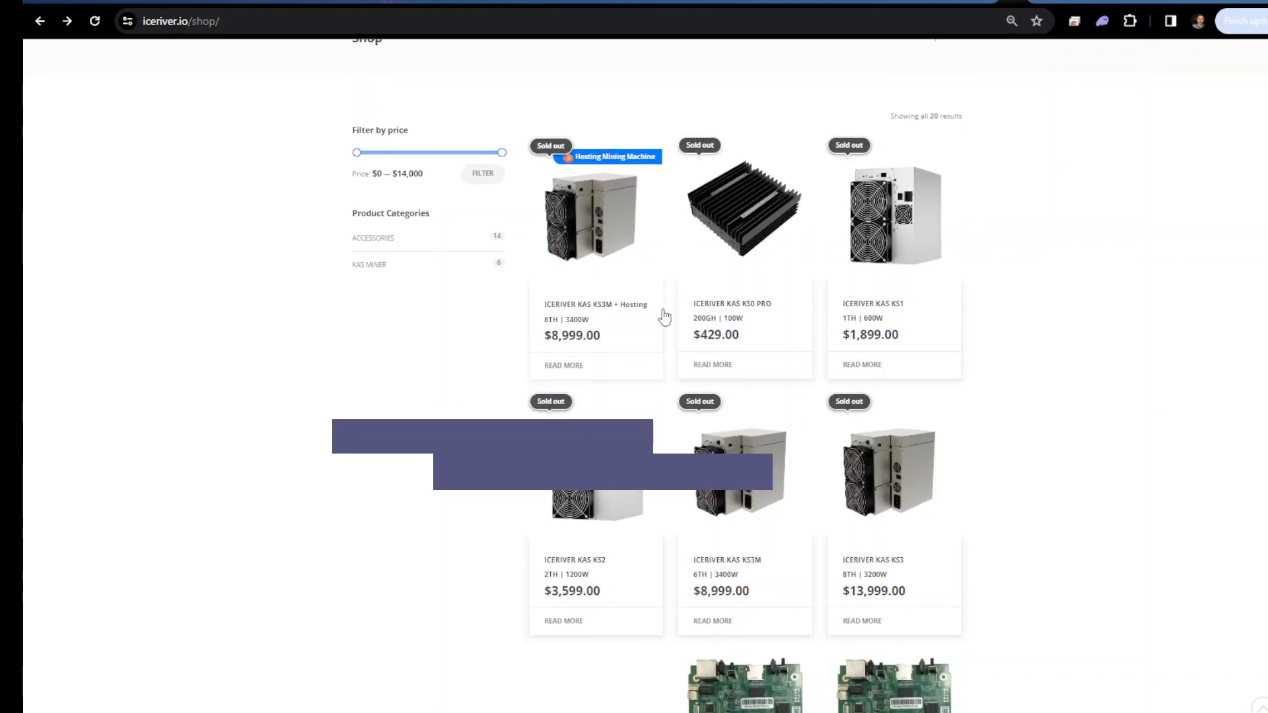
pyautogui.moveTo(751, 143)
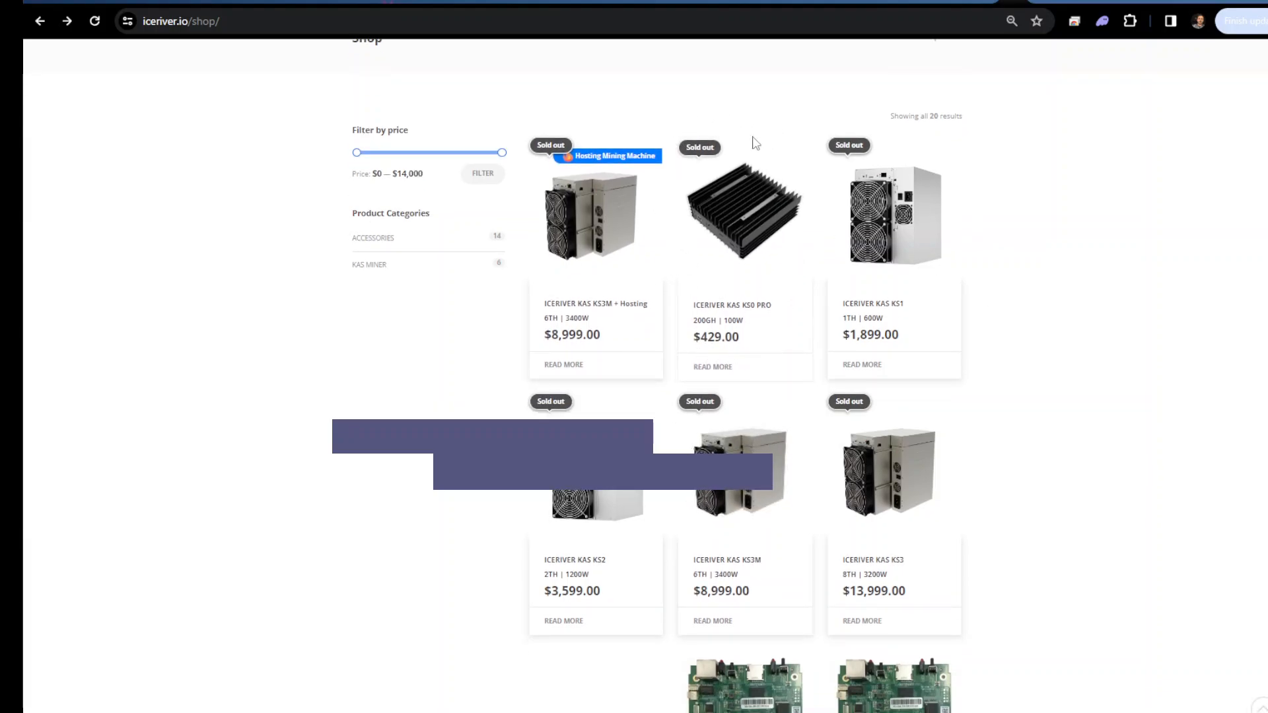
pyautogui.moveTo(1122, 391)
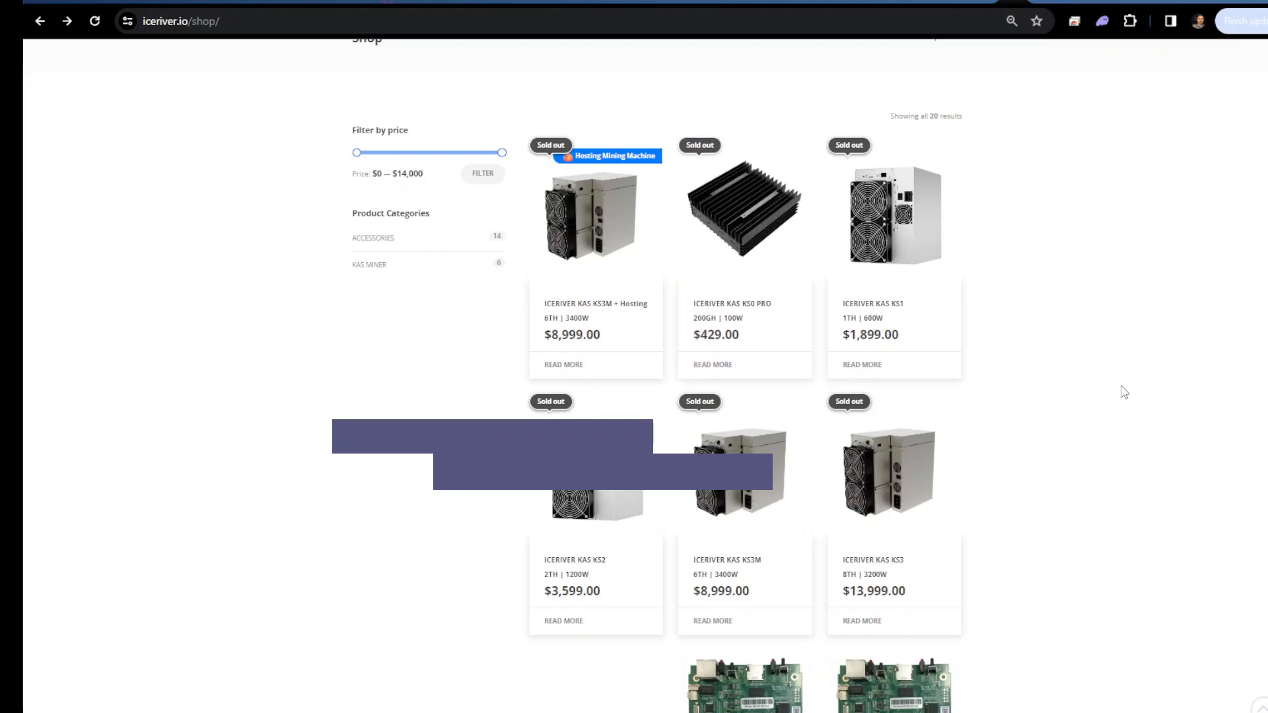
pyautogui.scroll(-3)
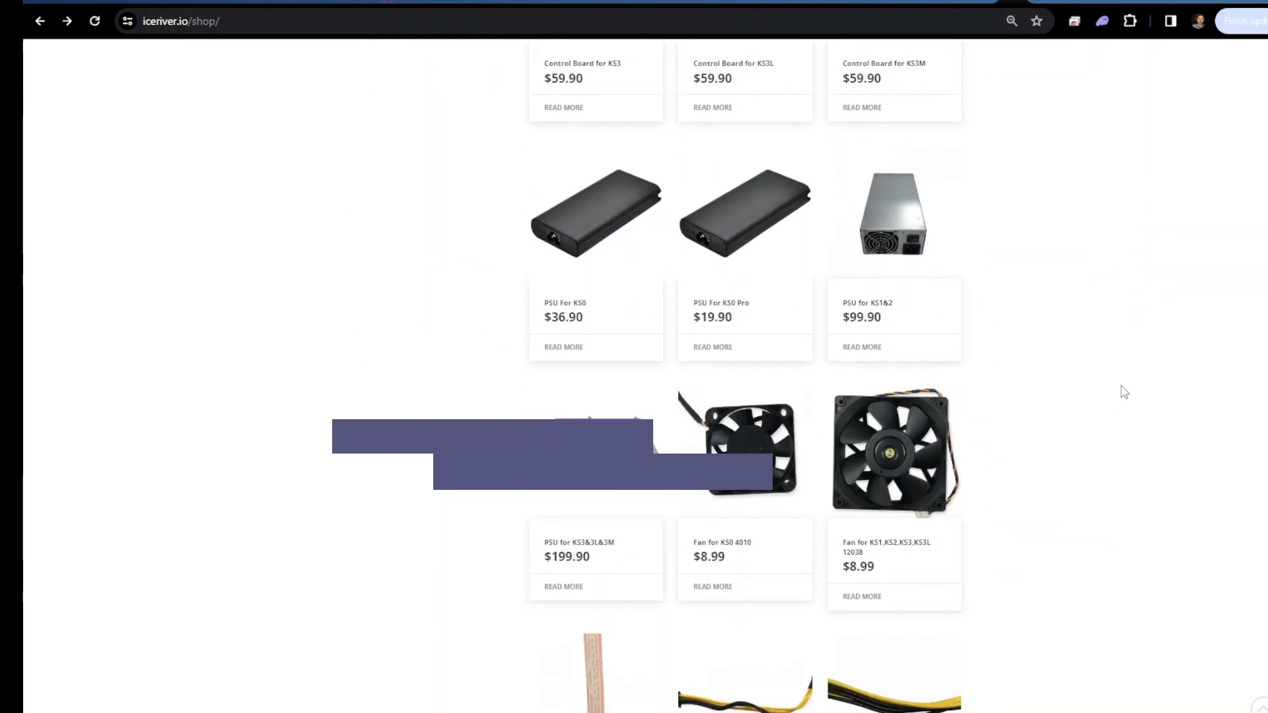
pyautogui.scroll(3)
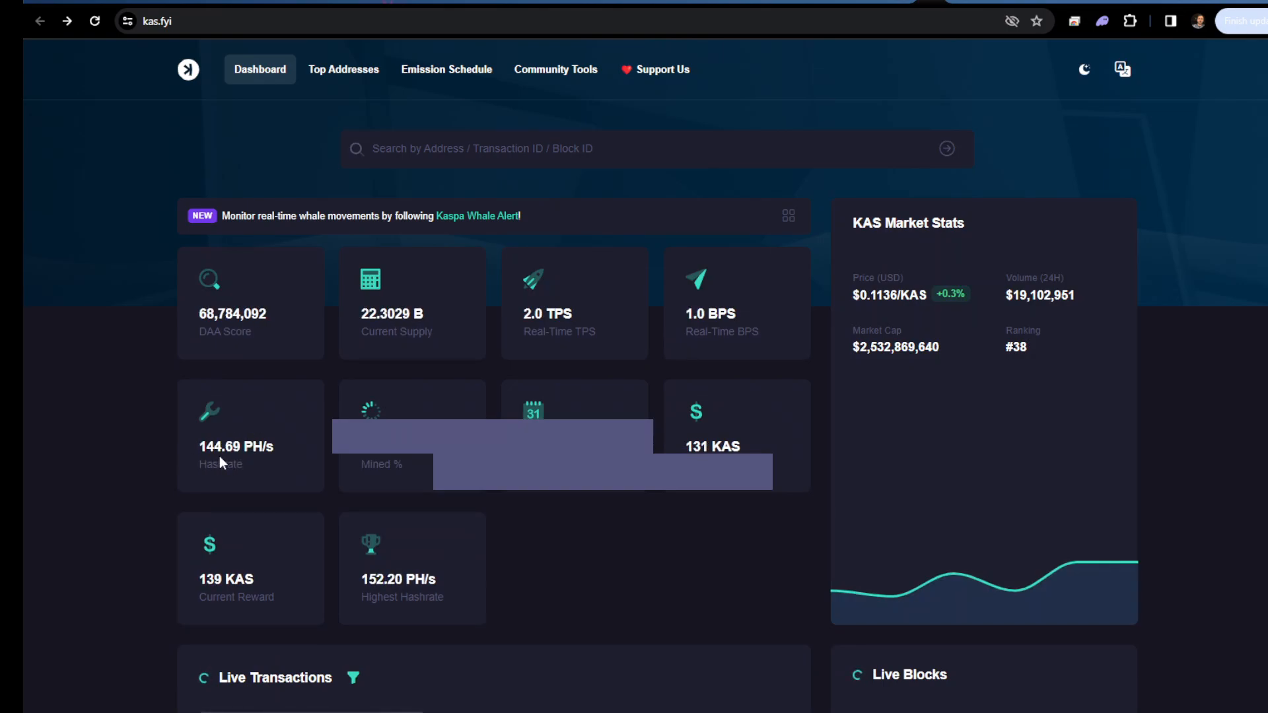
pyautogui.moveTo(523, 700)
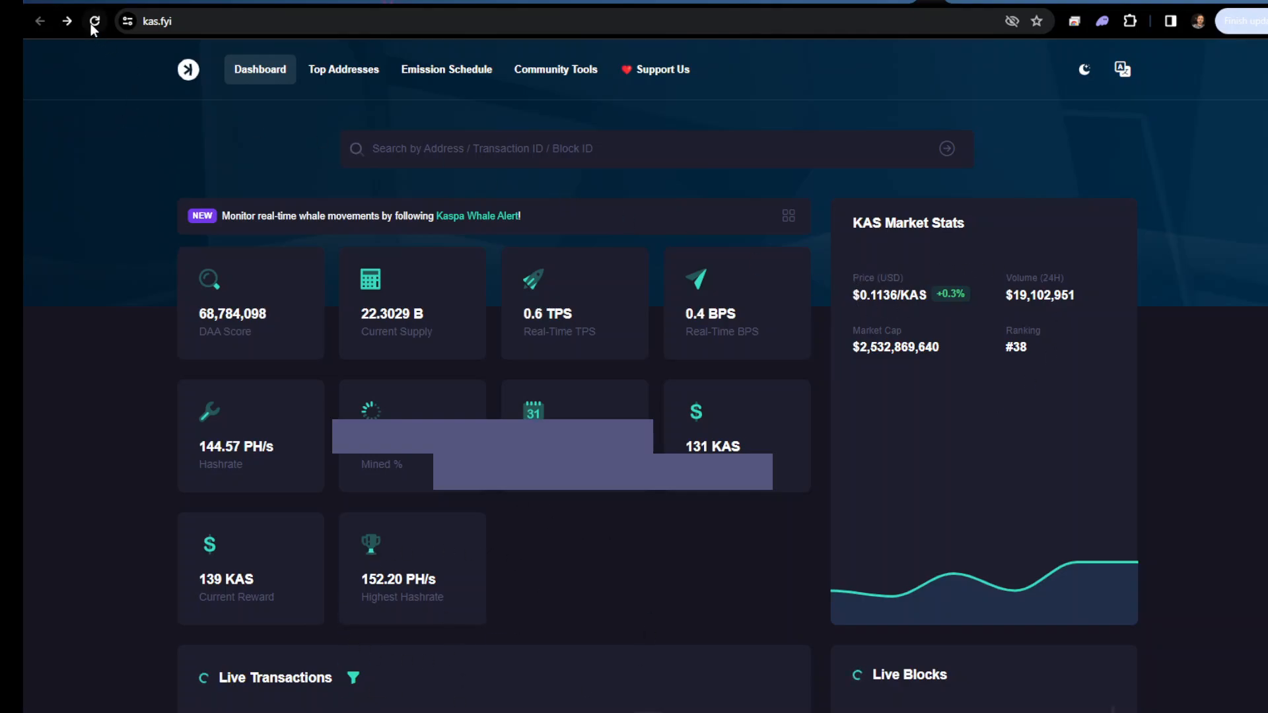
# - Reload the kas.fyi dashboard twice for fresh Kaspa network hashrate statistics
pyautogui.click(92, 21)
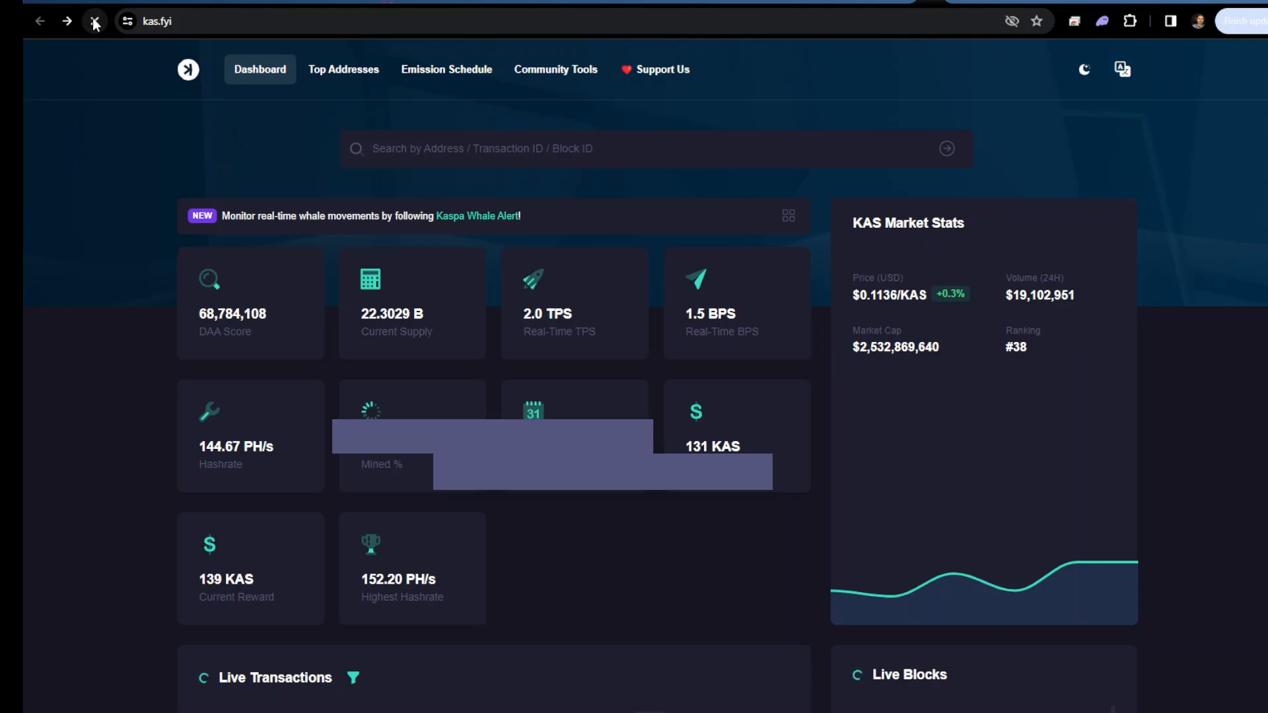
pyautogui.click(95, 21)
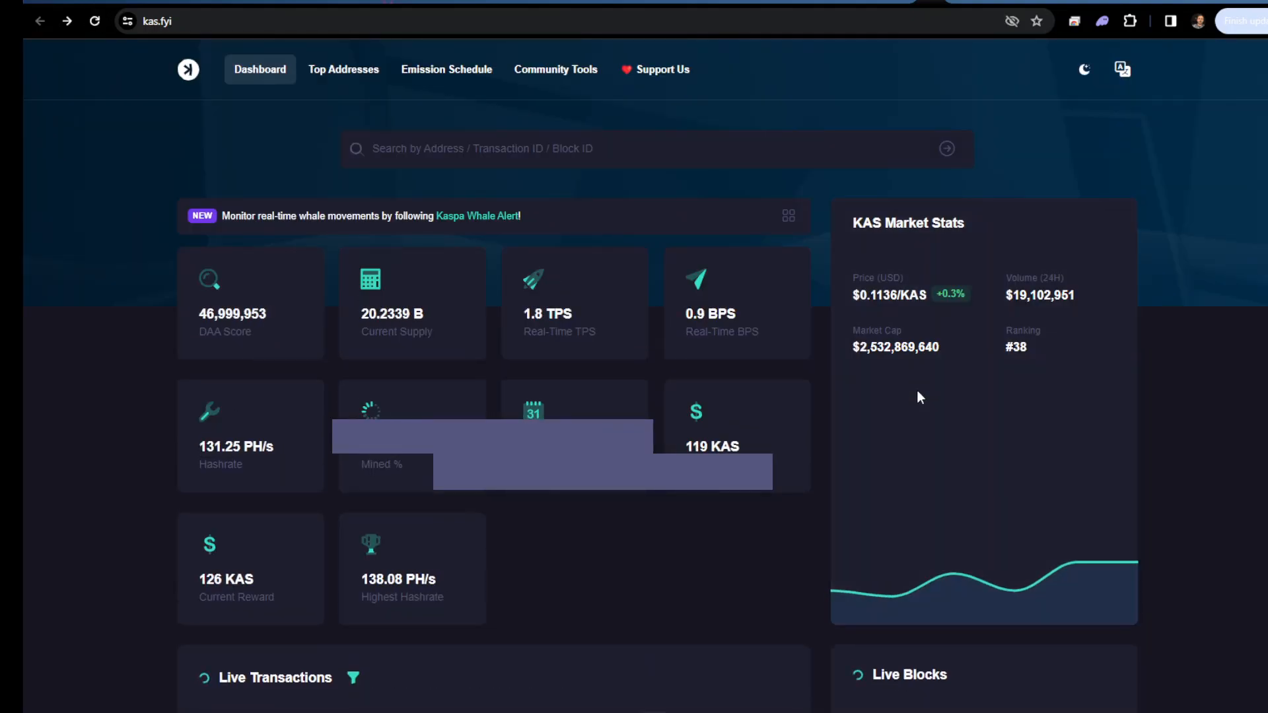